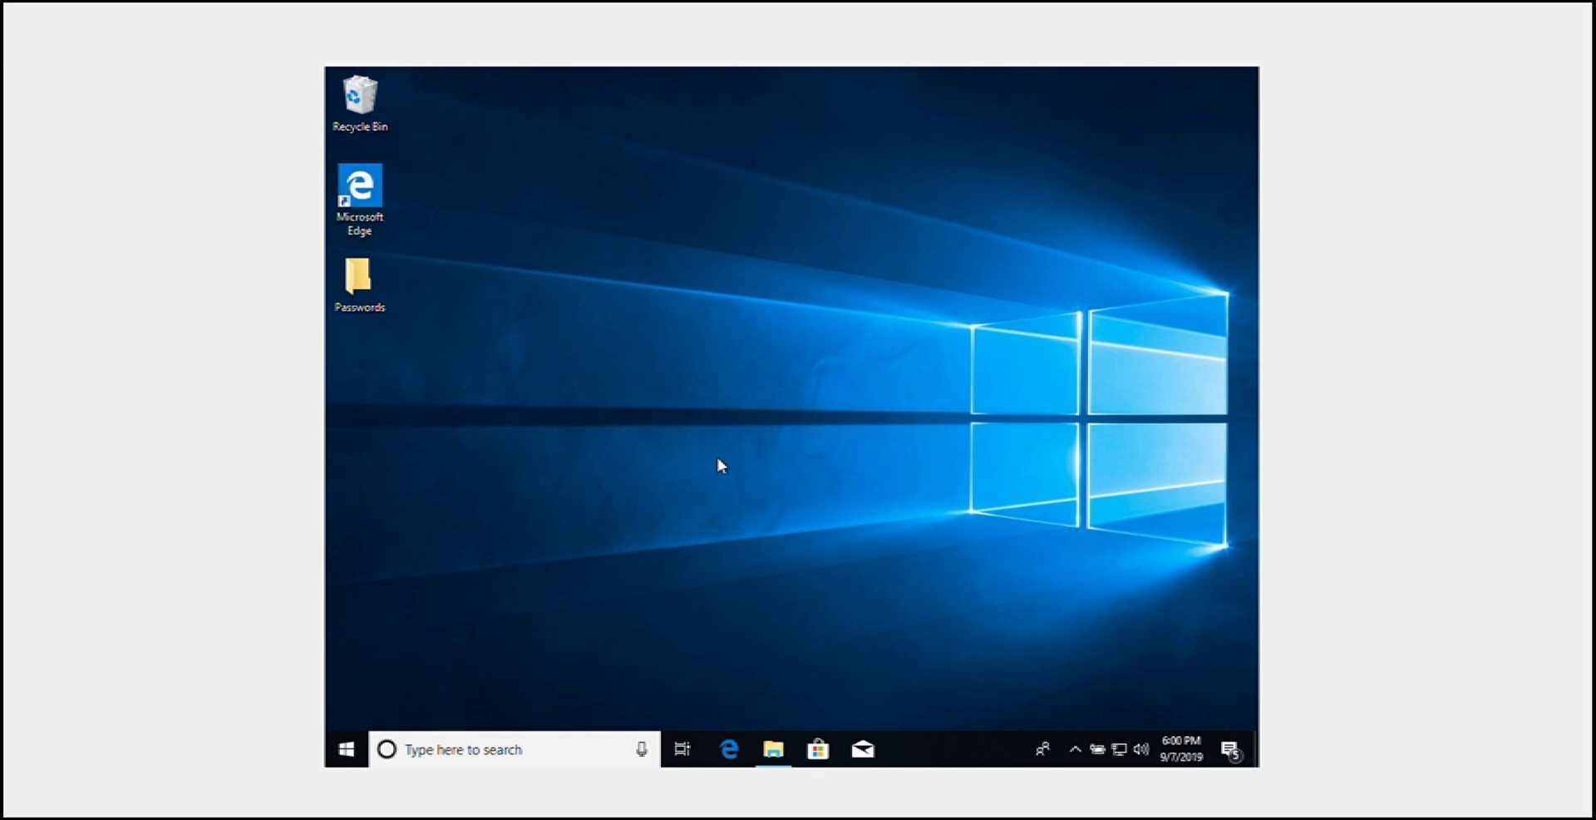
mouse_move(776, 484)
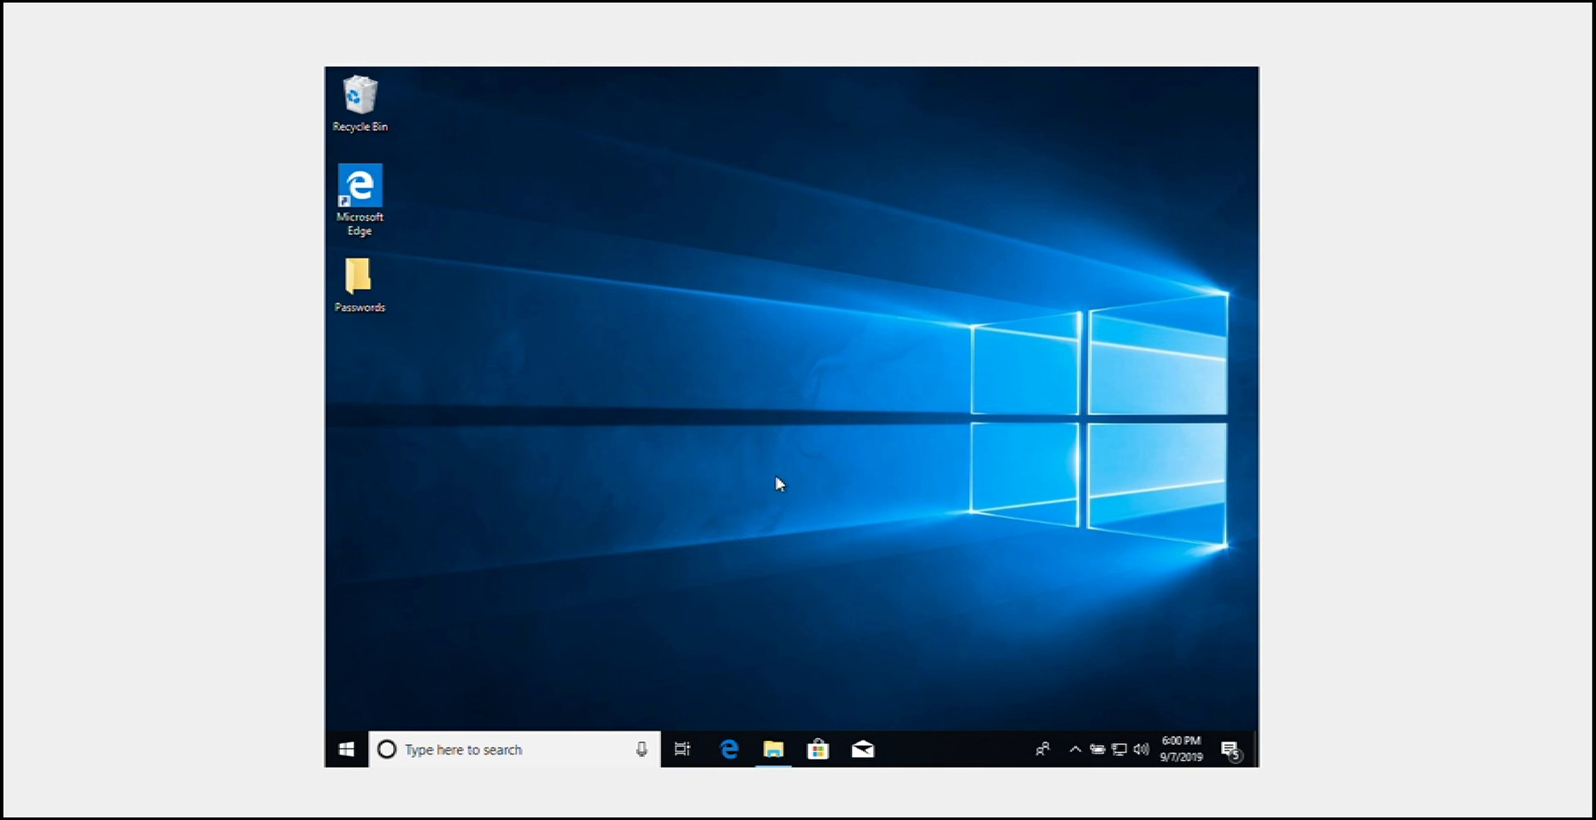
mouse_move(765, 702)
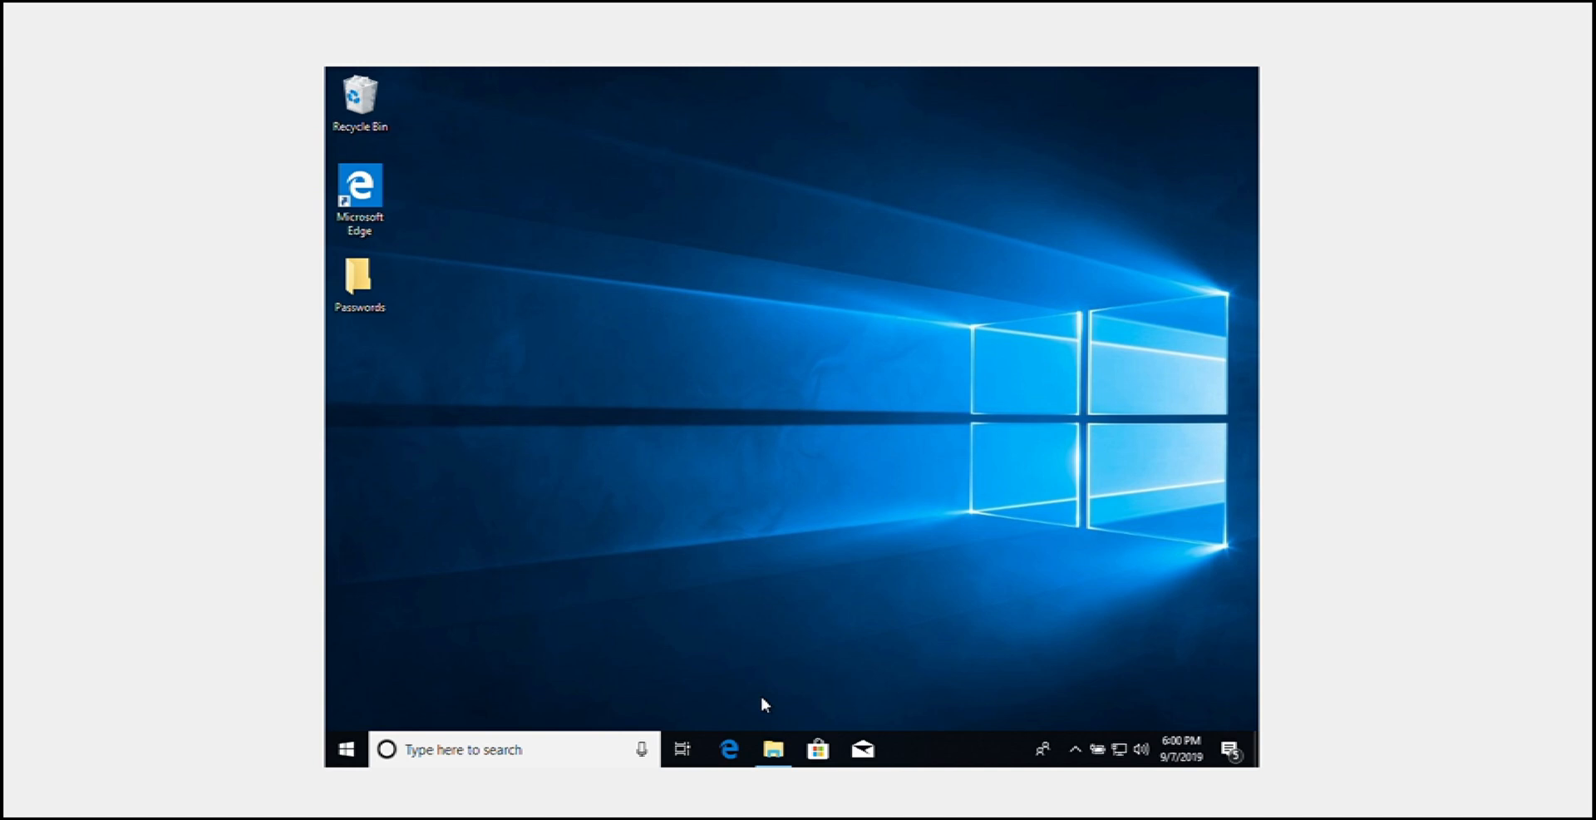
mouse_move(772, 749)
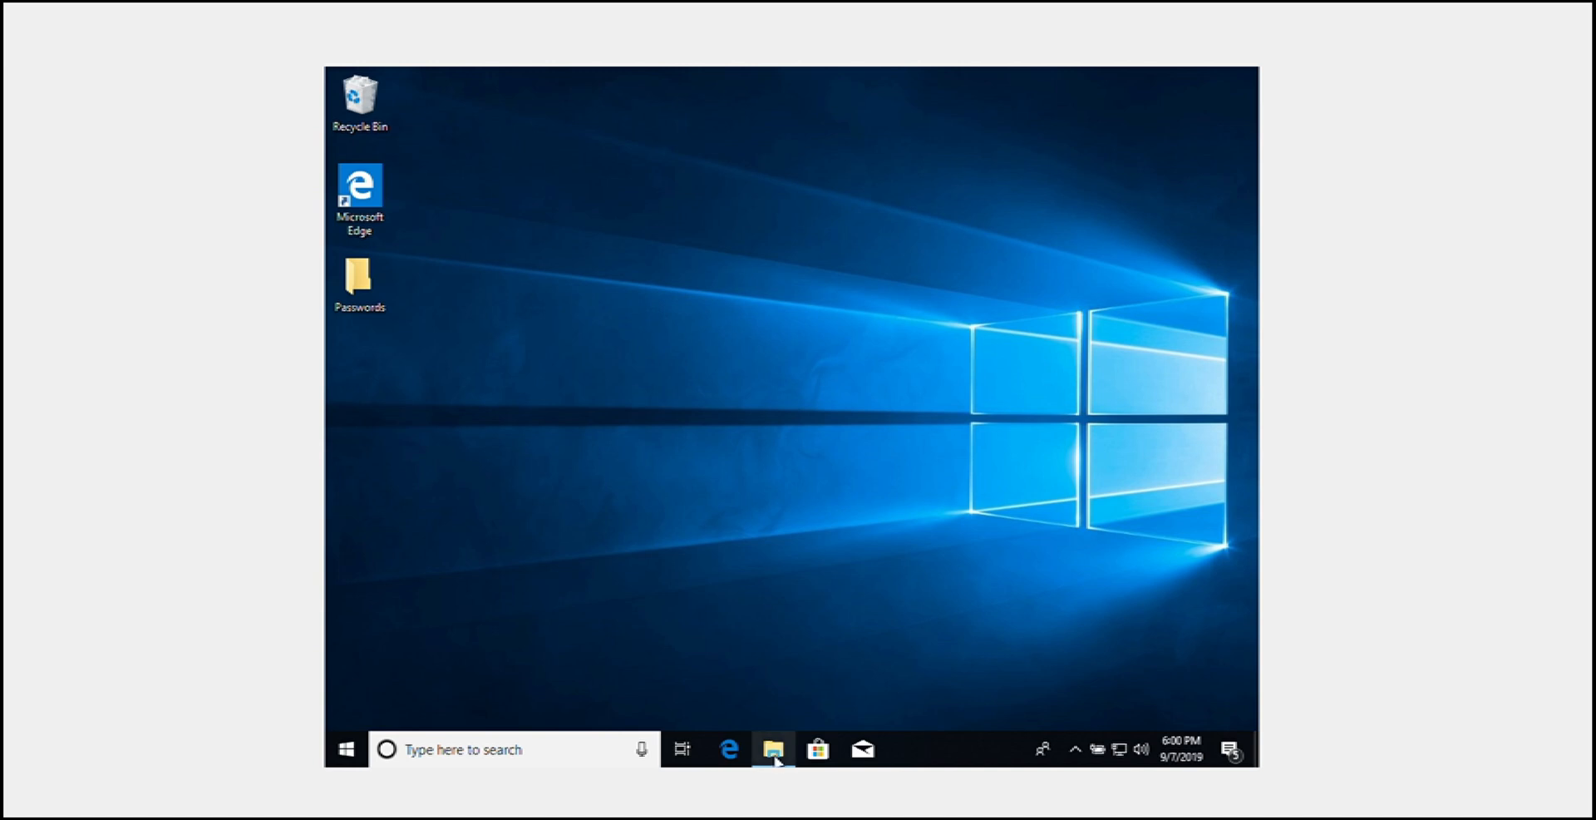
- Open File Explorer's Quick access and pick the recent MEMZ (3).rar archive
click(772, 748)
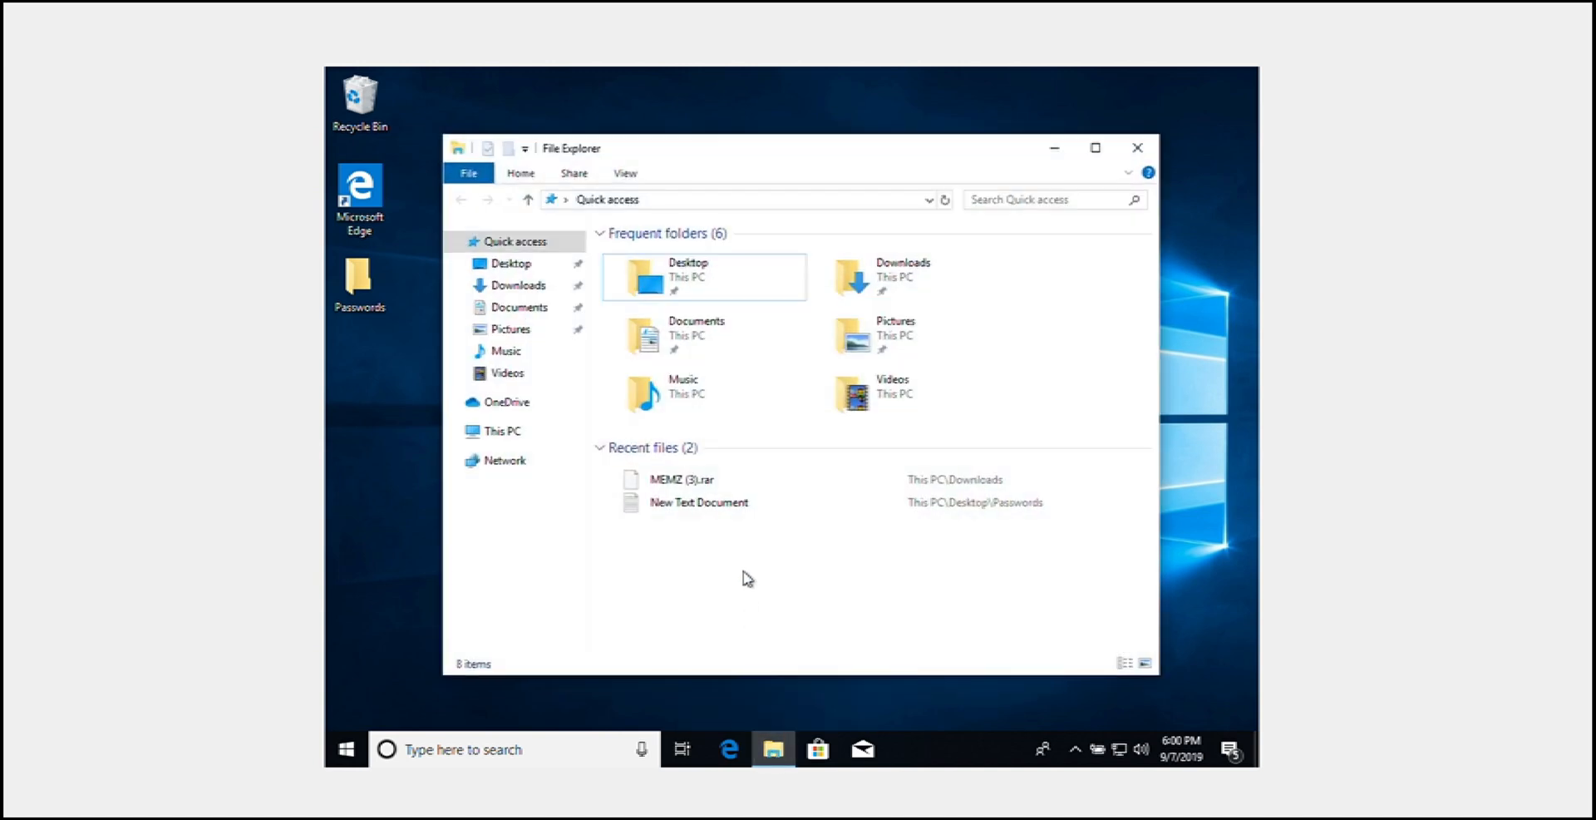
click(681, 479)
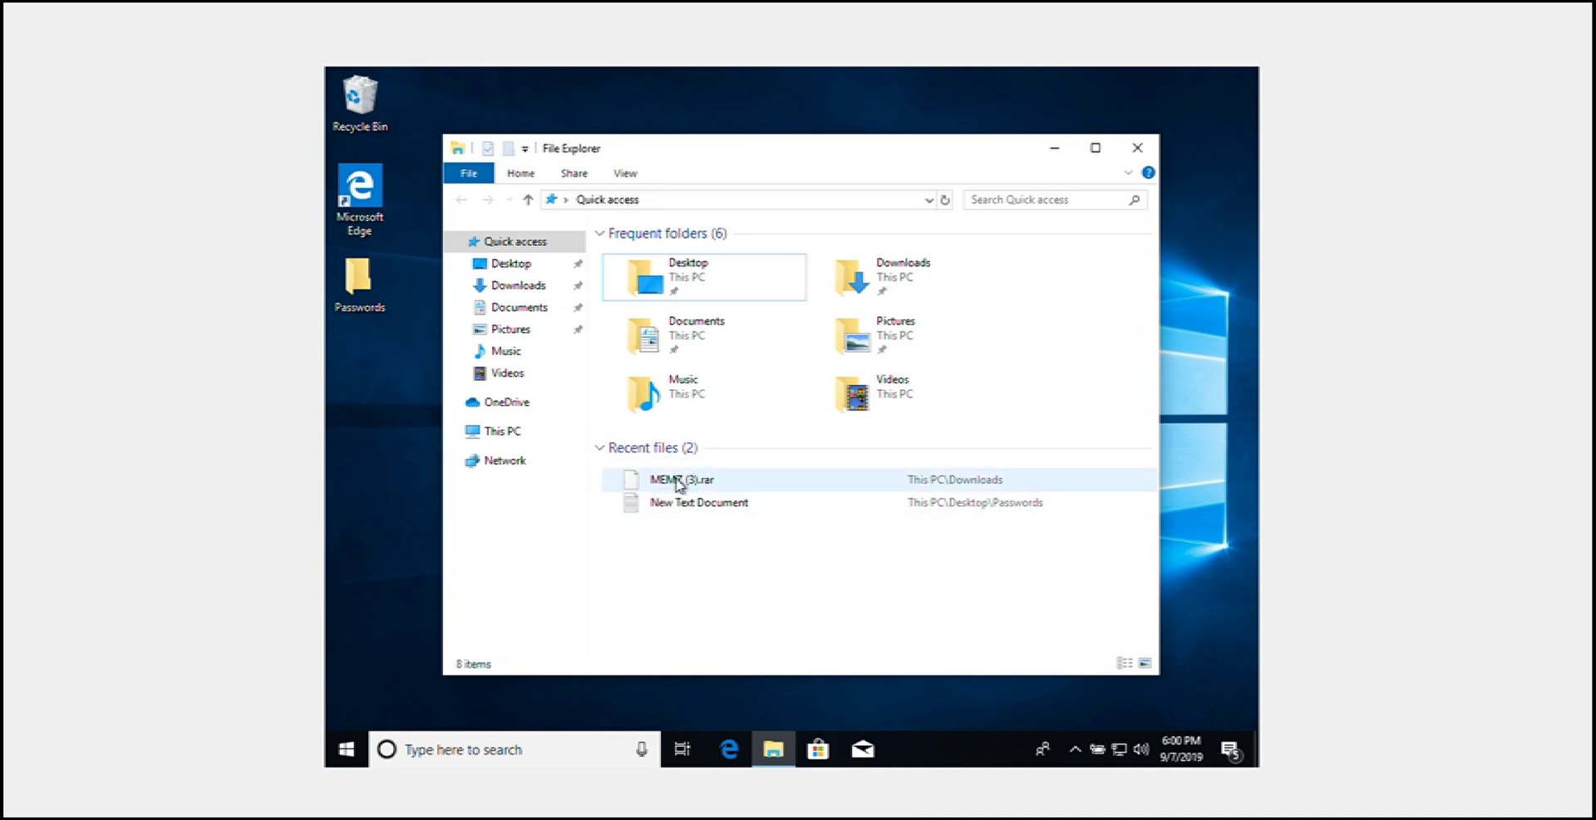
mouse_move(698, 482)
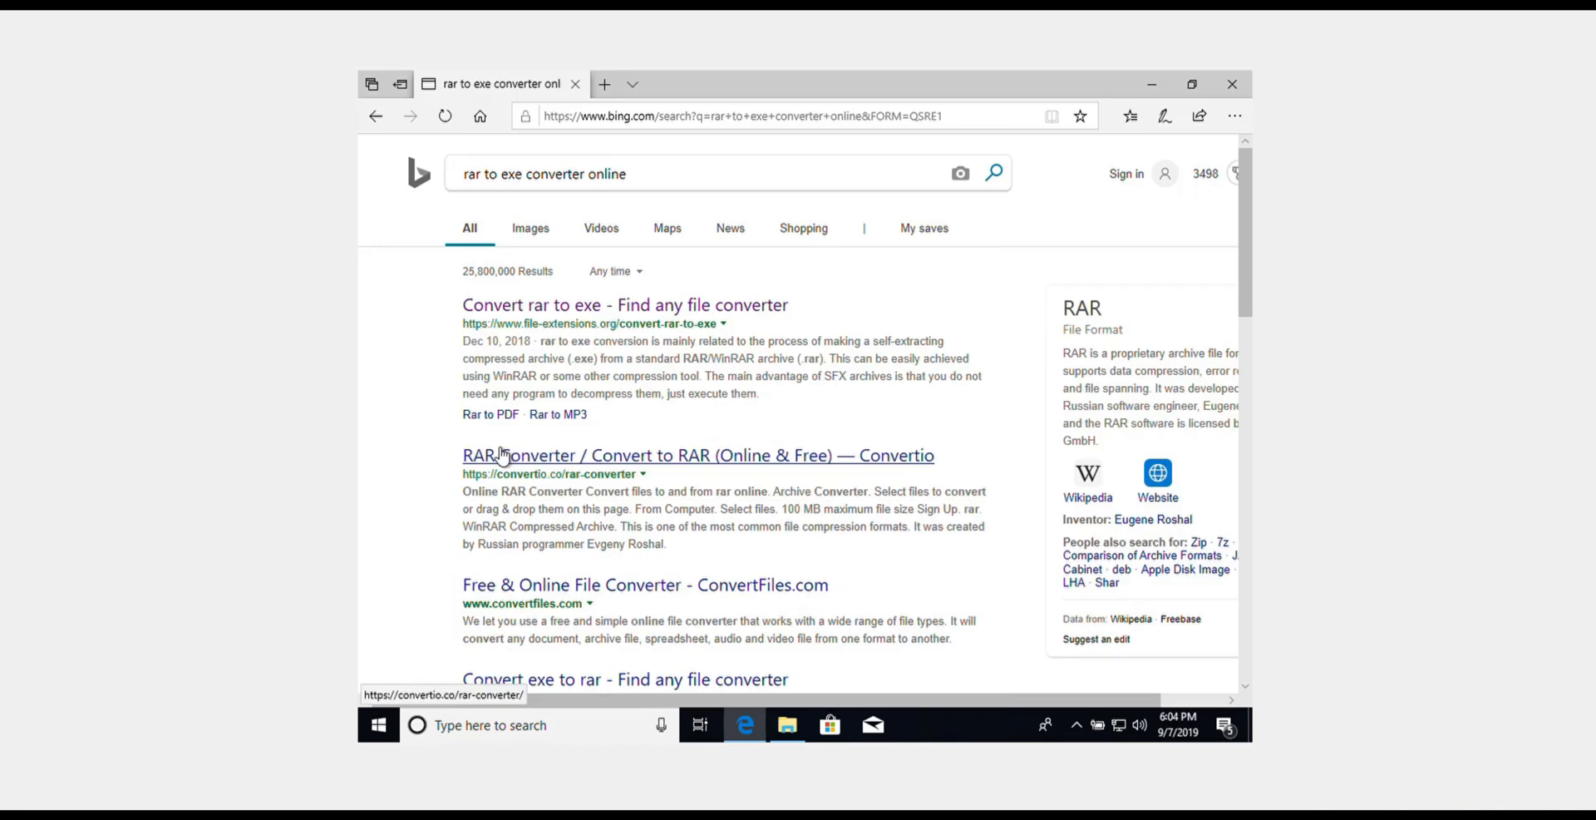
mouse_move(410, 354)
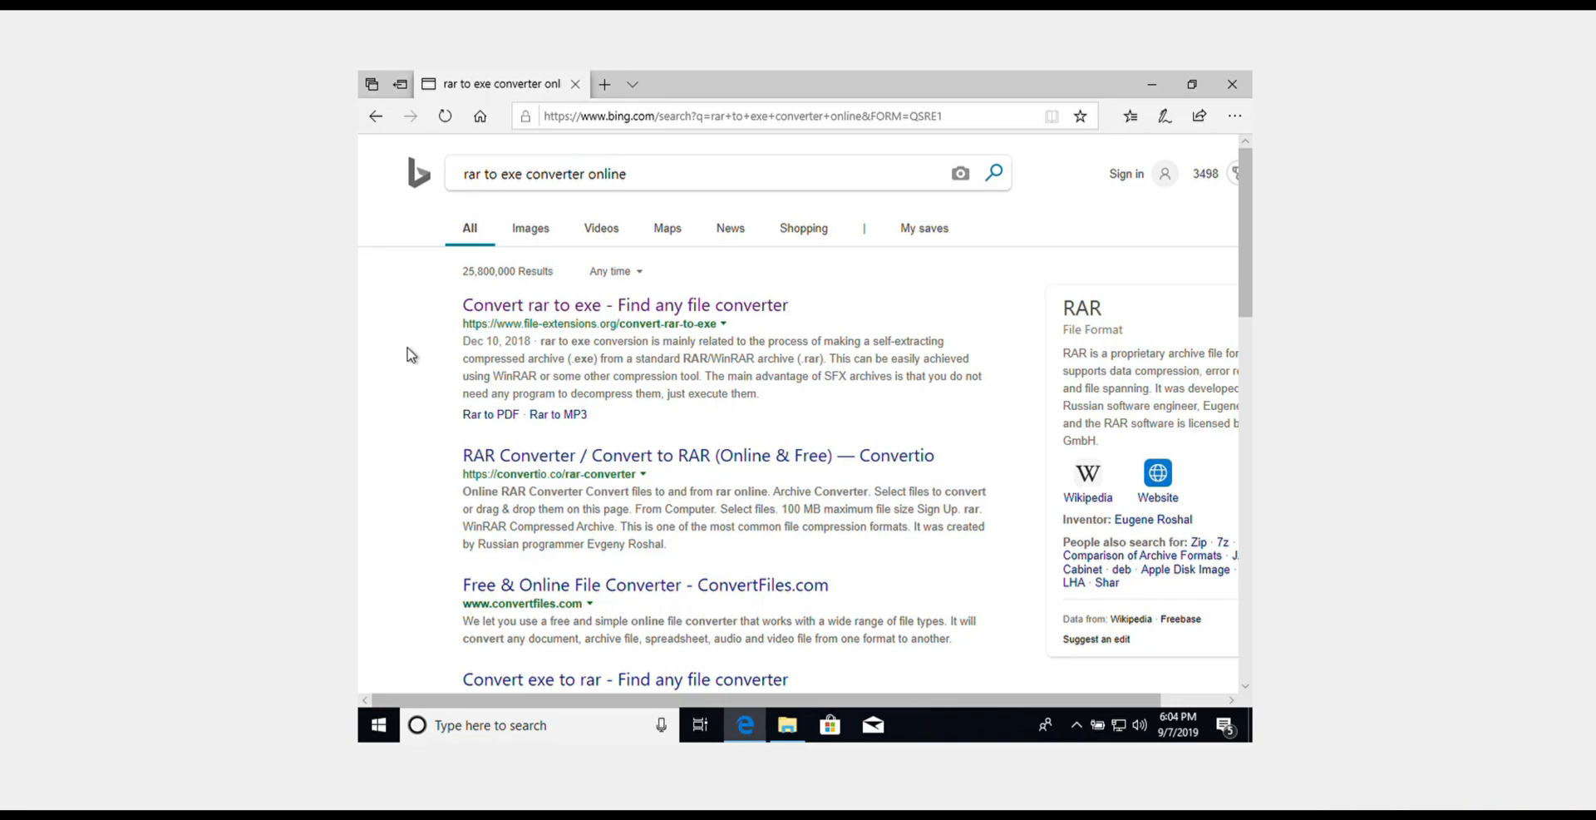
mouse_move(489, 471)
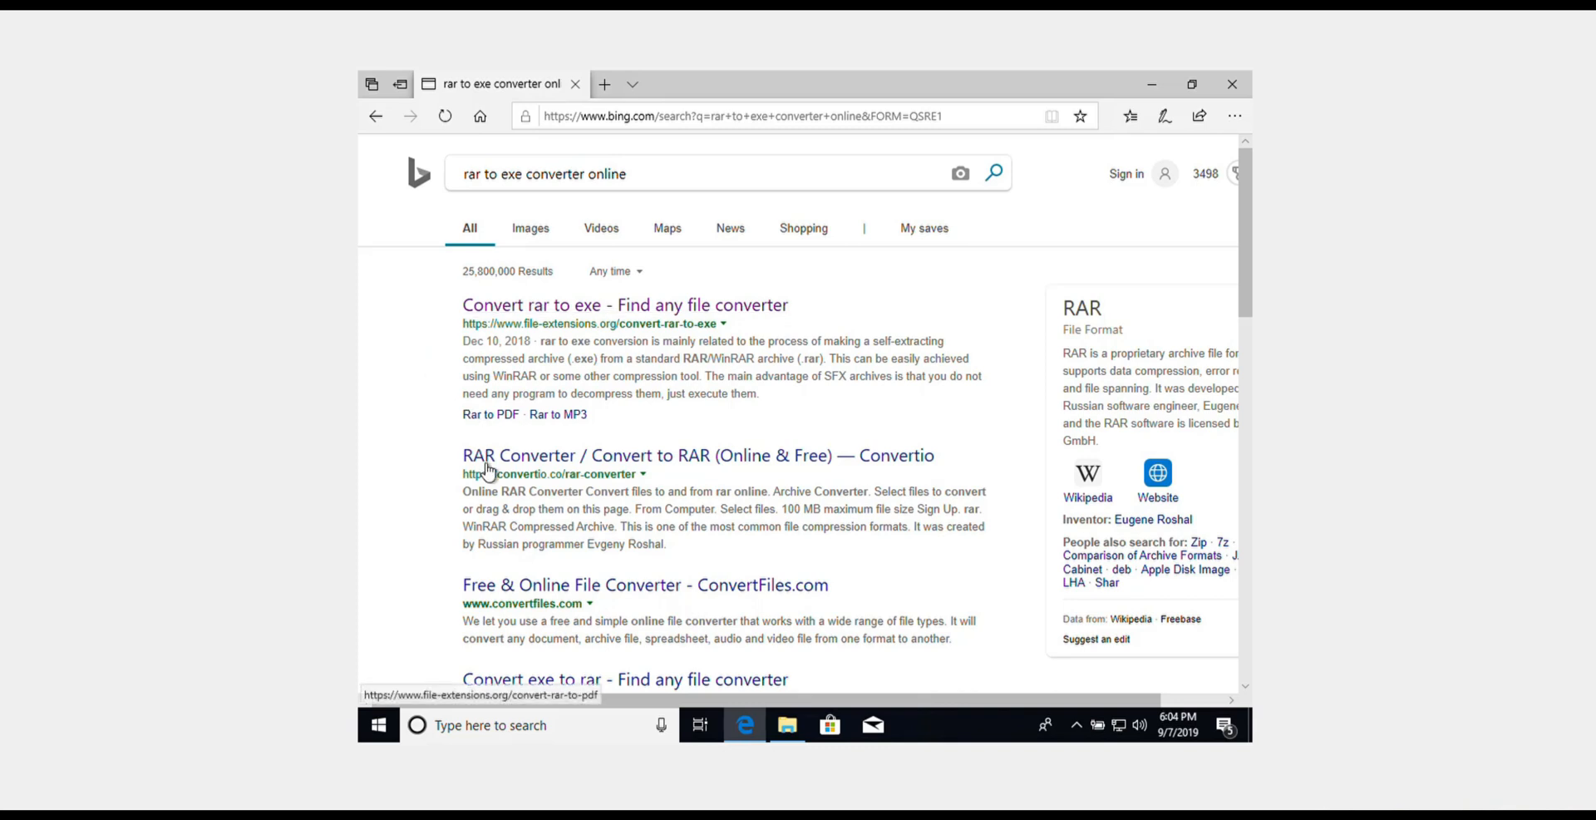
- Open Bing's Convertio 'RAR Converter' result, returning to the results once to reopen it
click(698, 455)
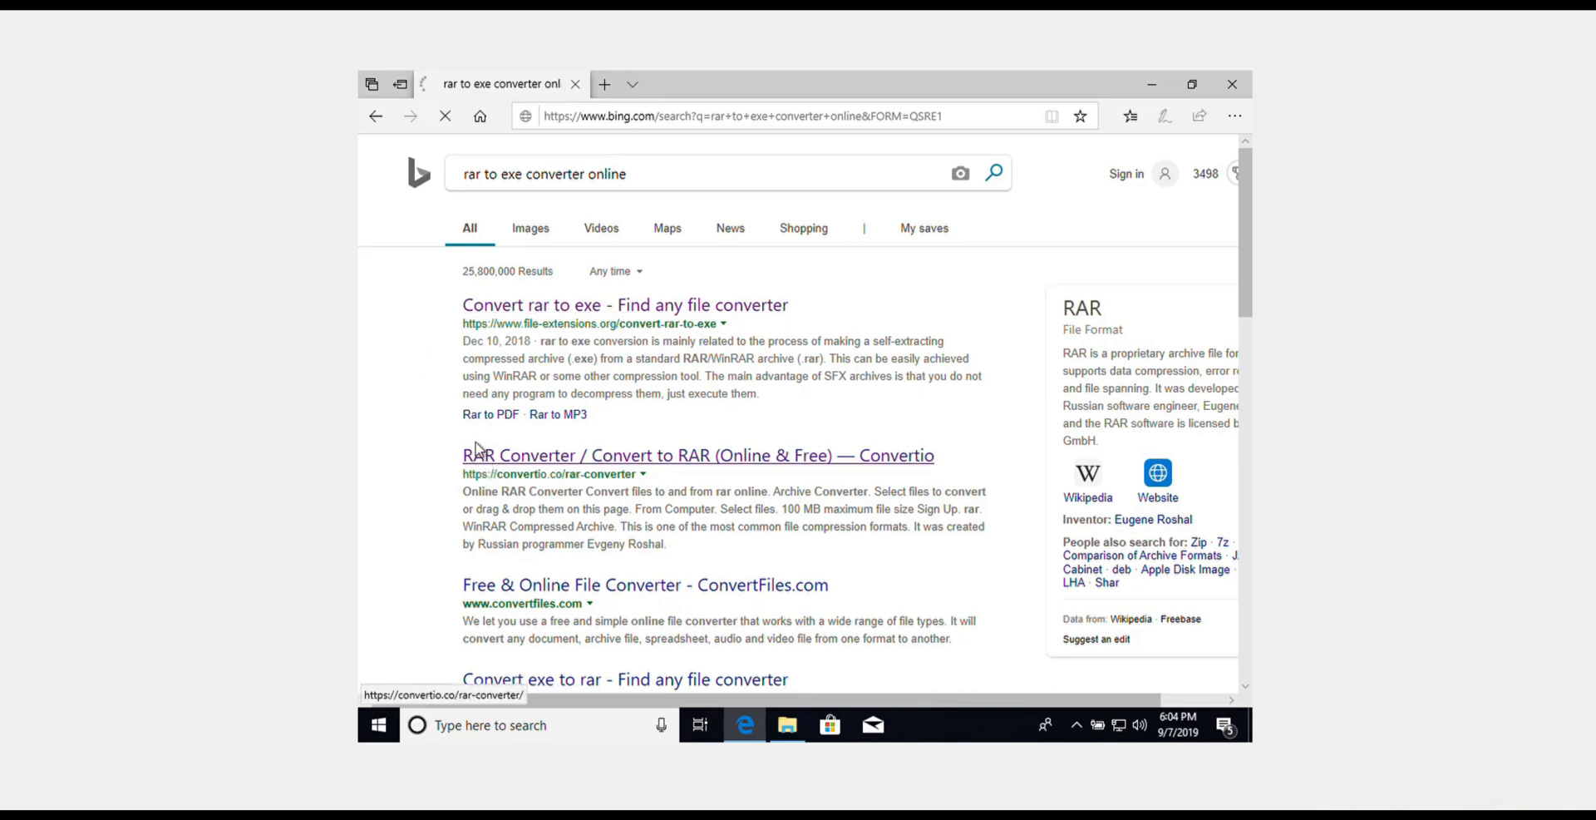
click(696, 455)
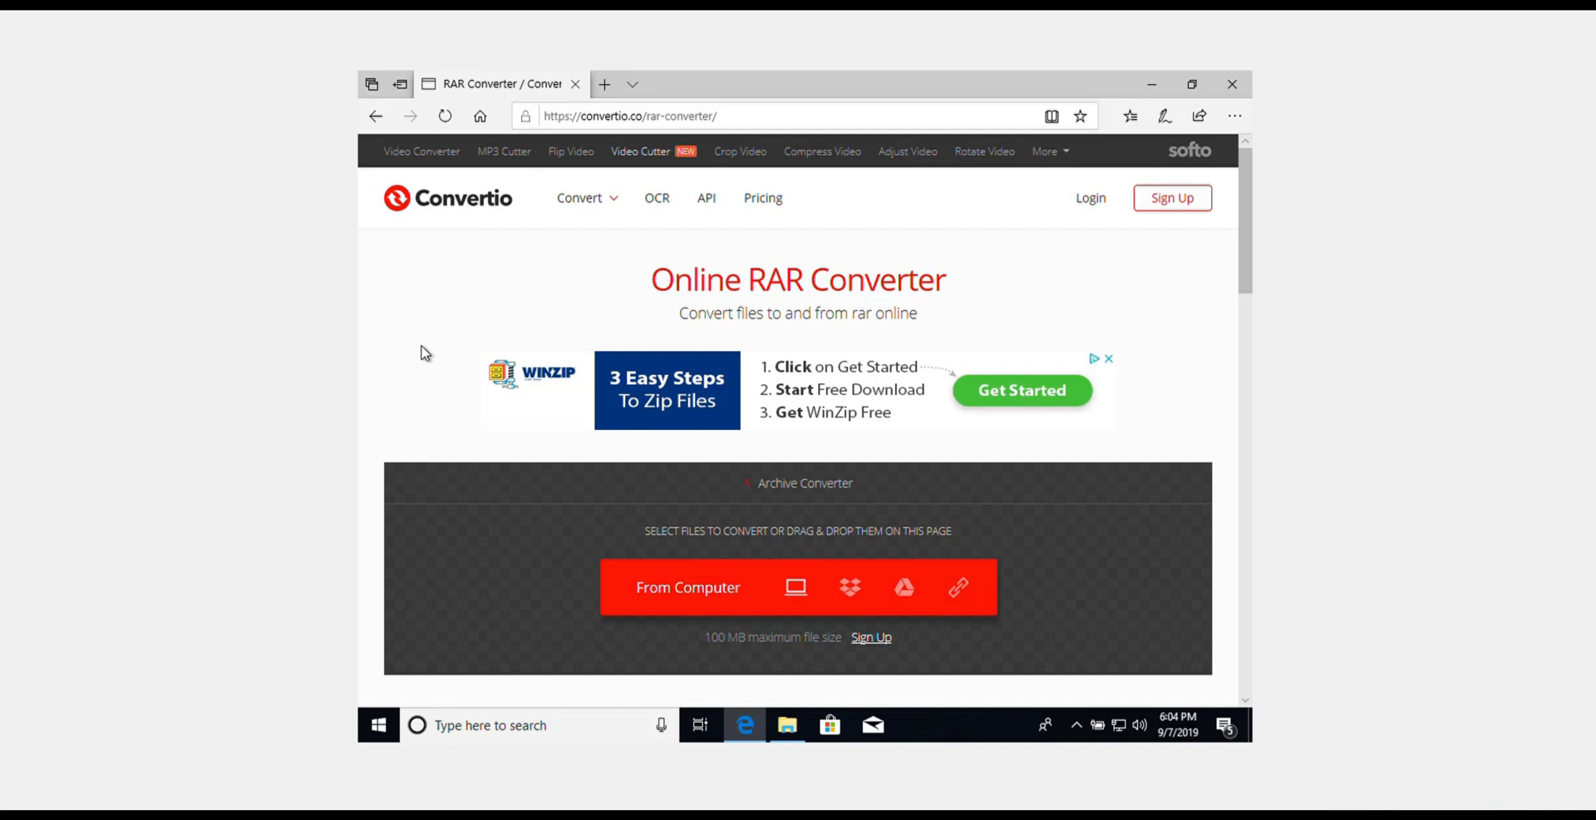
mouse_move(454, 266)
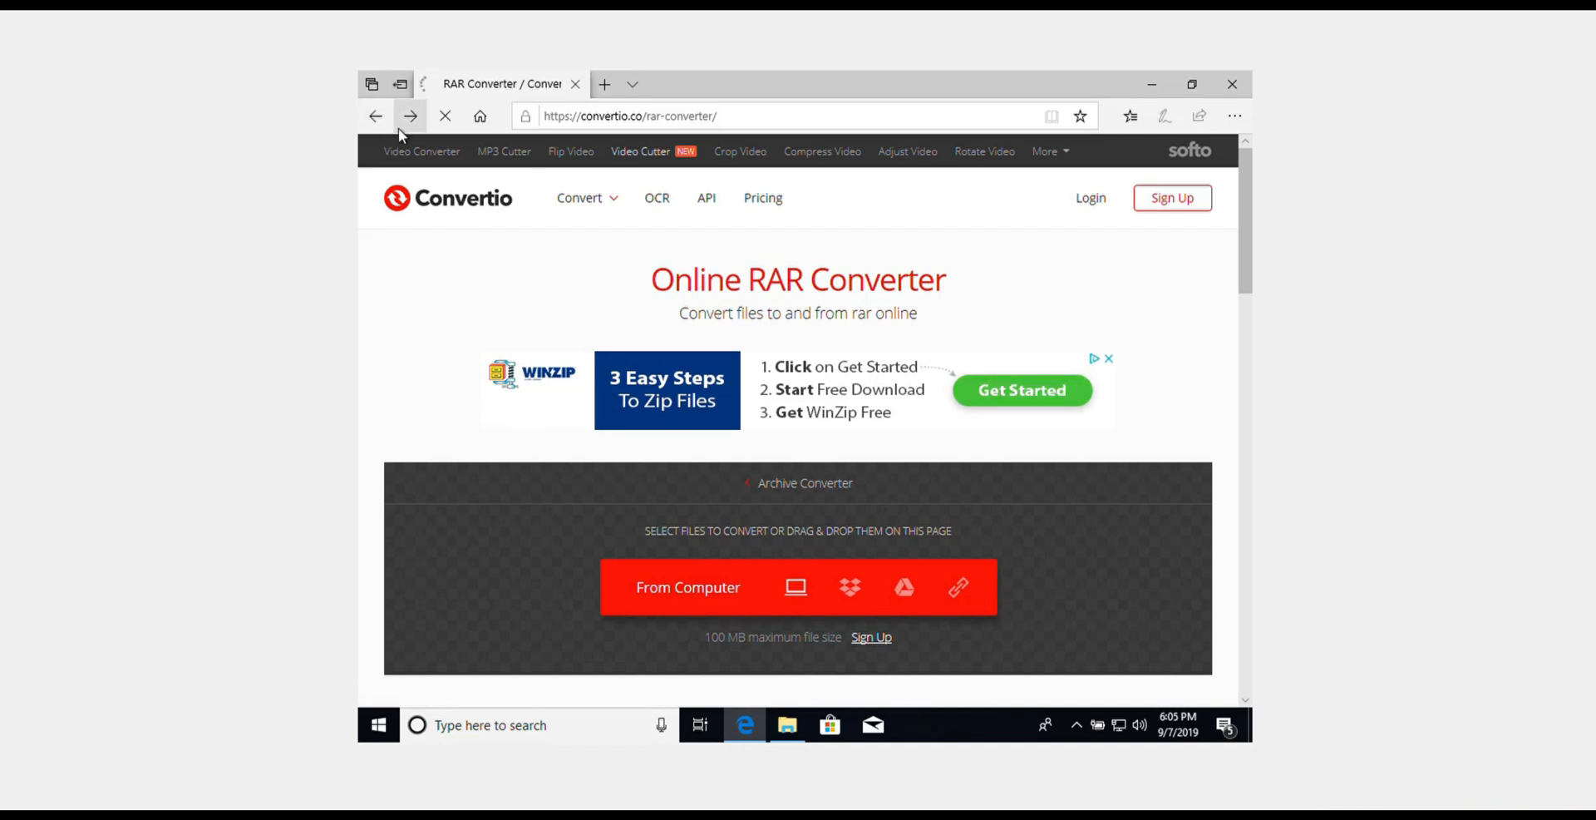
click(376, 114)
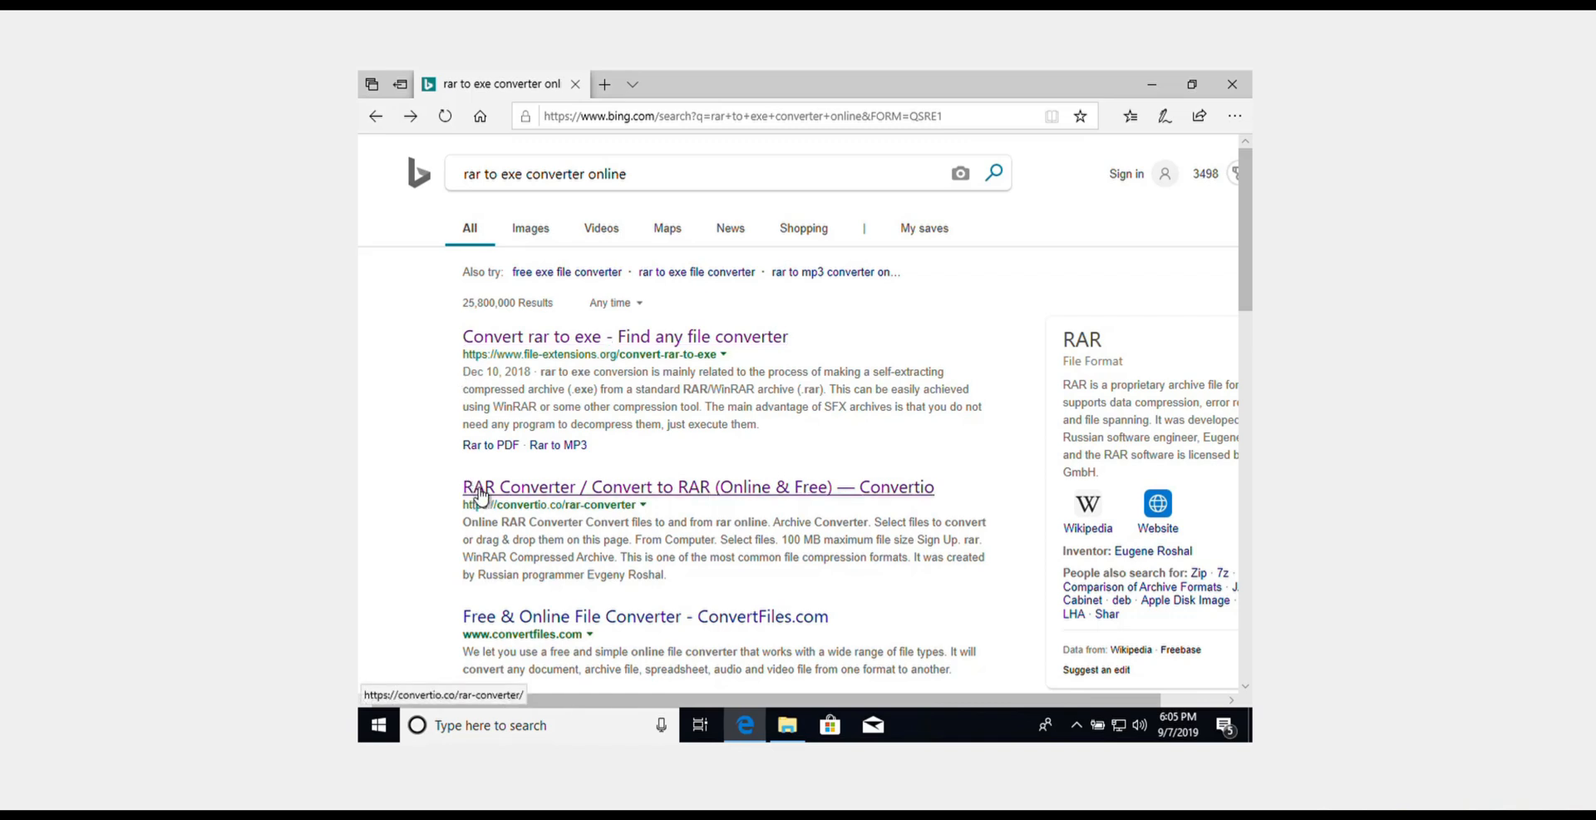
click(698, 487)
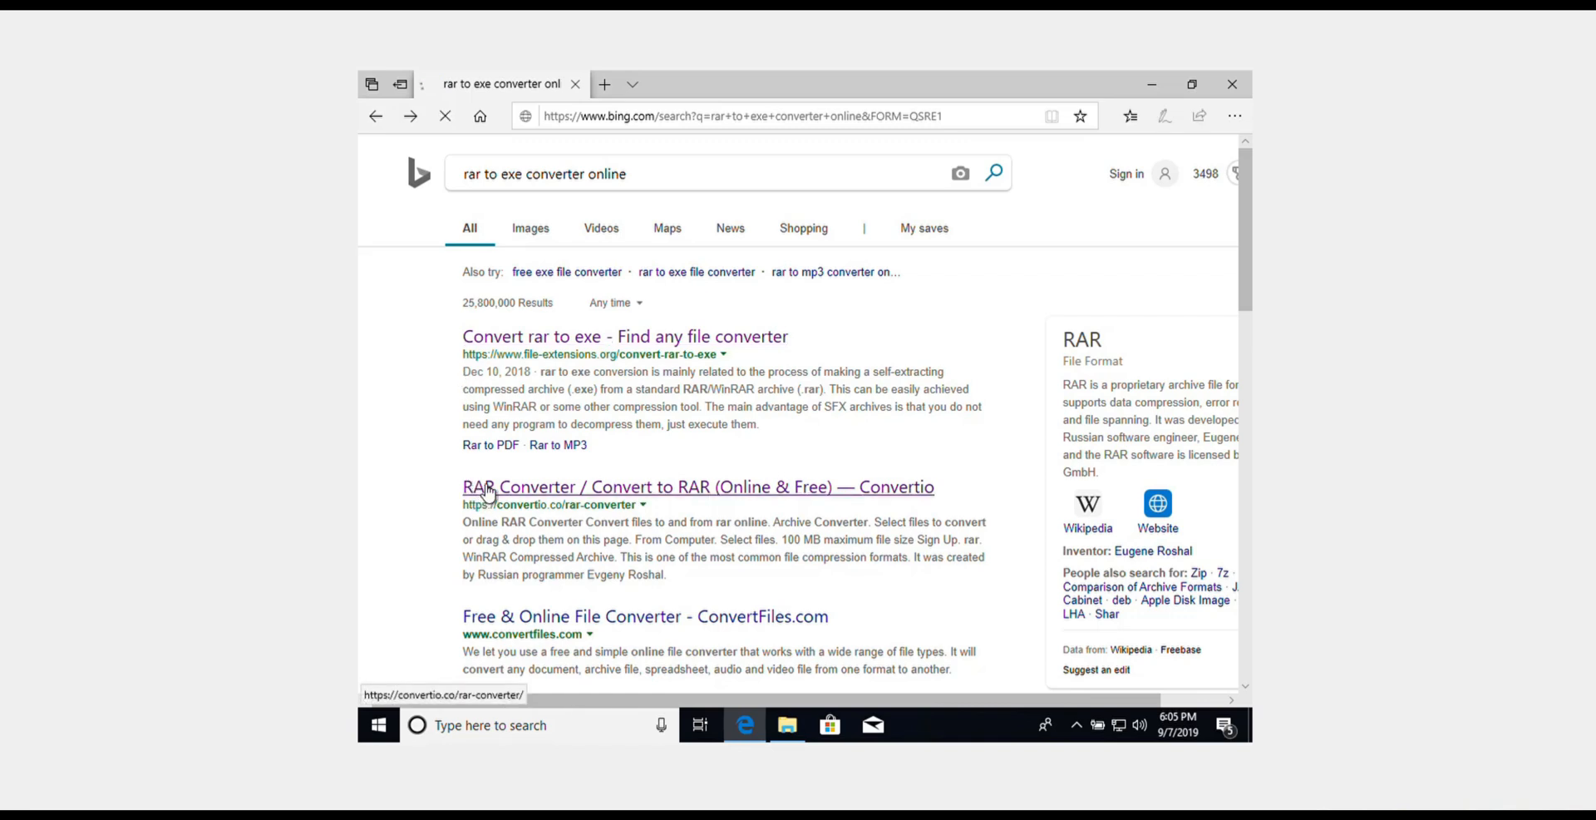
click(697, 487)
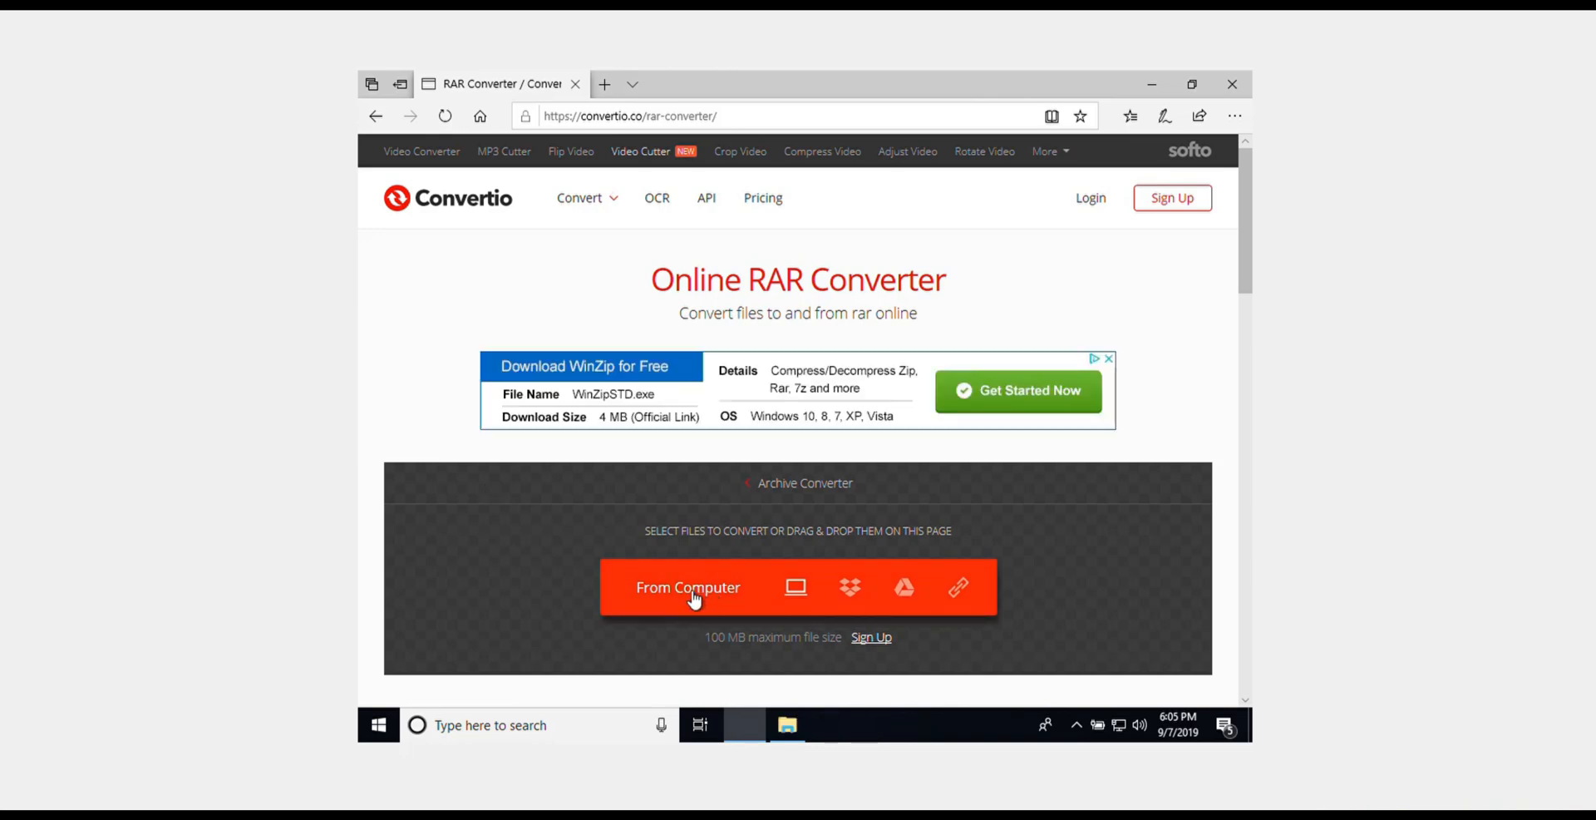
- Upload MEMZ (3).rar from Downloads to Convertio, convert it to ZIP, and download MEMZ-_3_.zip
click(688, 587)
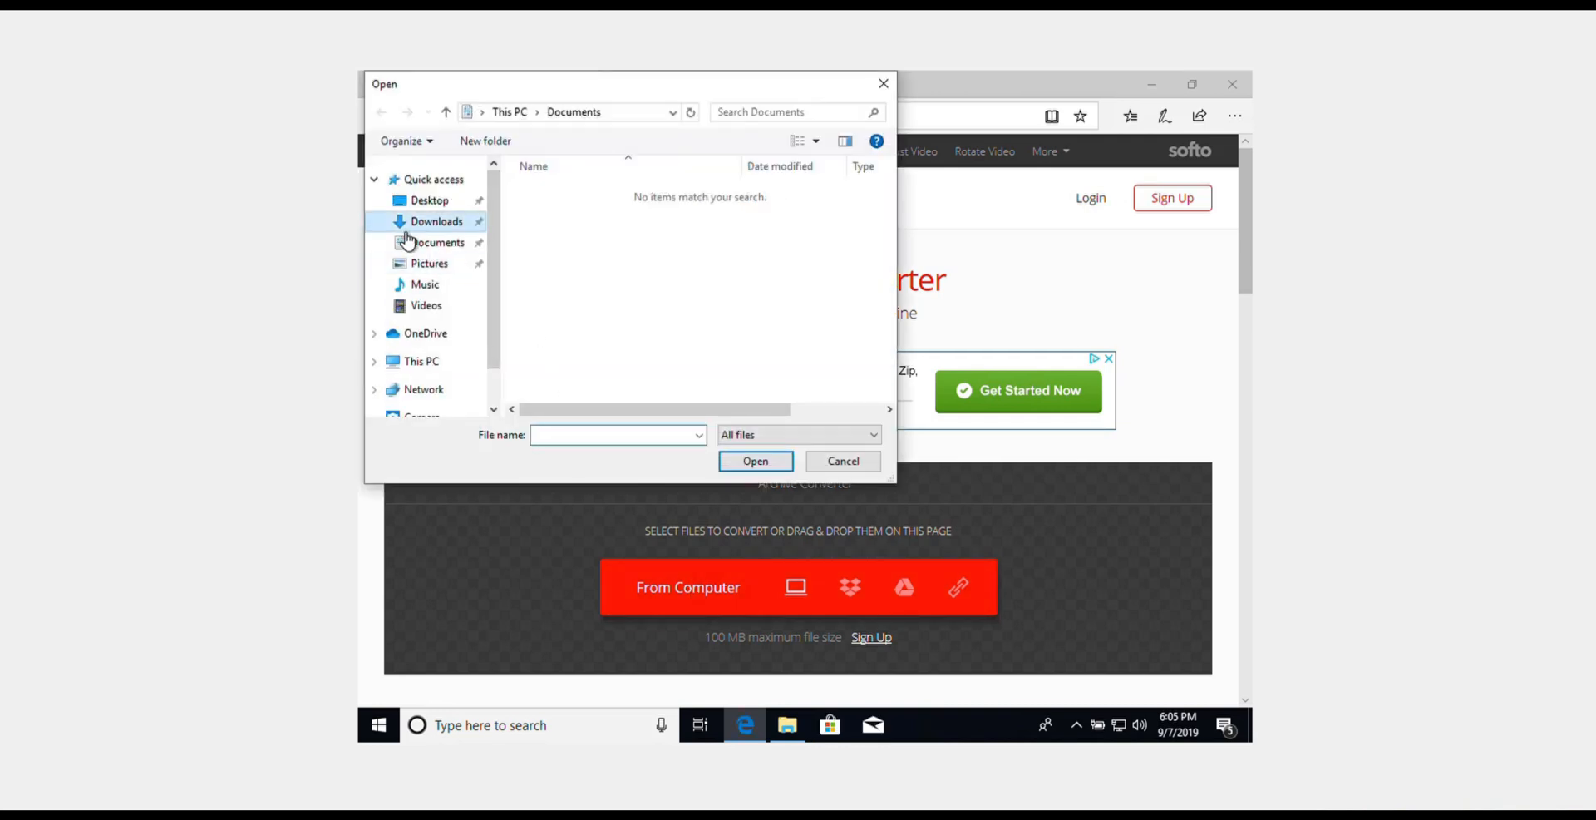
click(435, 221)
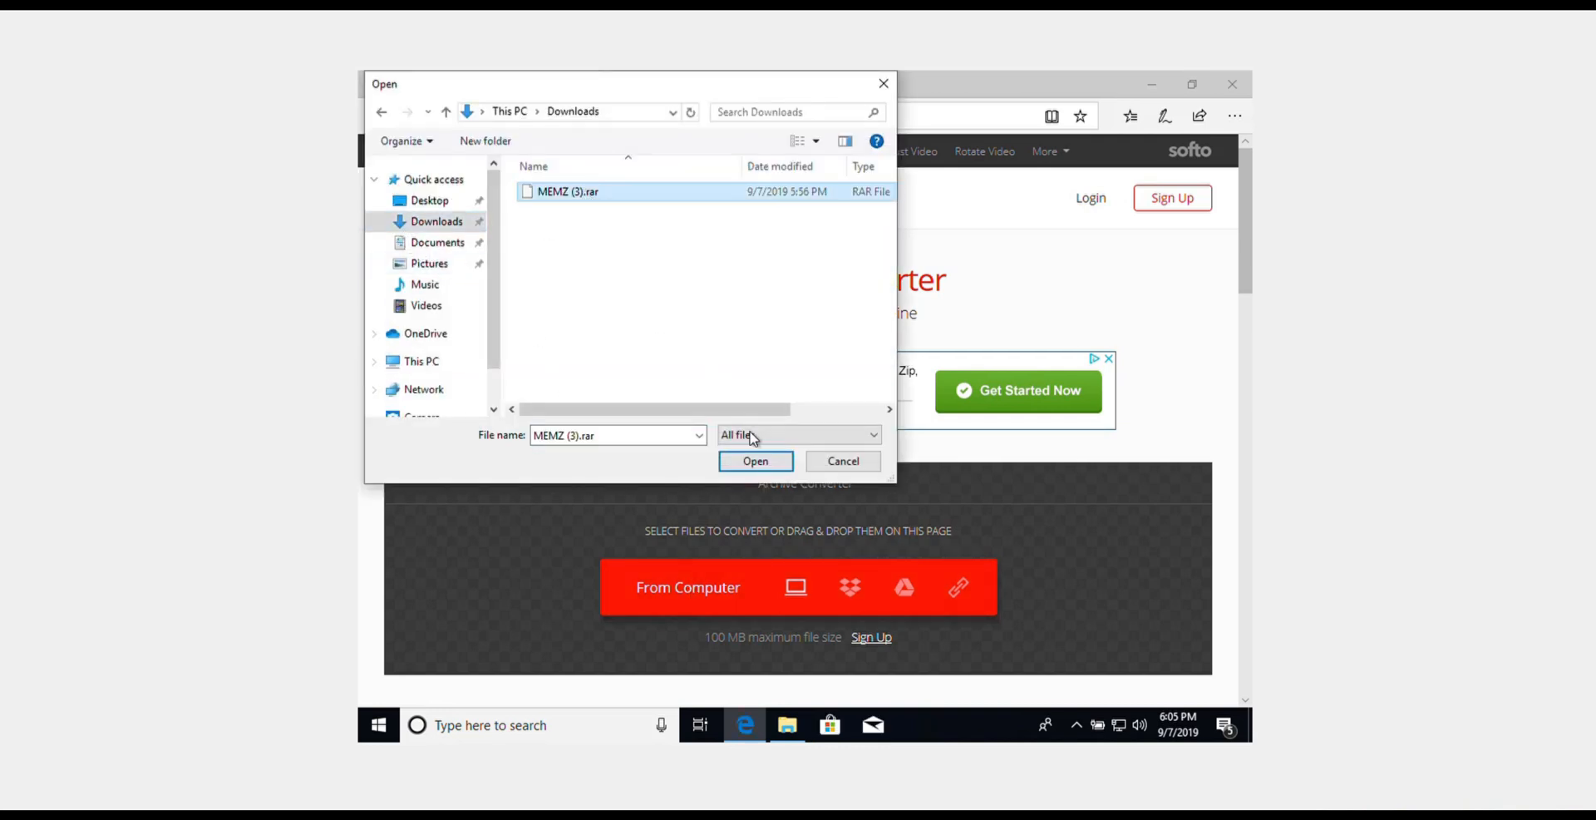
click(755, 460)
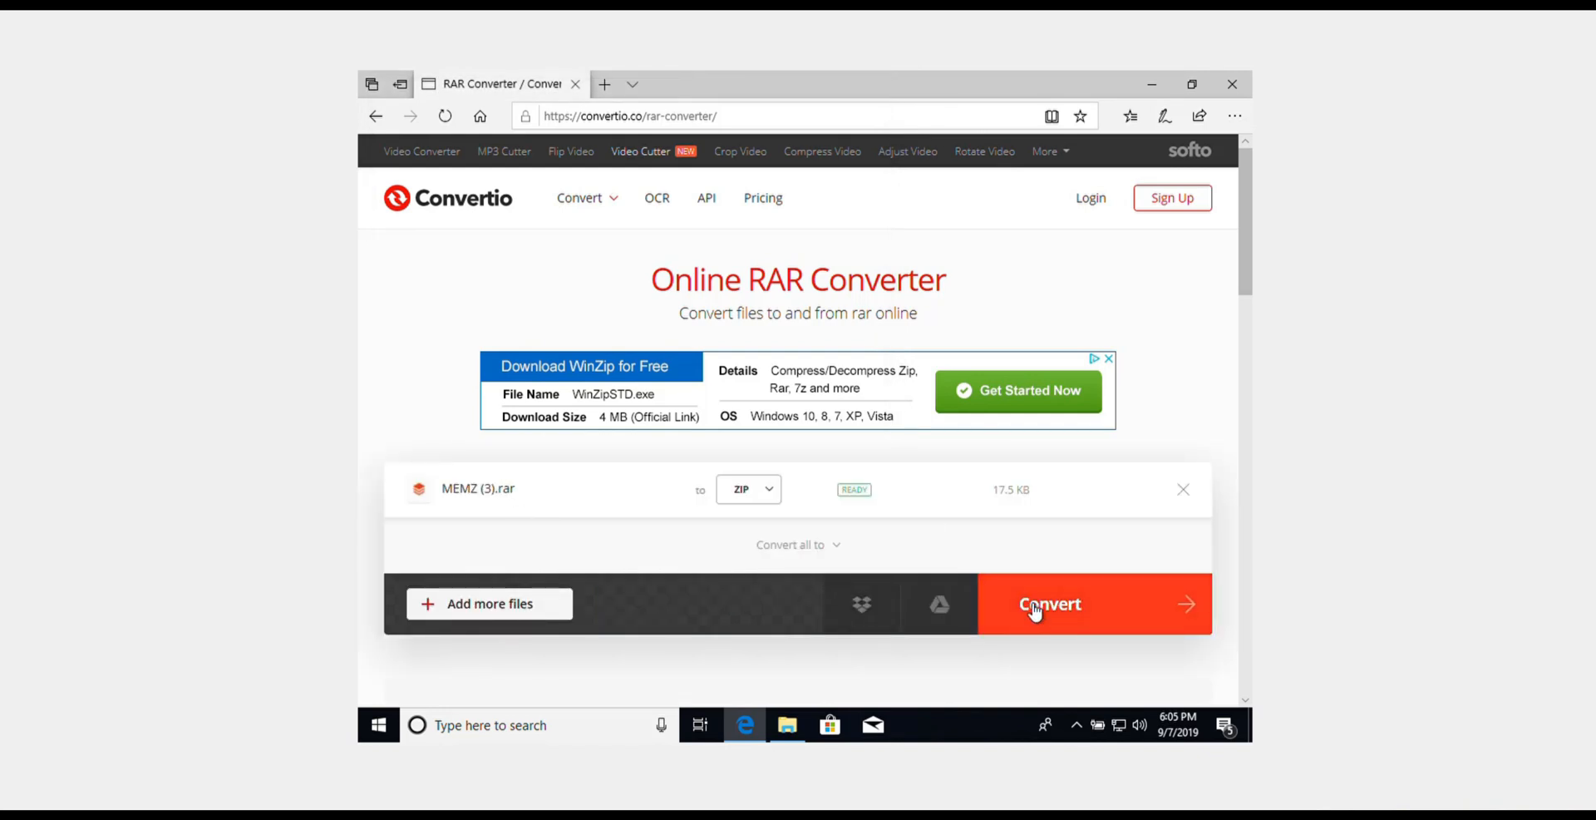
click(1049, 603)
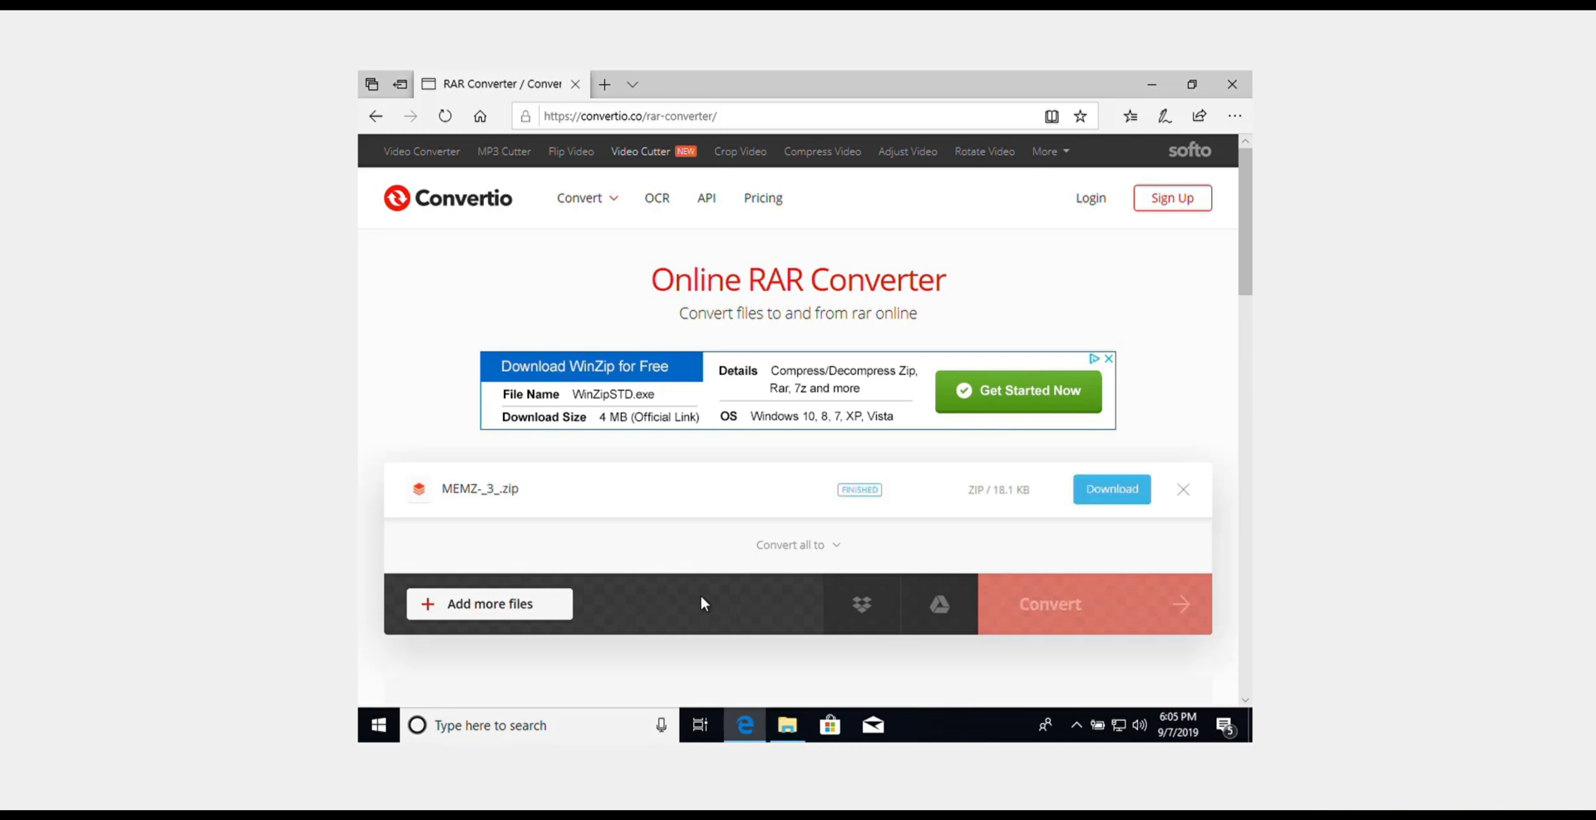
mouse_move(631, 638)
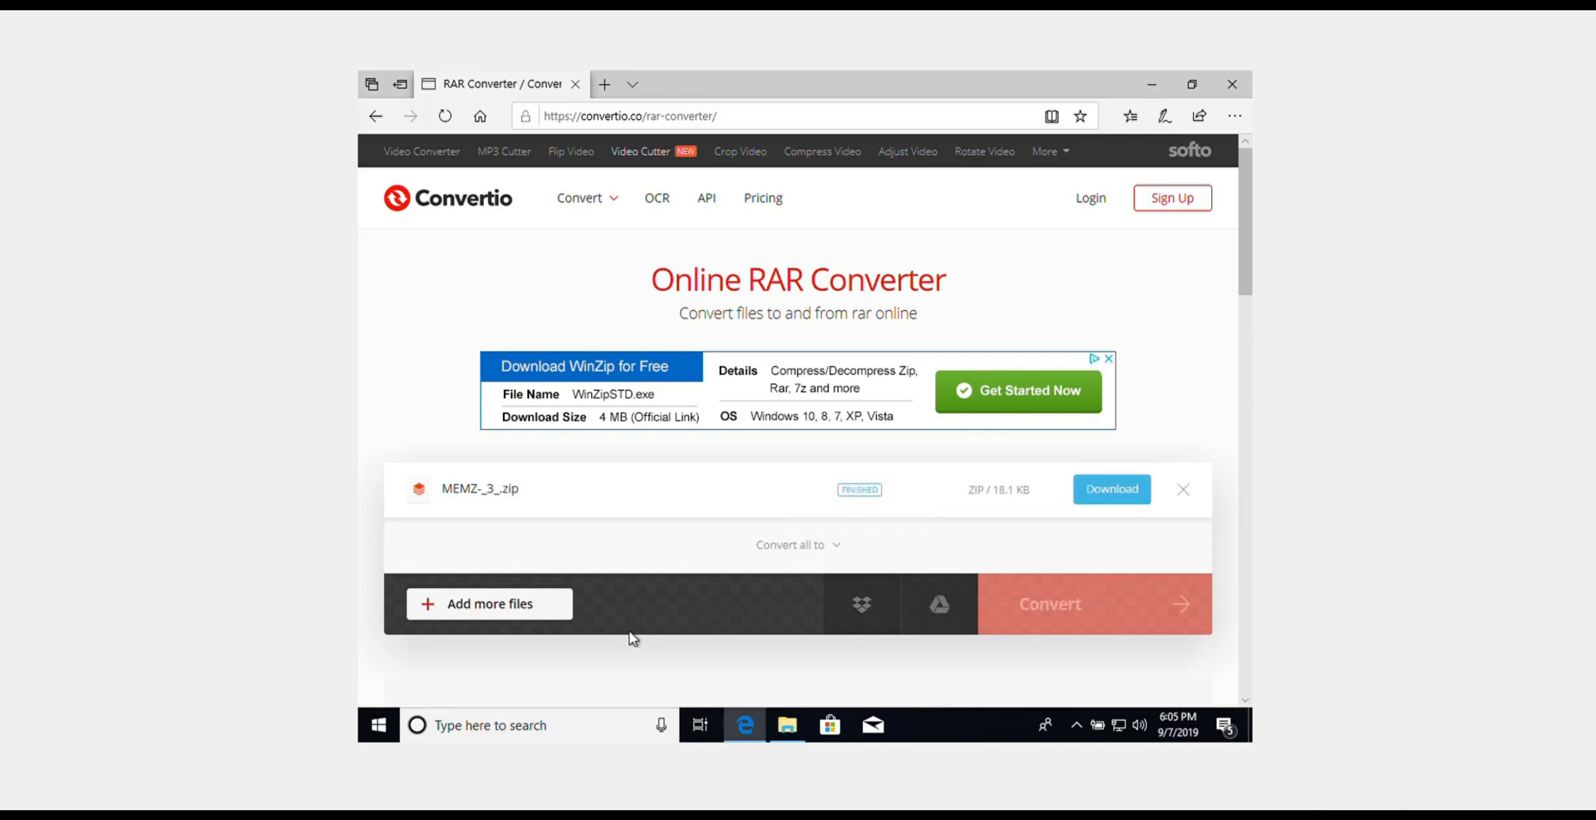
click(1111, 489)
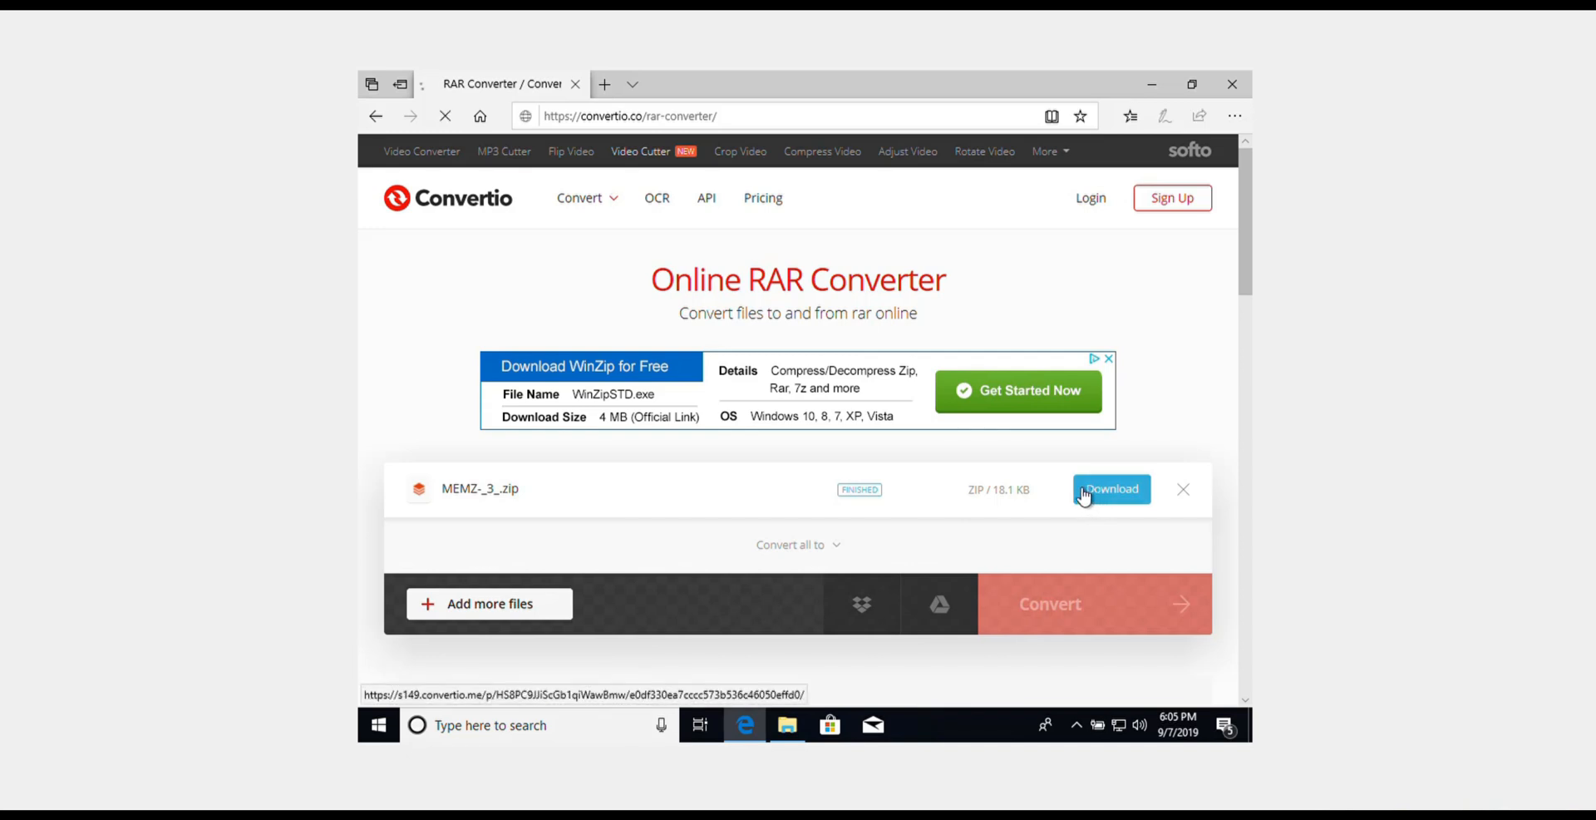
click(1111, 489)
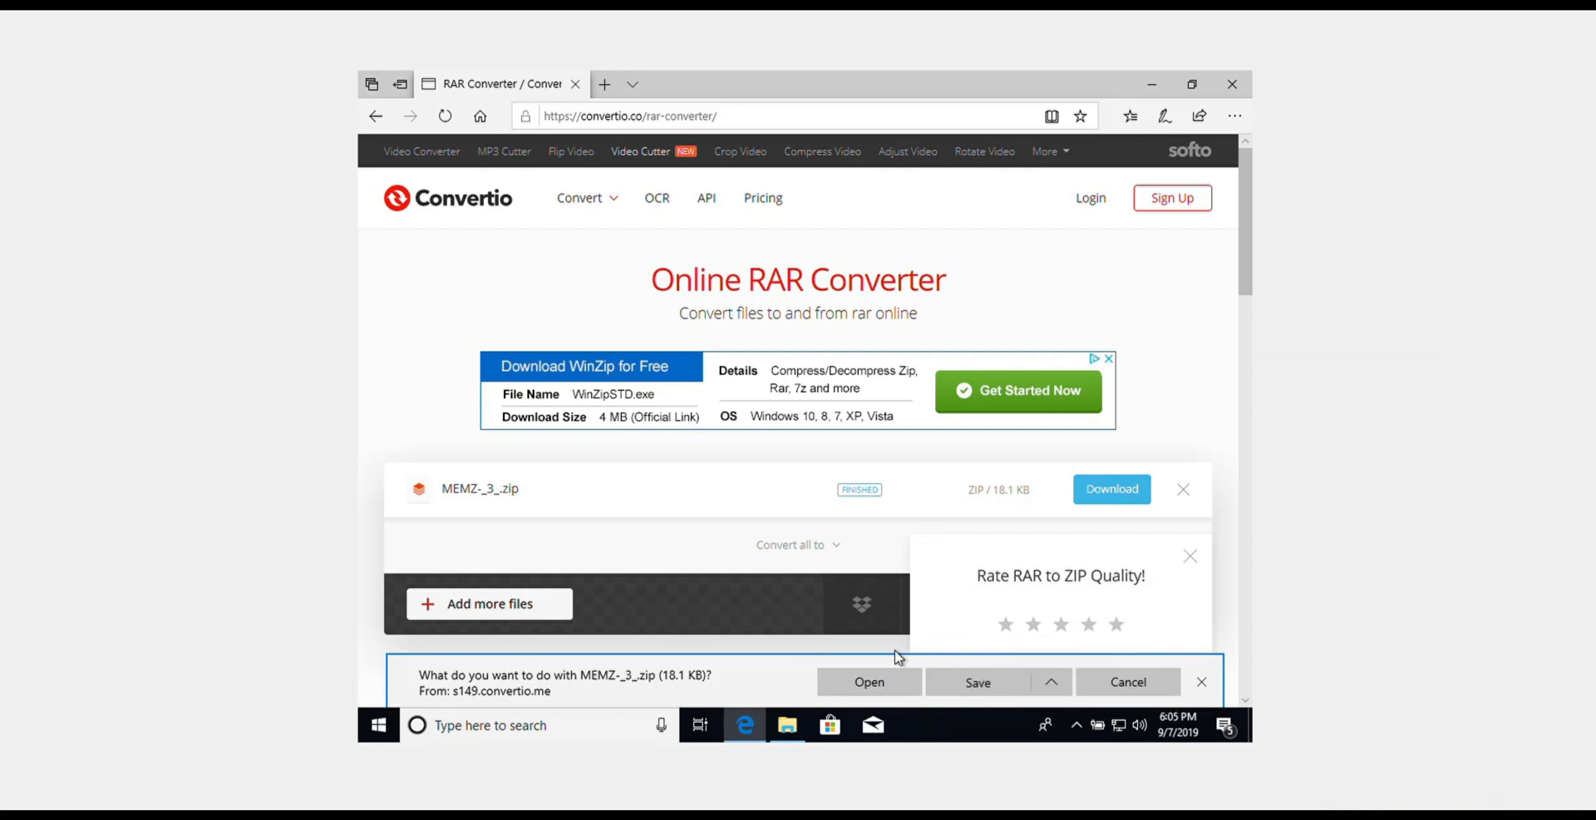
- Save the converted archive to Downloads as 'MEMZ zip' and open its containing folder
click(976, 683)
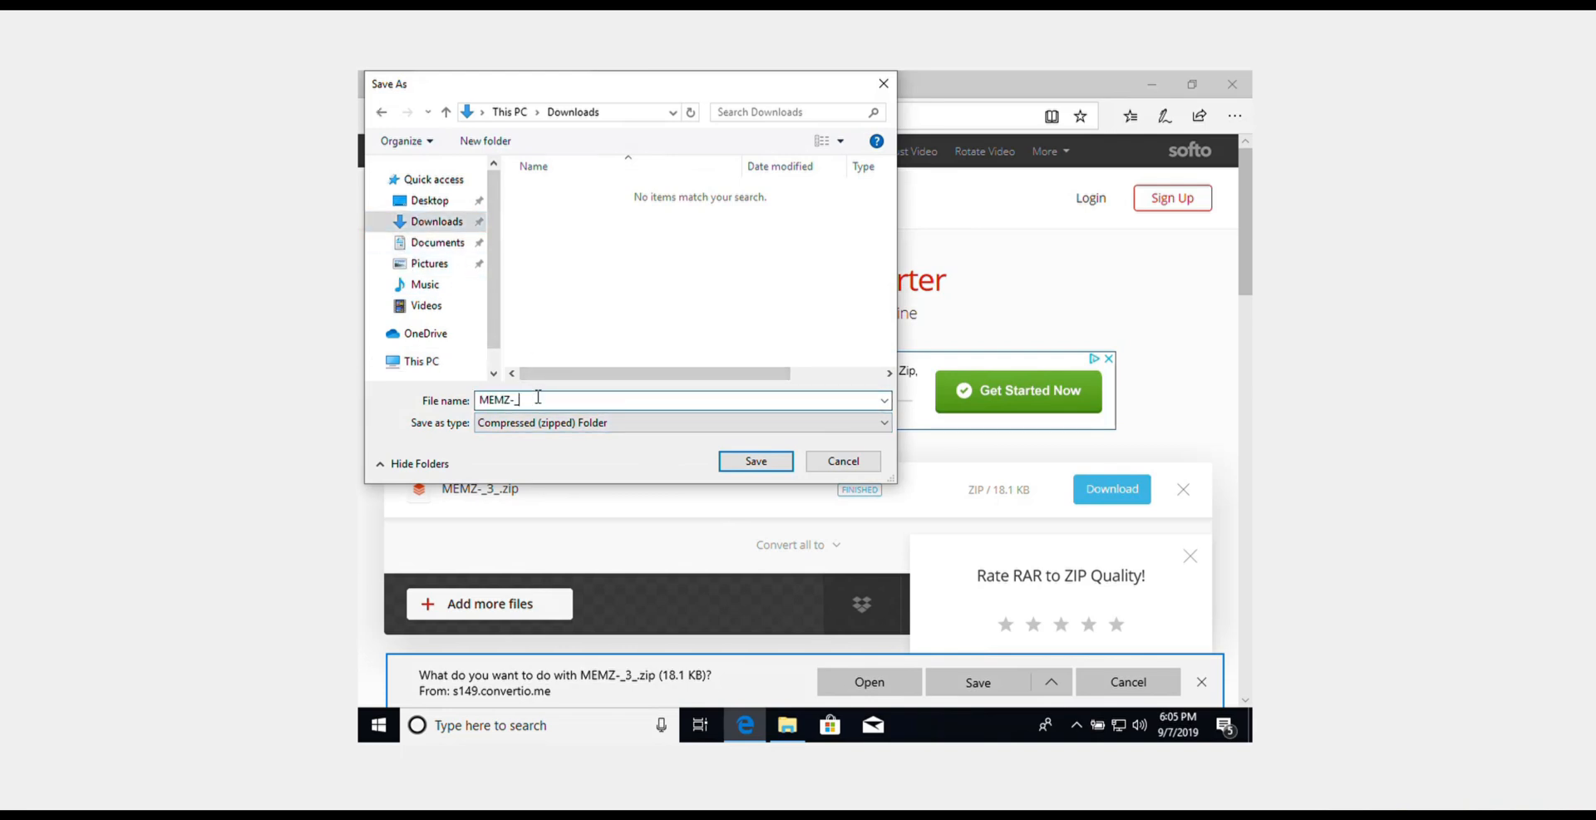
text(zu)
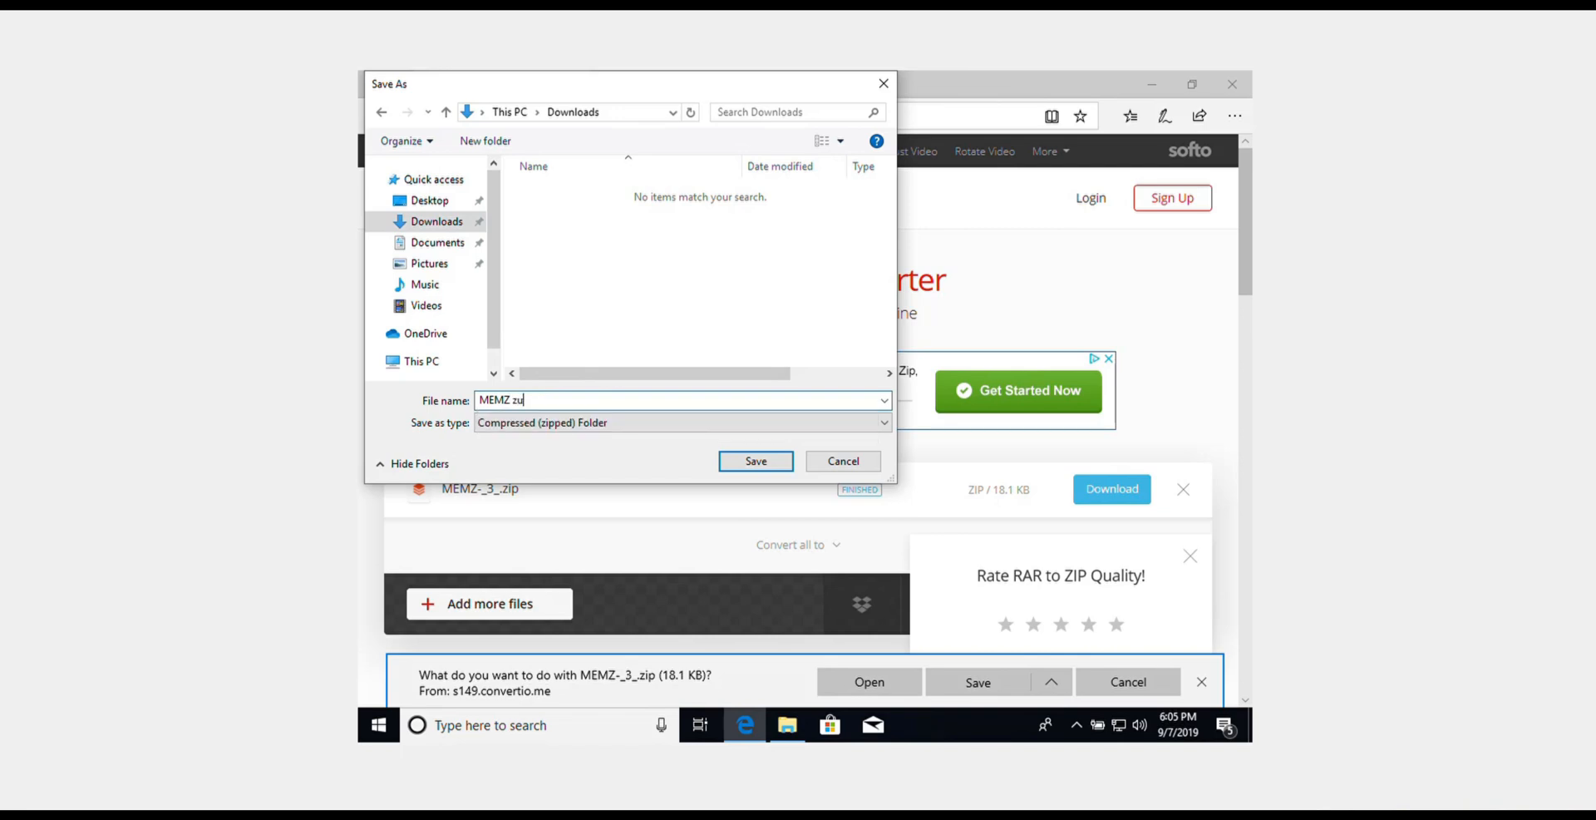
text(ip)
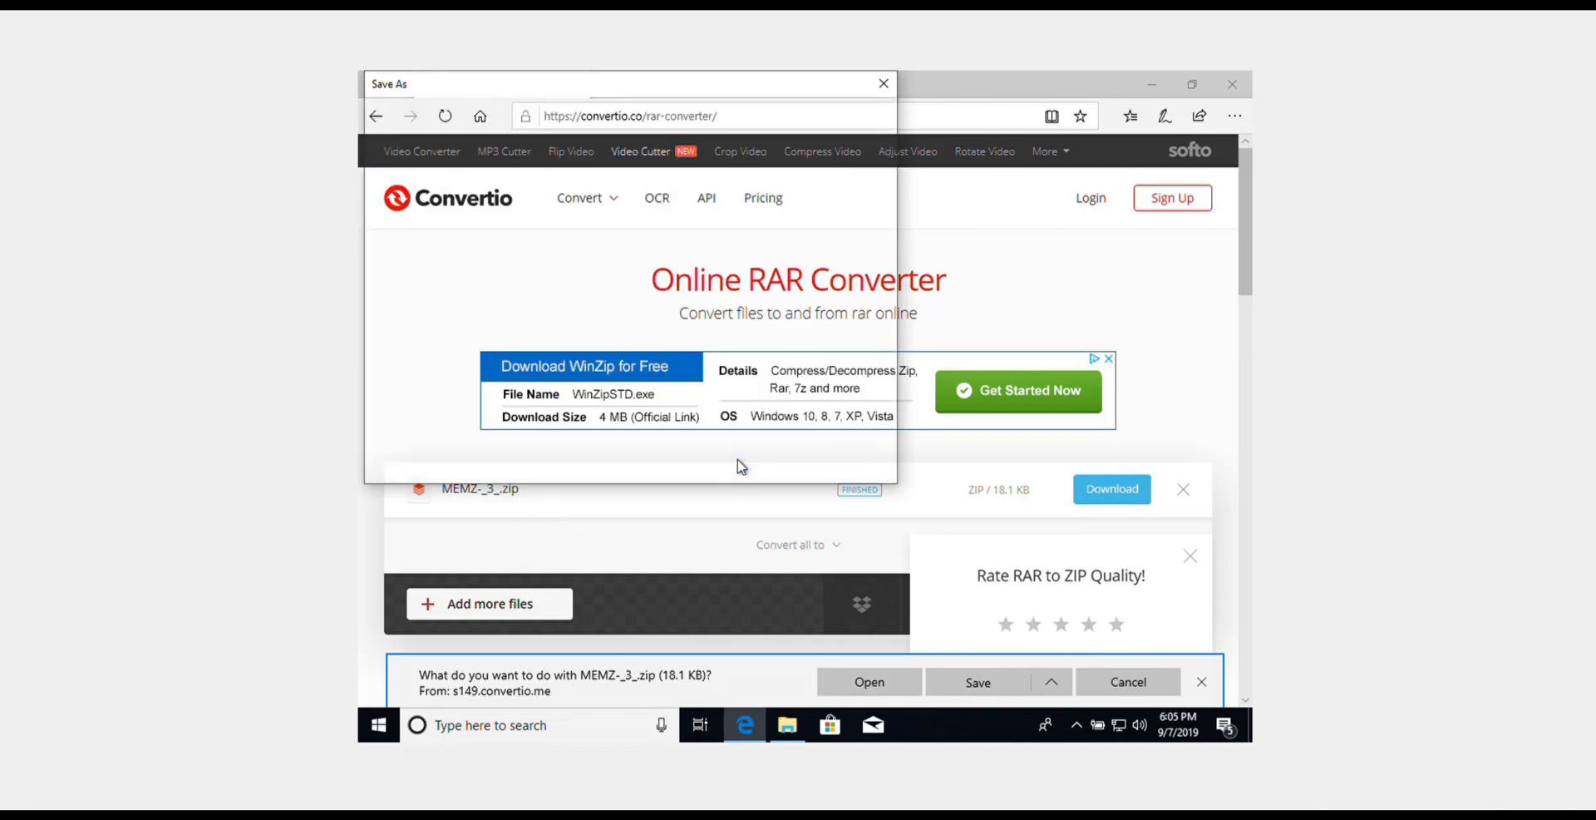
click(978, 681)
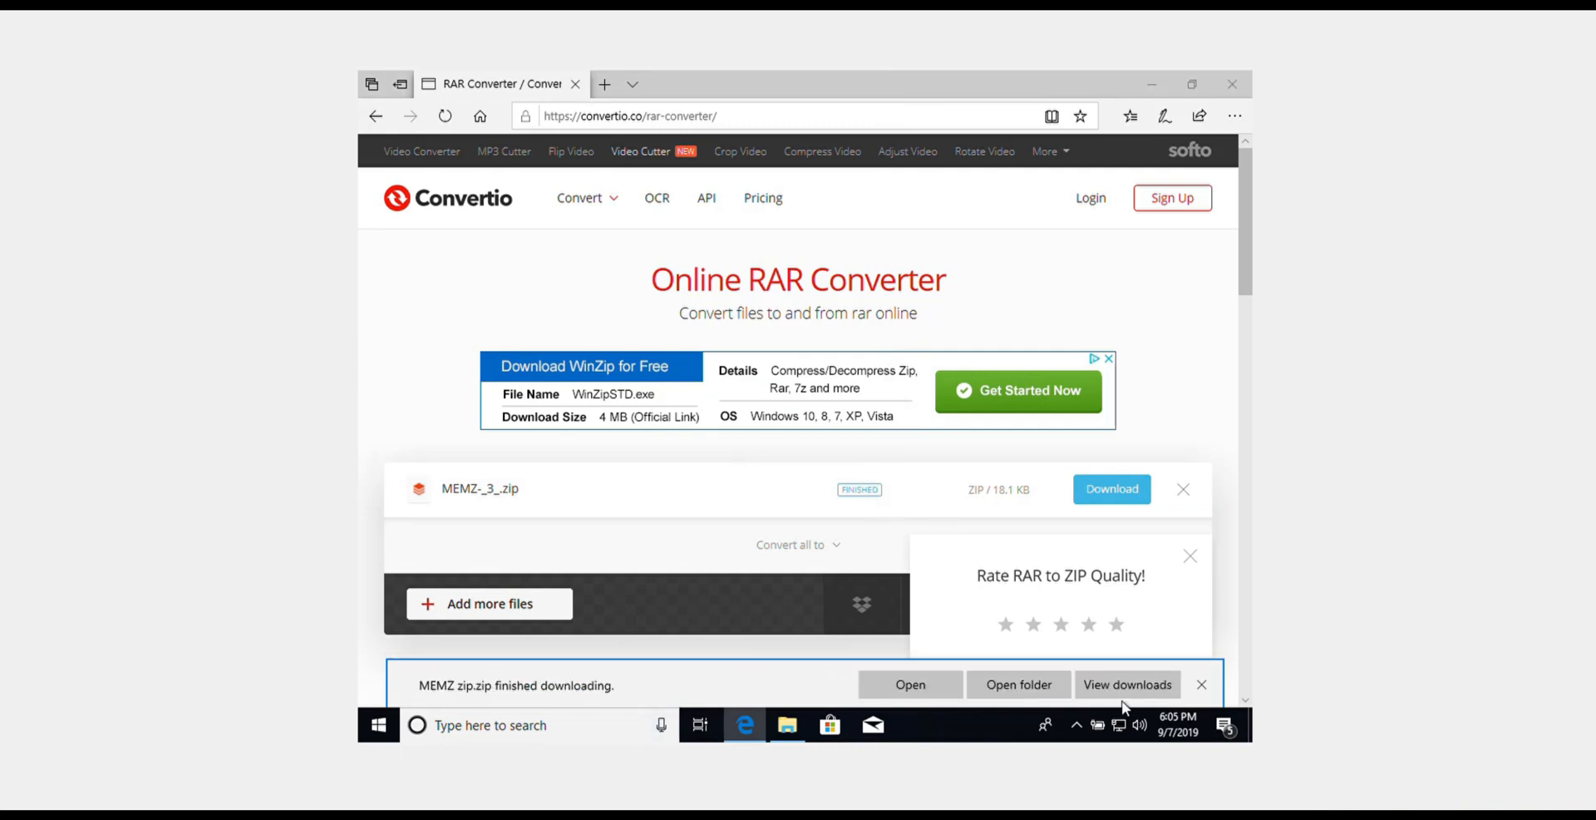
mouse_move(983, 702)
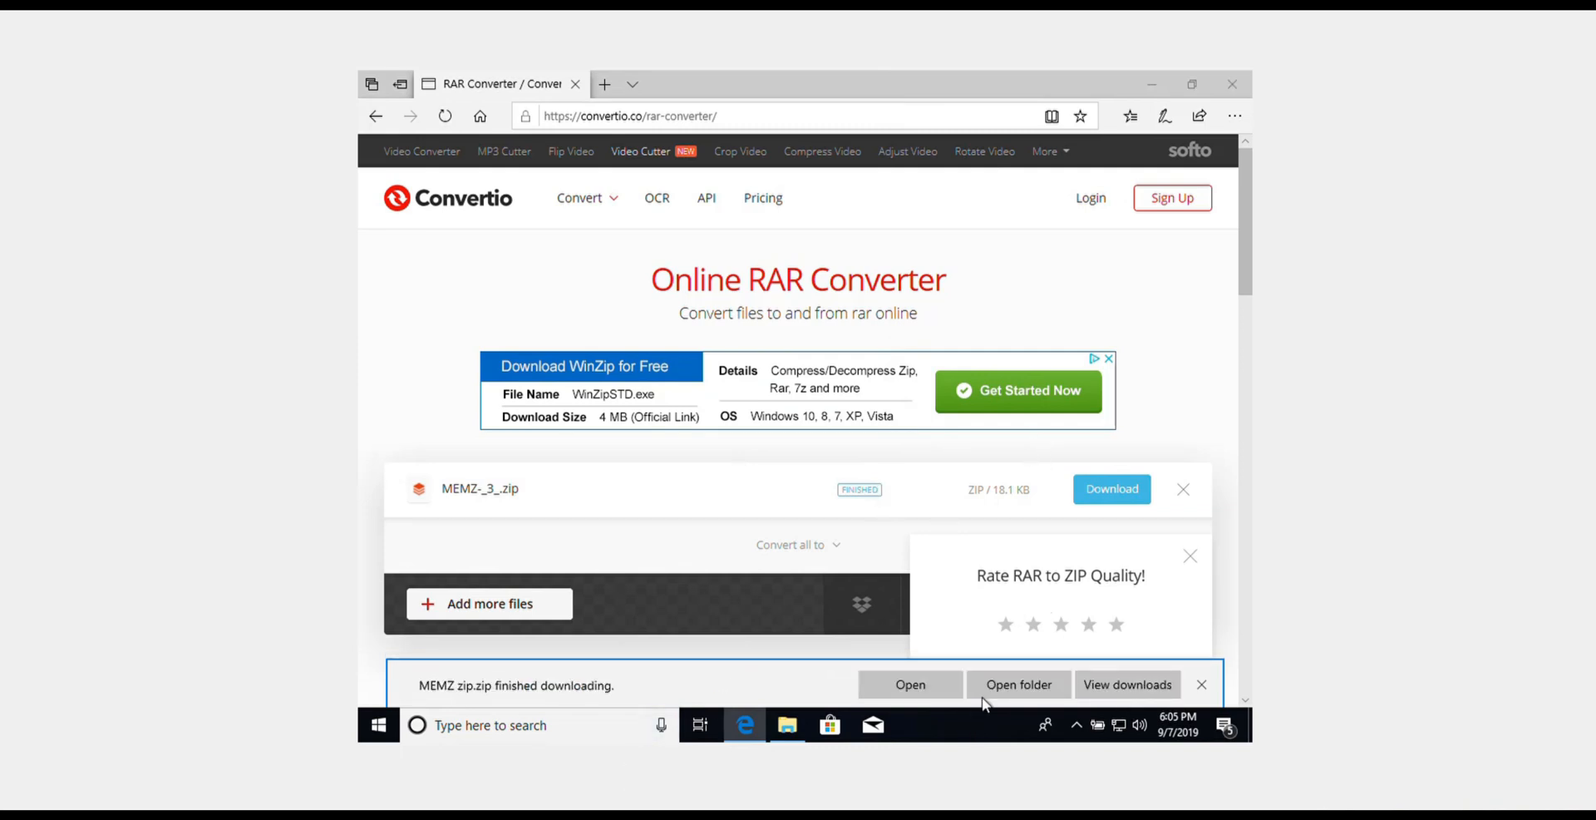
click(1200, 685)
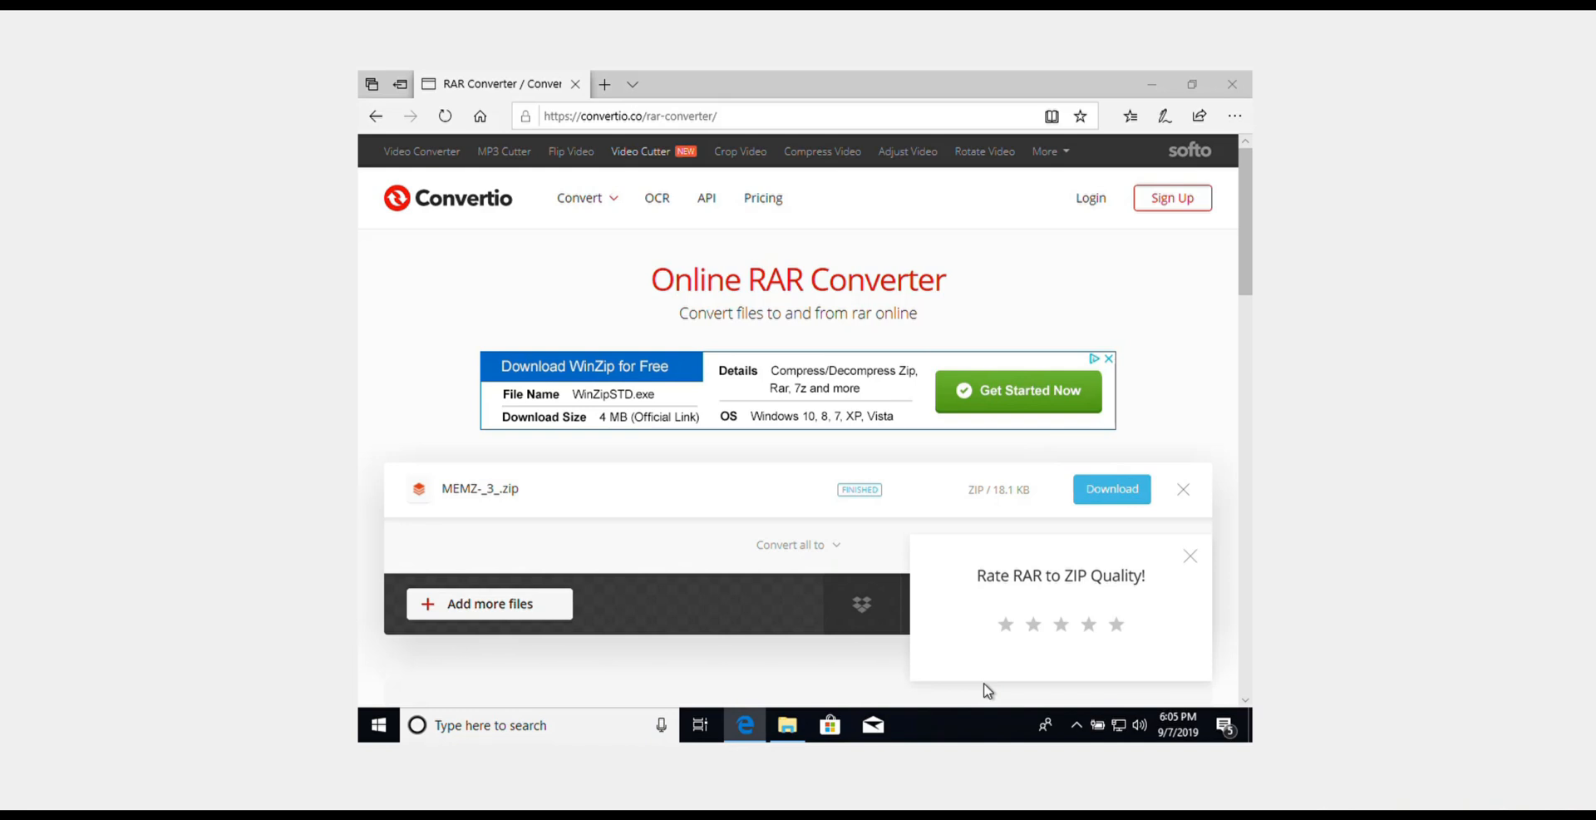
- Close the duplicate Downloads File Explorer window
click(785, 725)
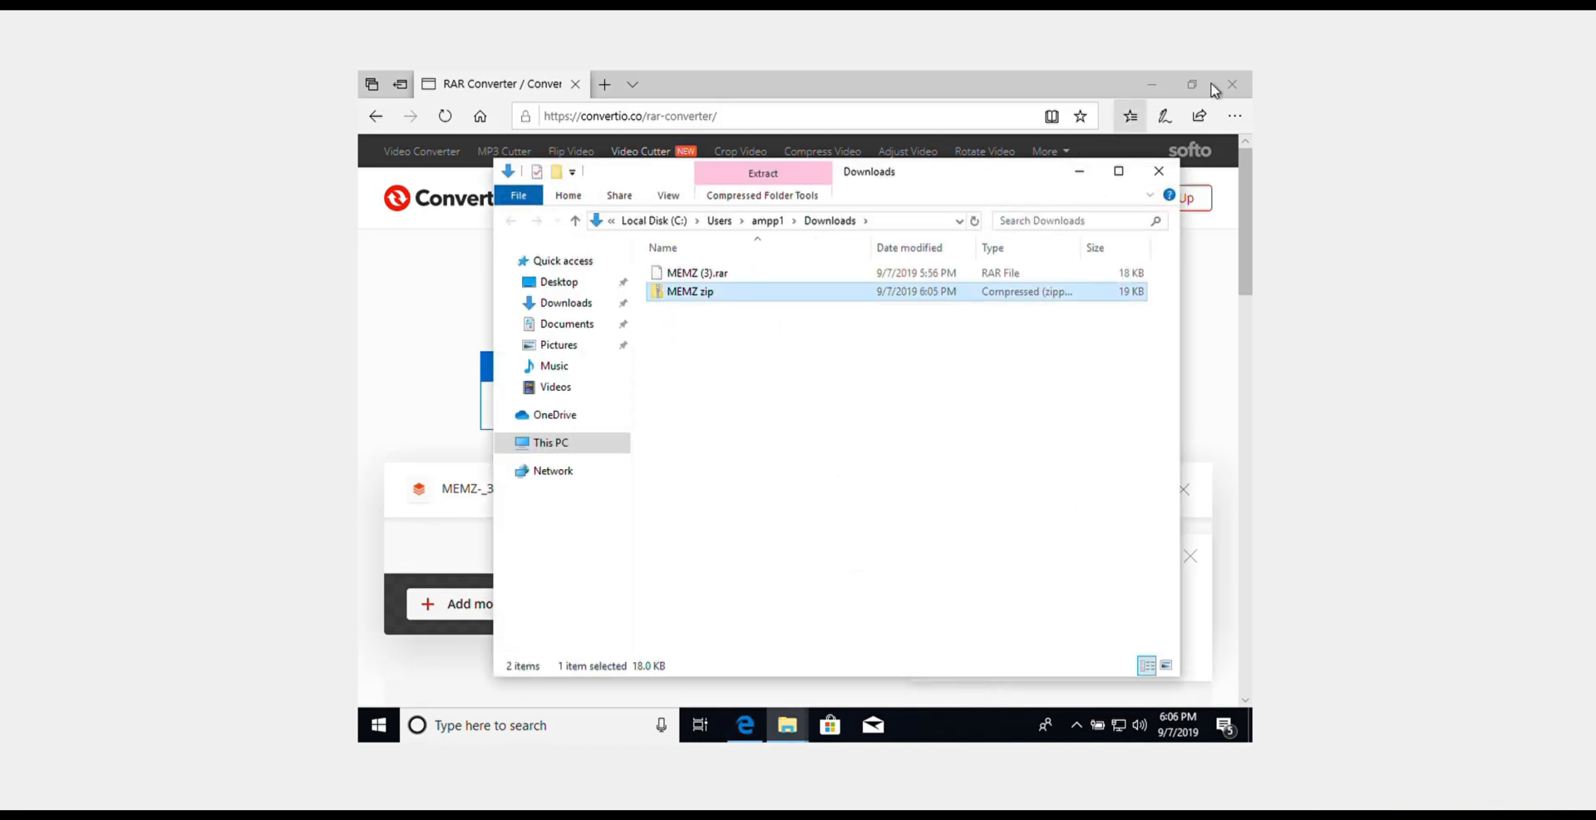
click(1157, 172)
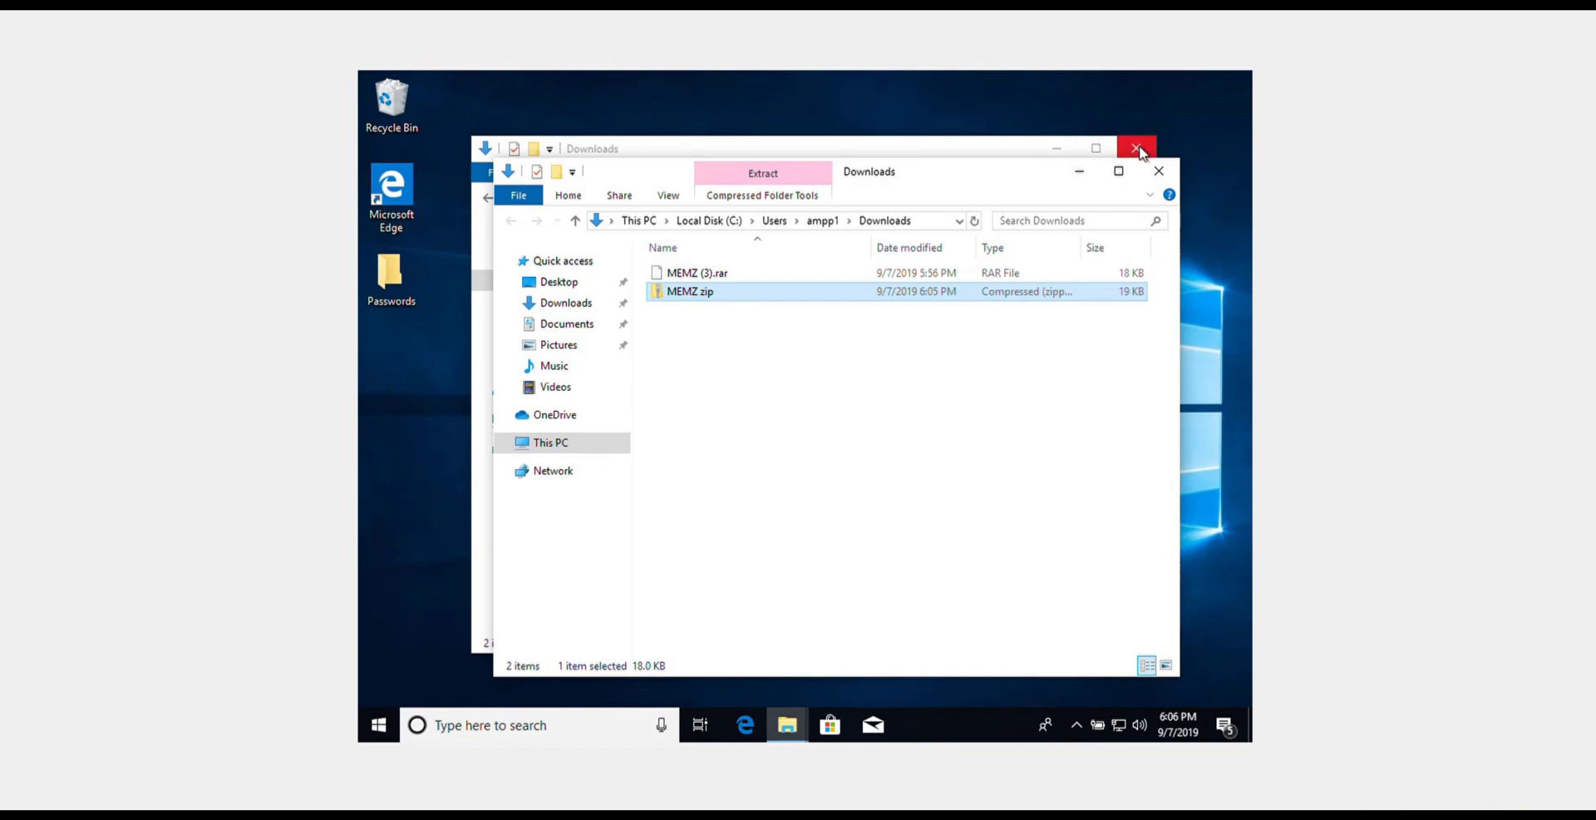
click(1137, 149)
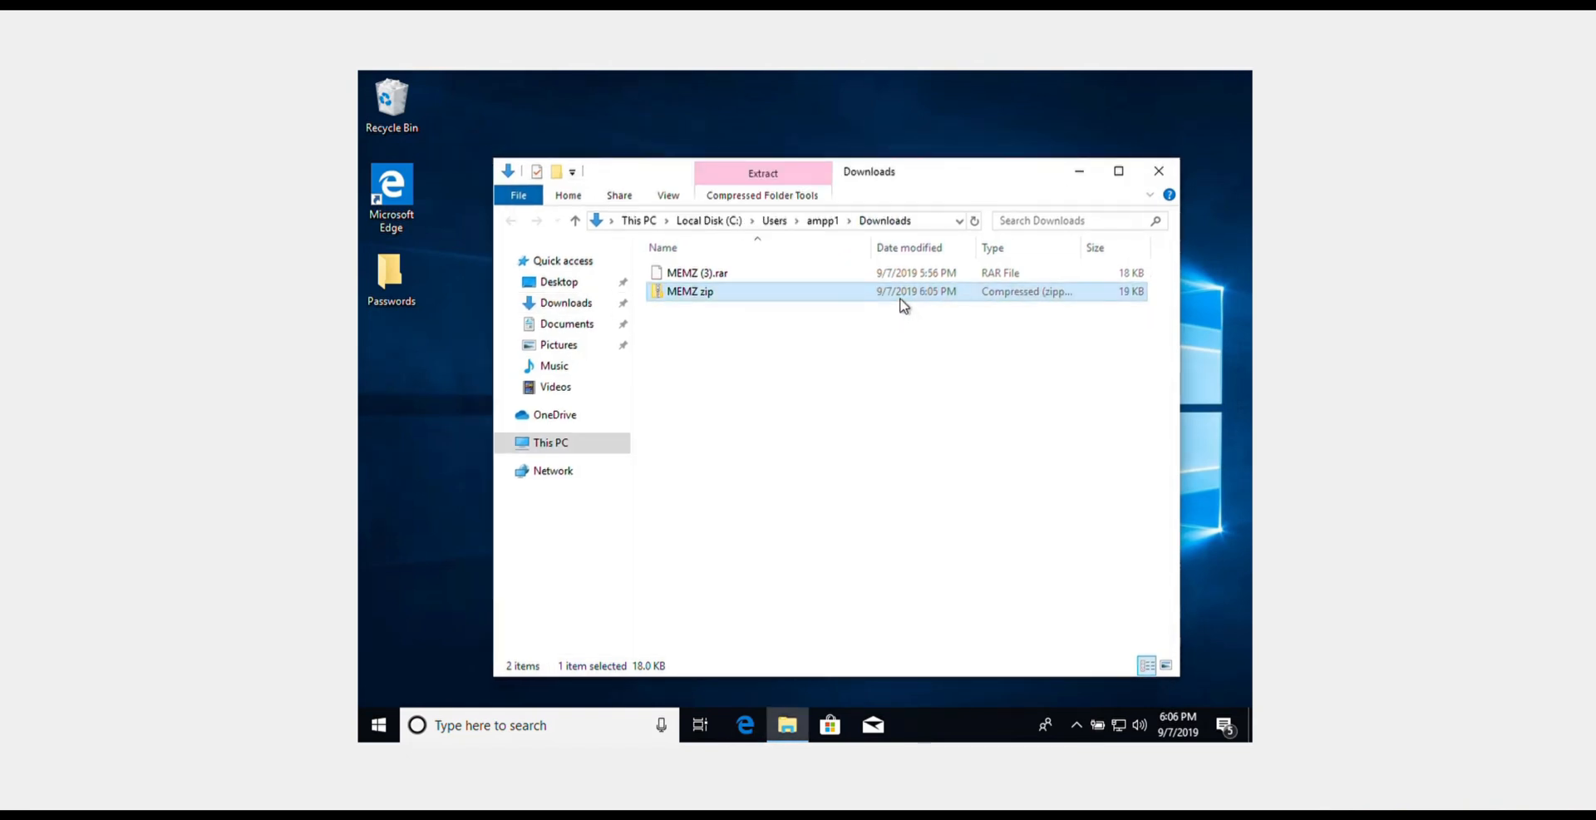
- Open MEMZ zip and try launching the geometry dash auto speedhack application inside it
double_click(690, 291)
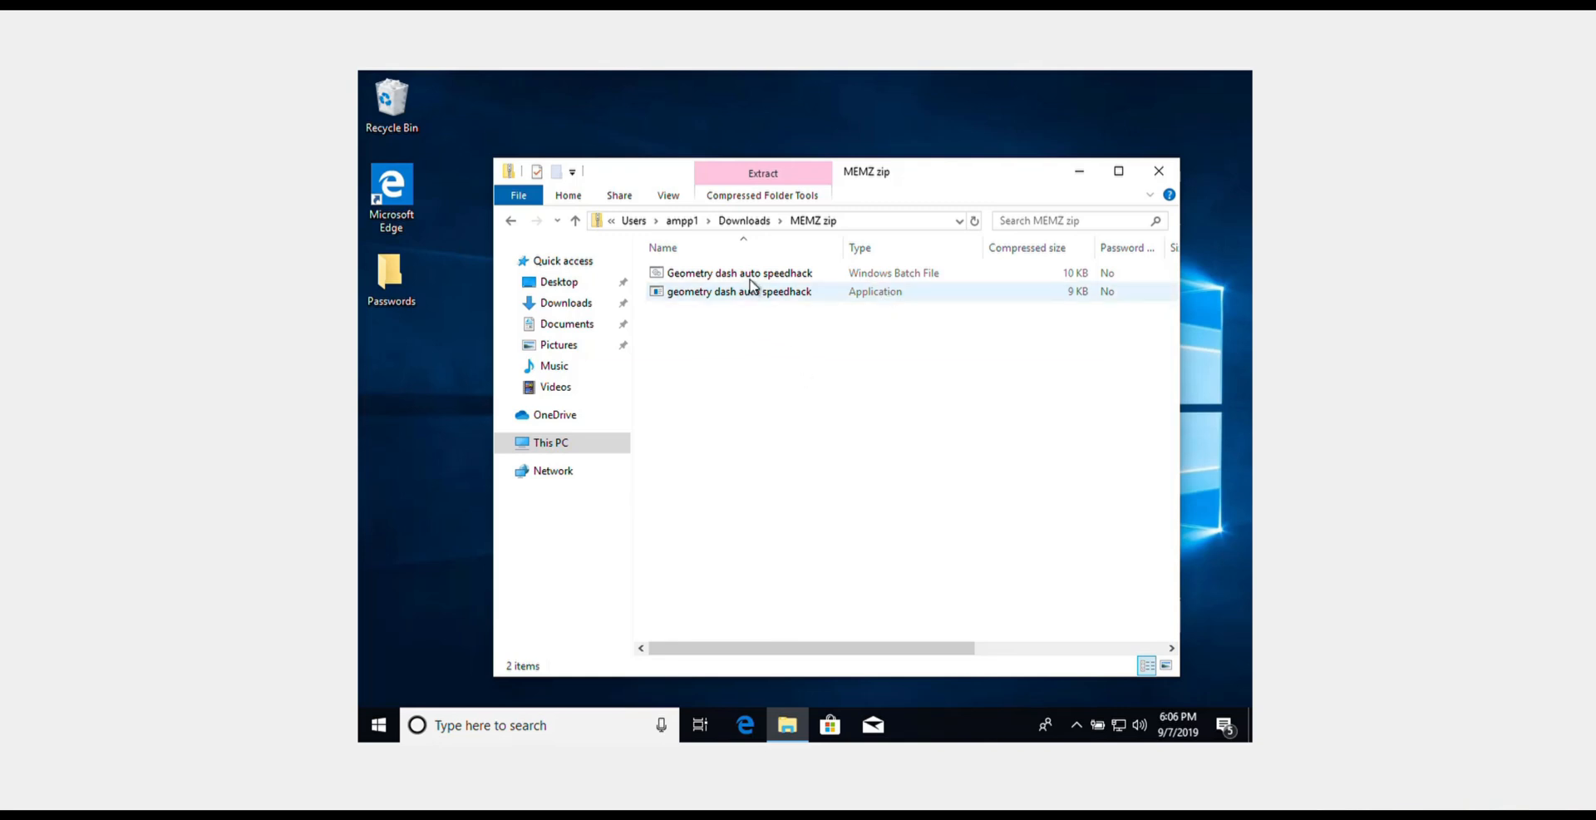
mouse_move(756, 303)
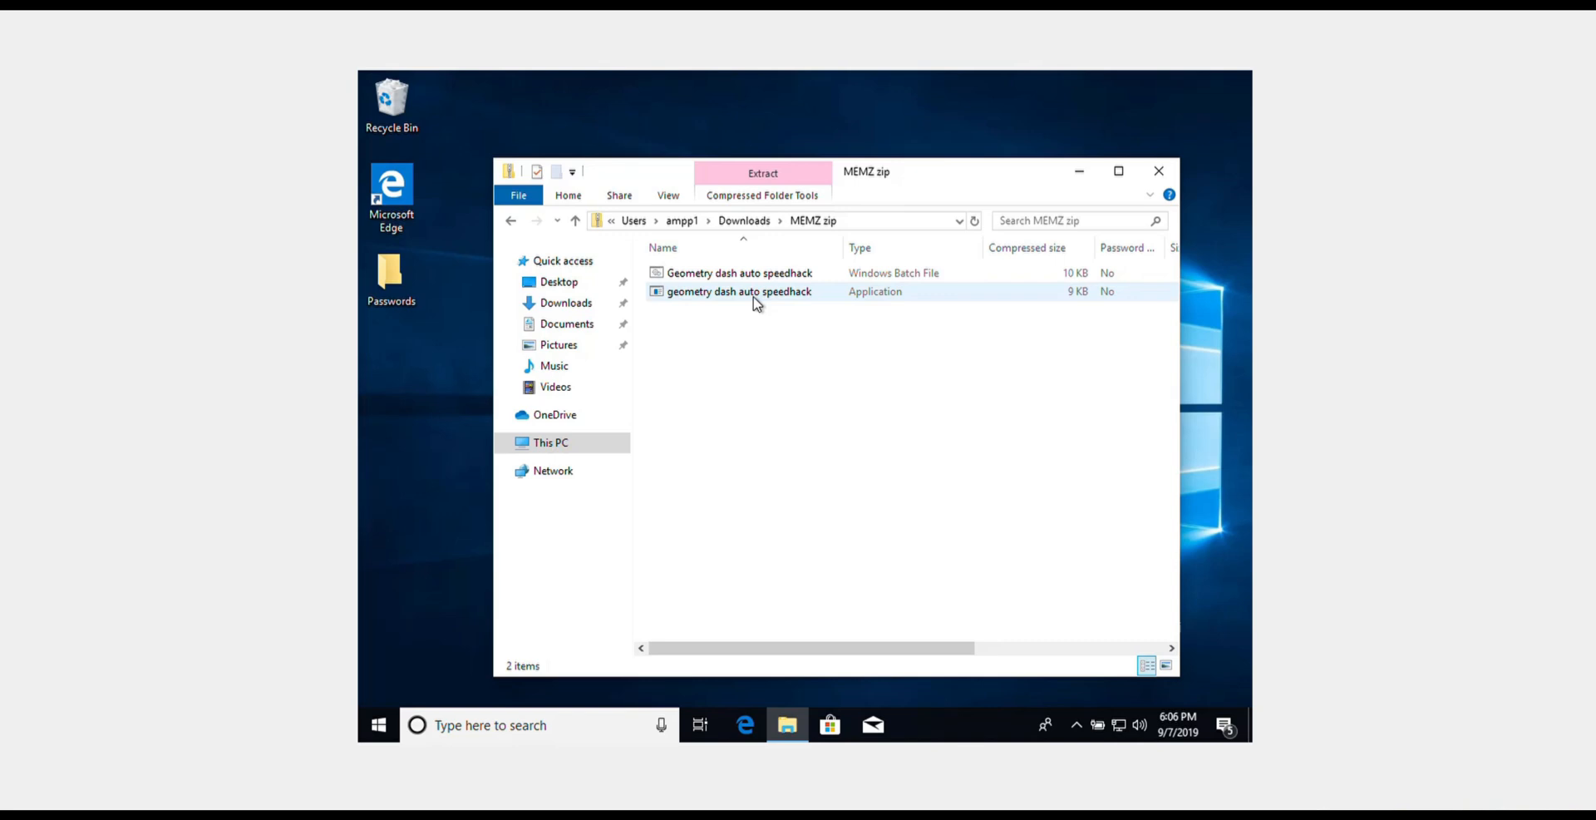
double_click(738, 291)
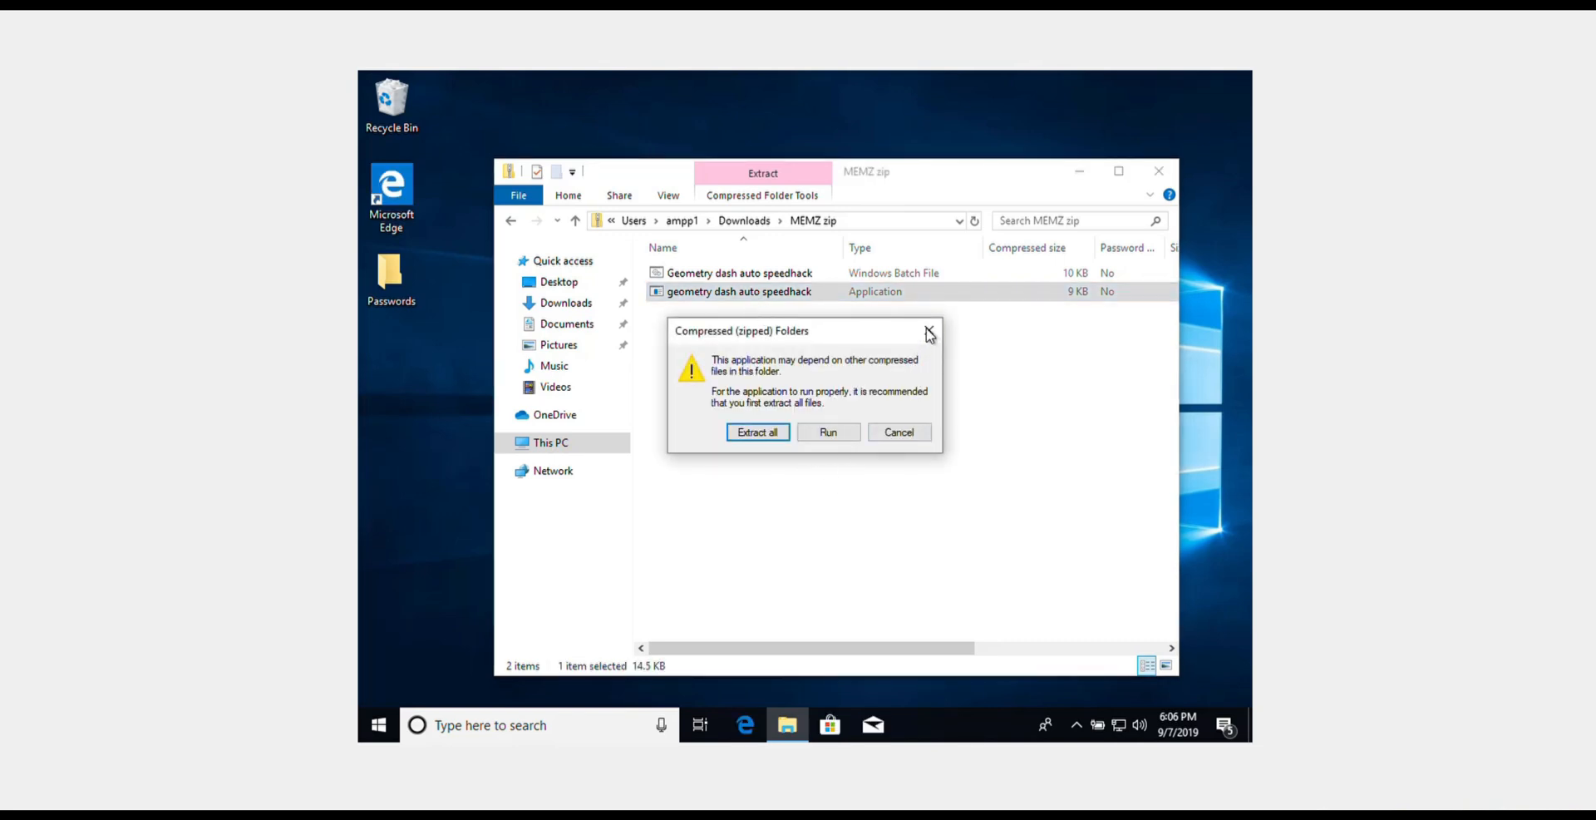
click(738, 271)
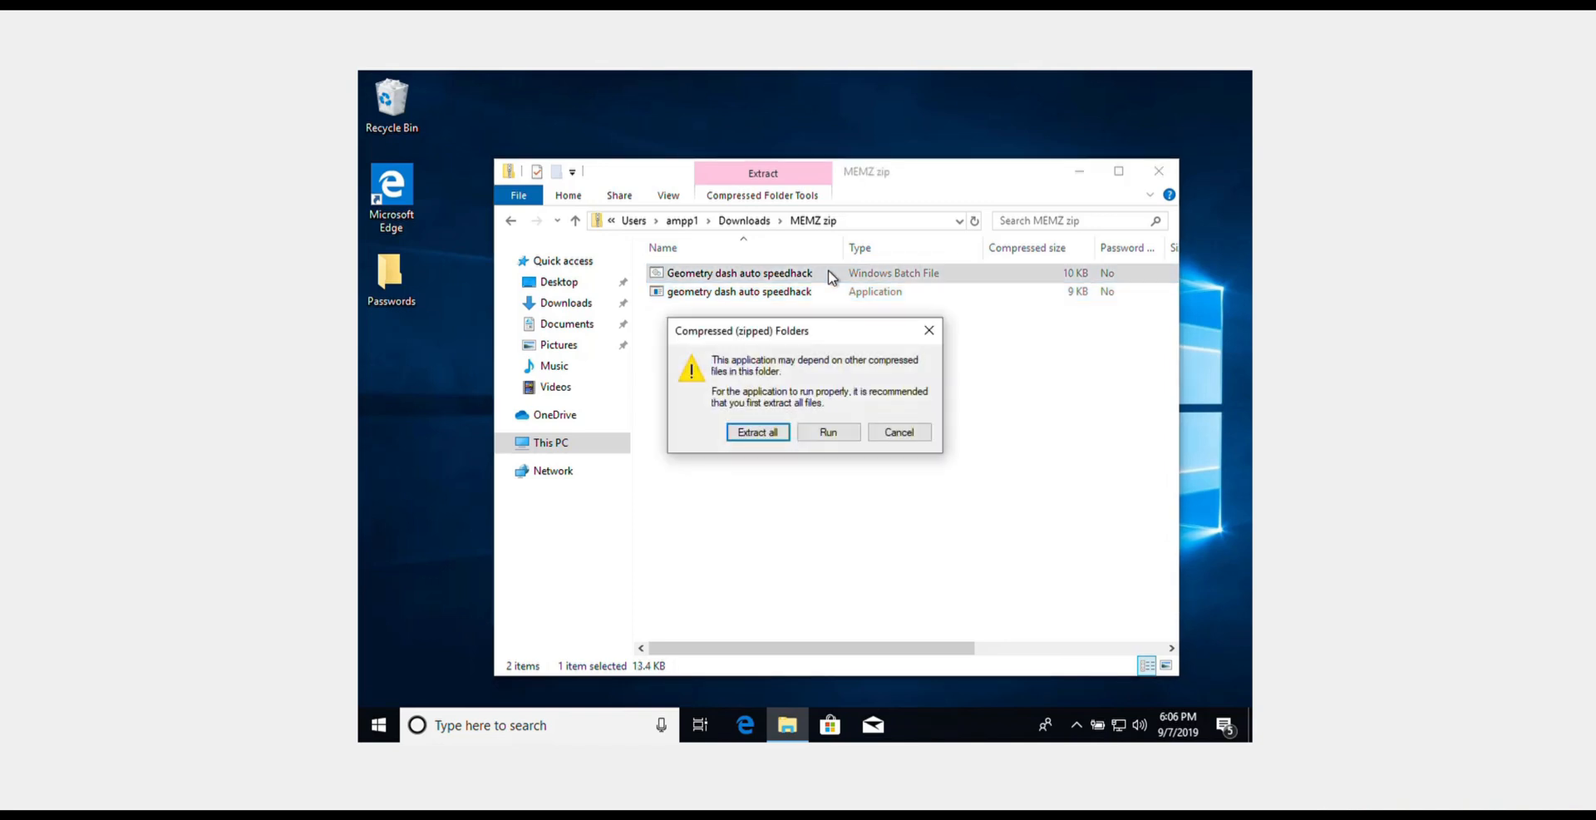
mouse_move(926, 332)
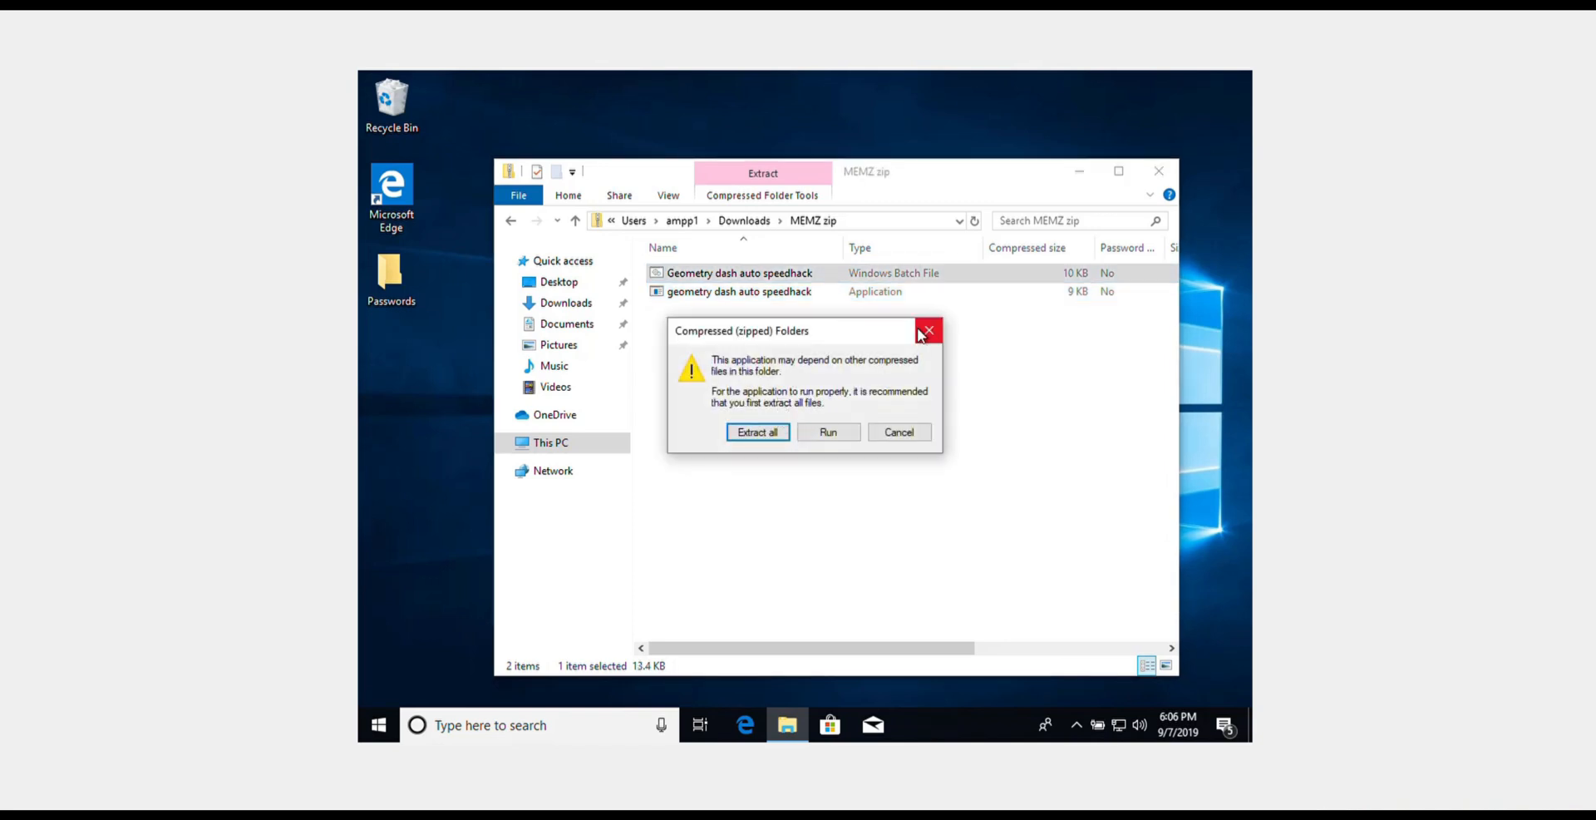
mouse_move(928, 330)
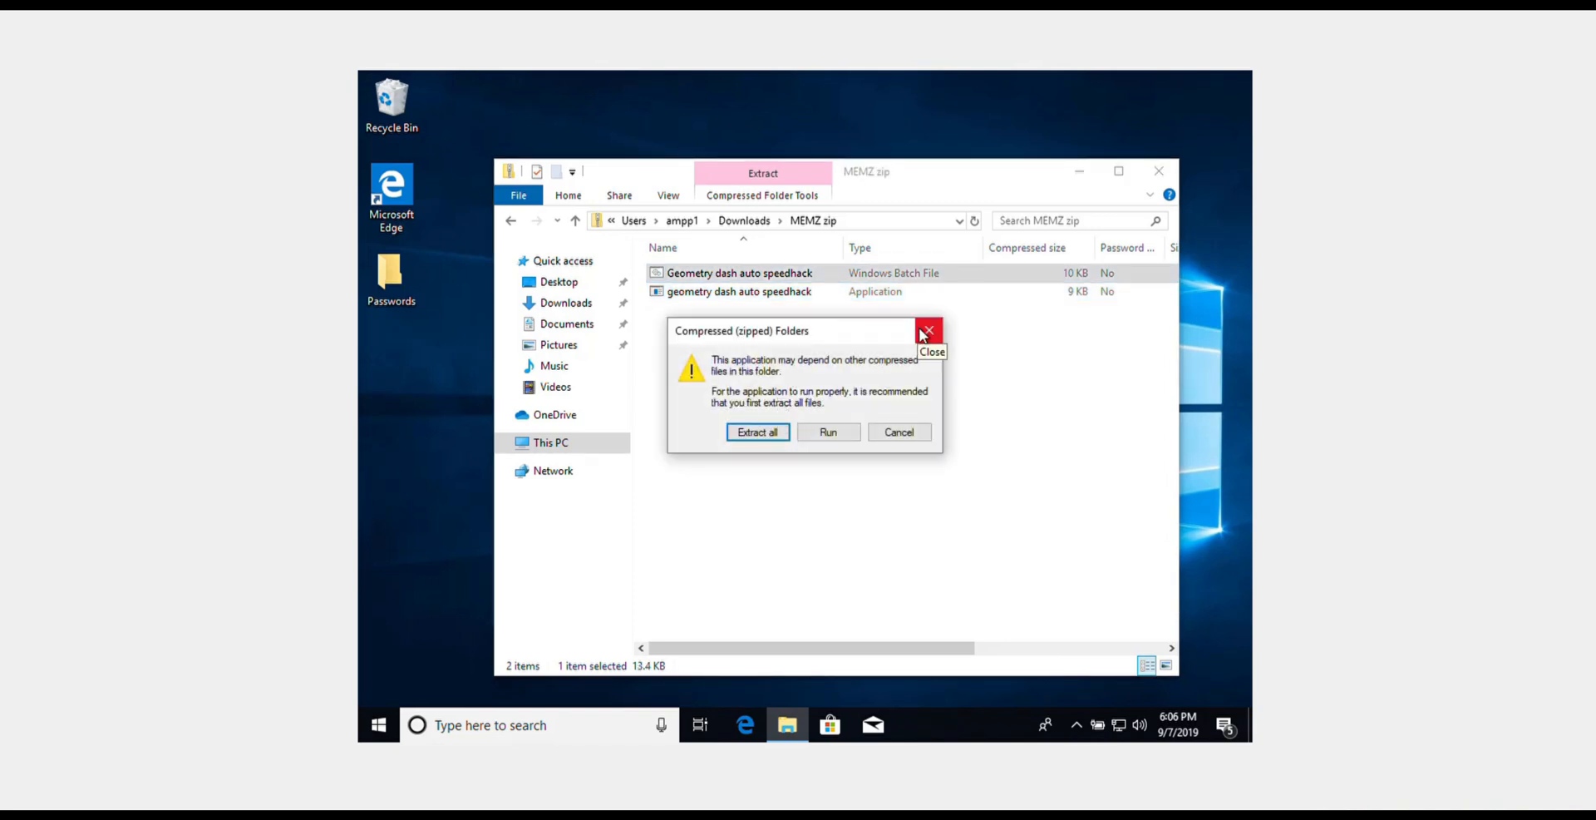
- Extract all files from MEMZ zip and launch the extracted speedhack application
click(757, 432)
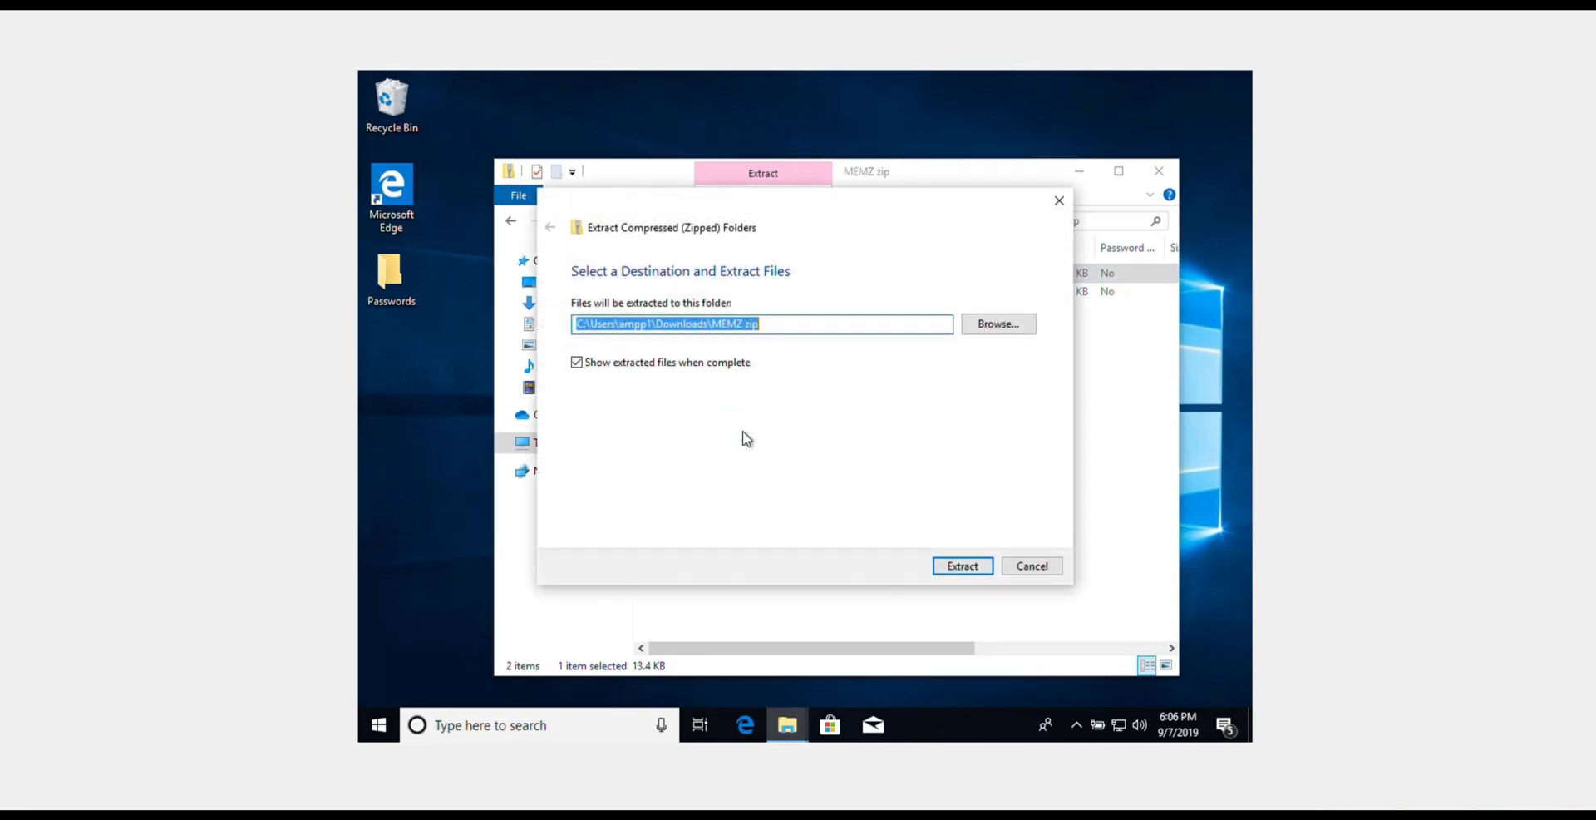
click(961, 566)
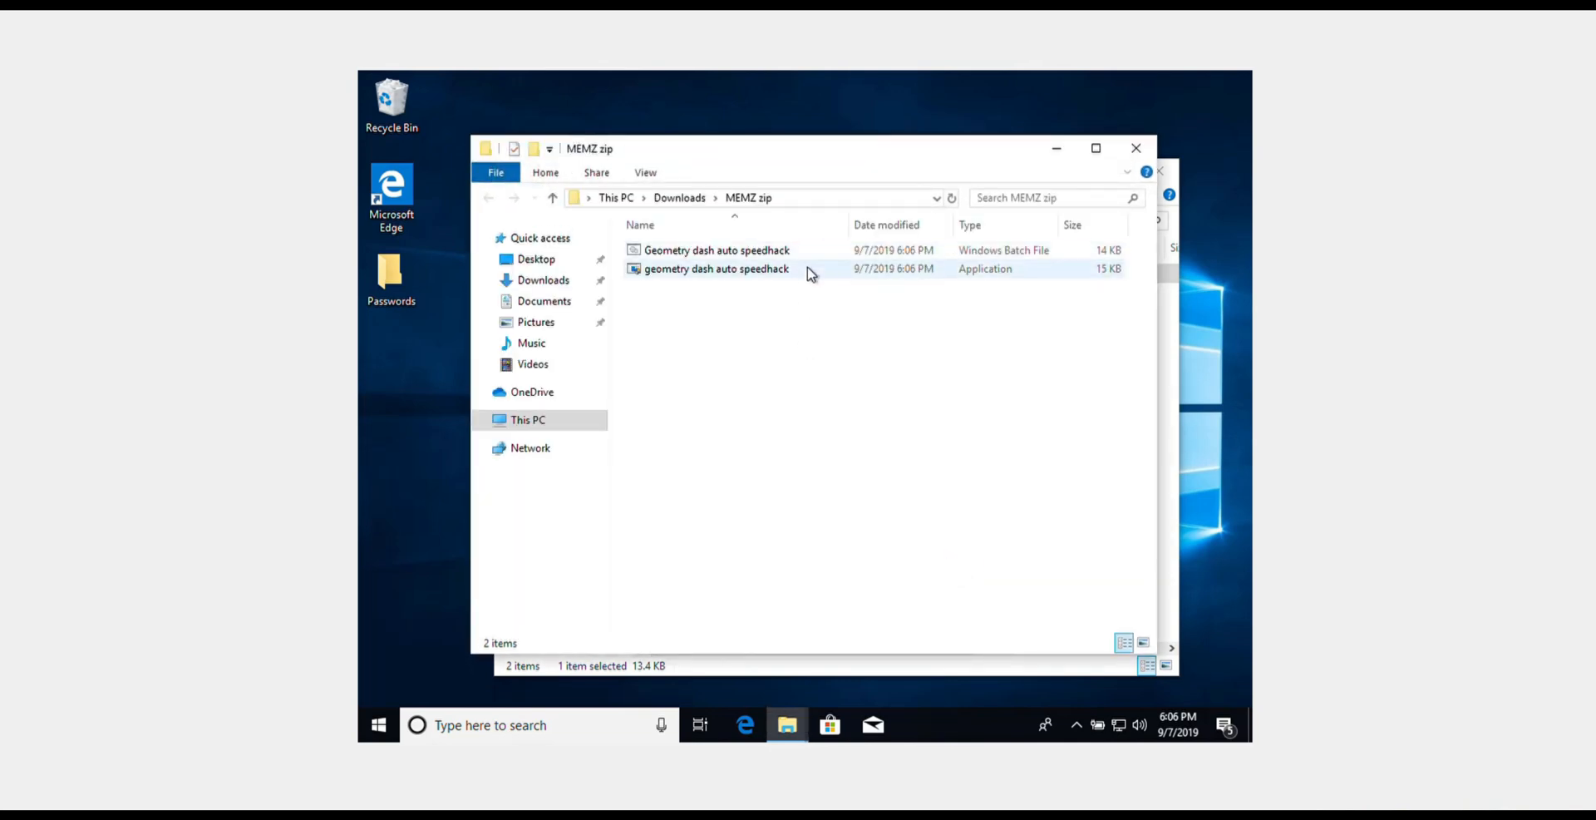
click(717, 267)
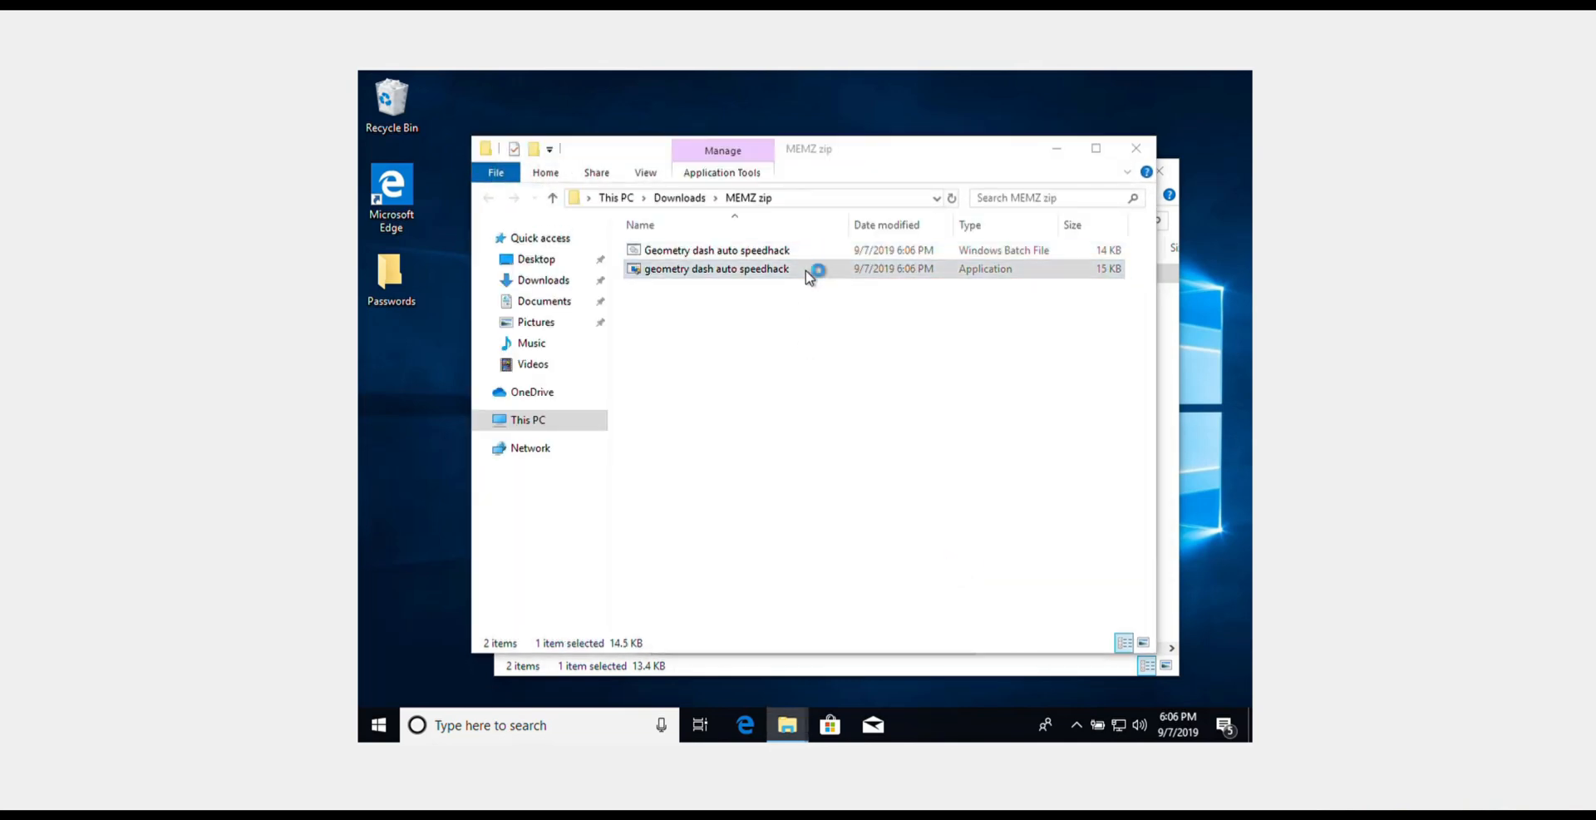
double_click(716, 267)
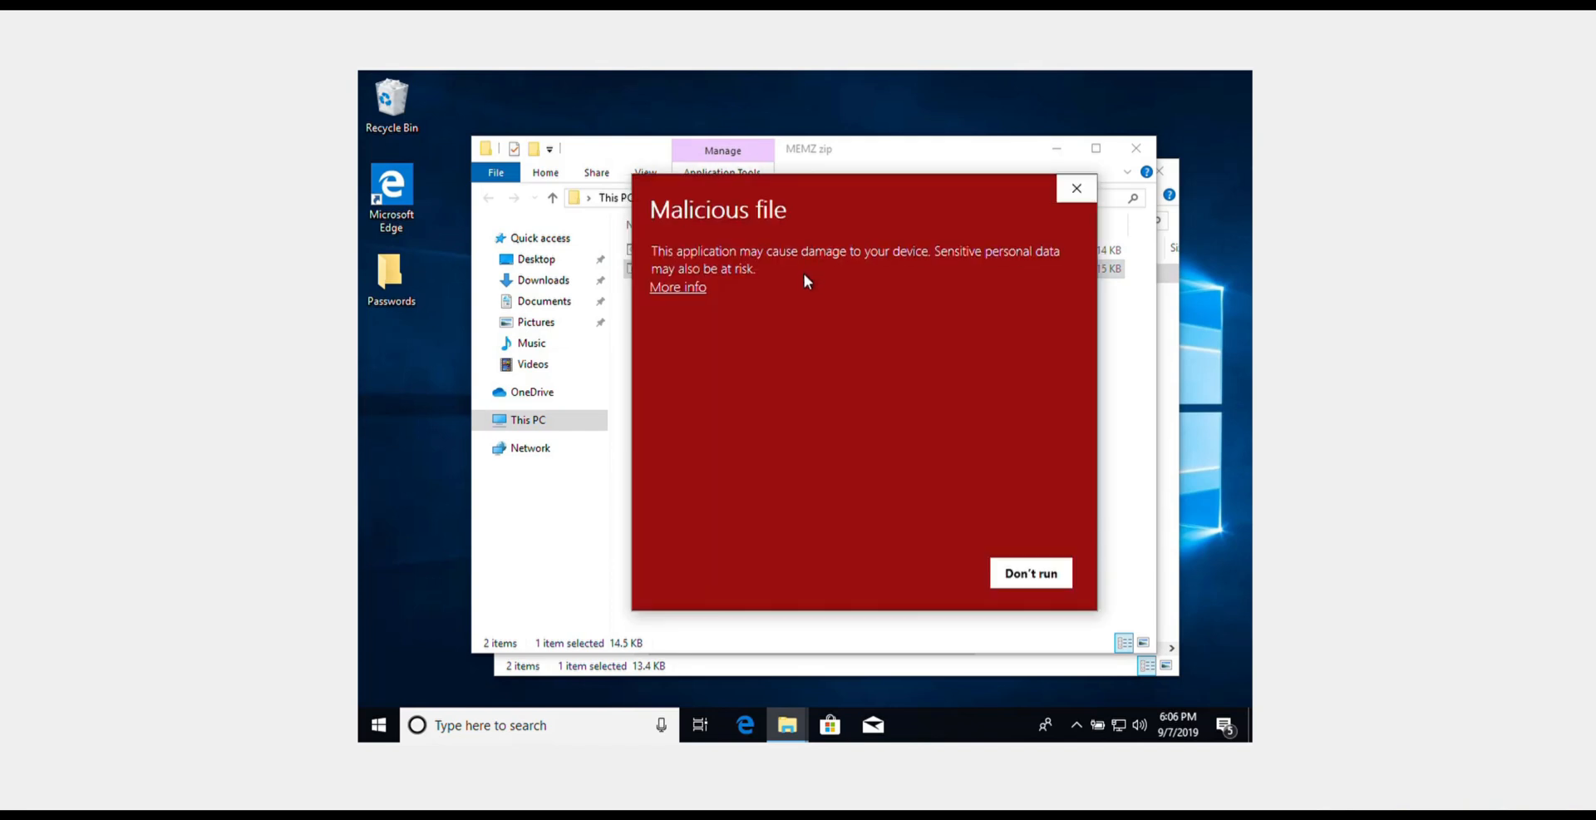
mouse_move(856, 448)
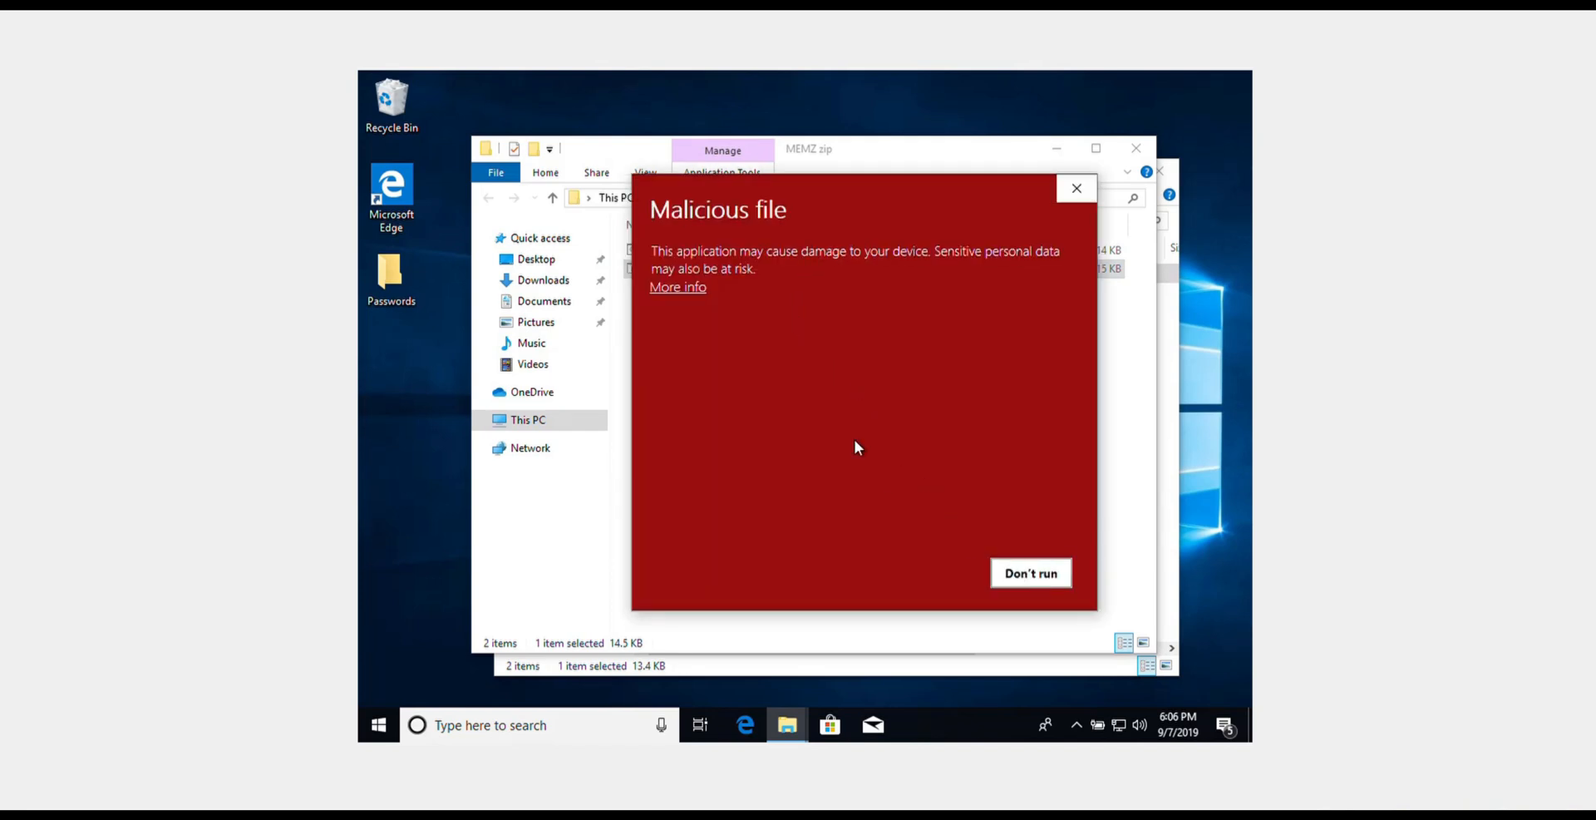
- Run it anyway past the malware warning, approve UAC, and accept both MEMZ warnings
click(676, 286)
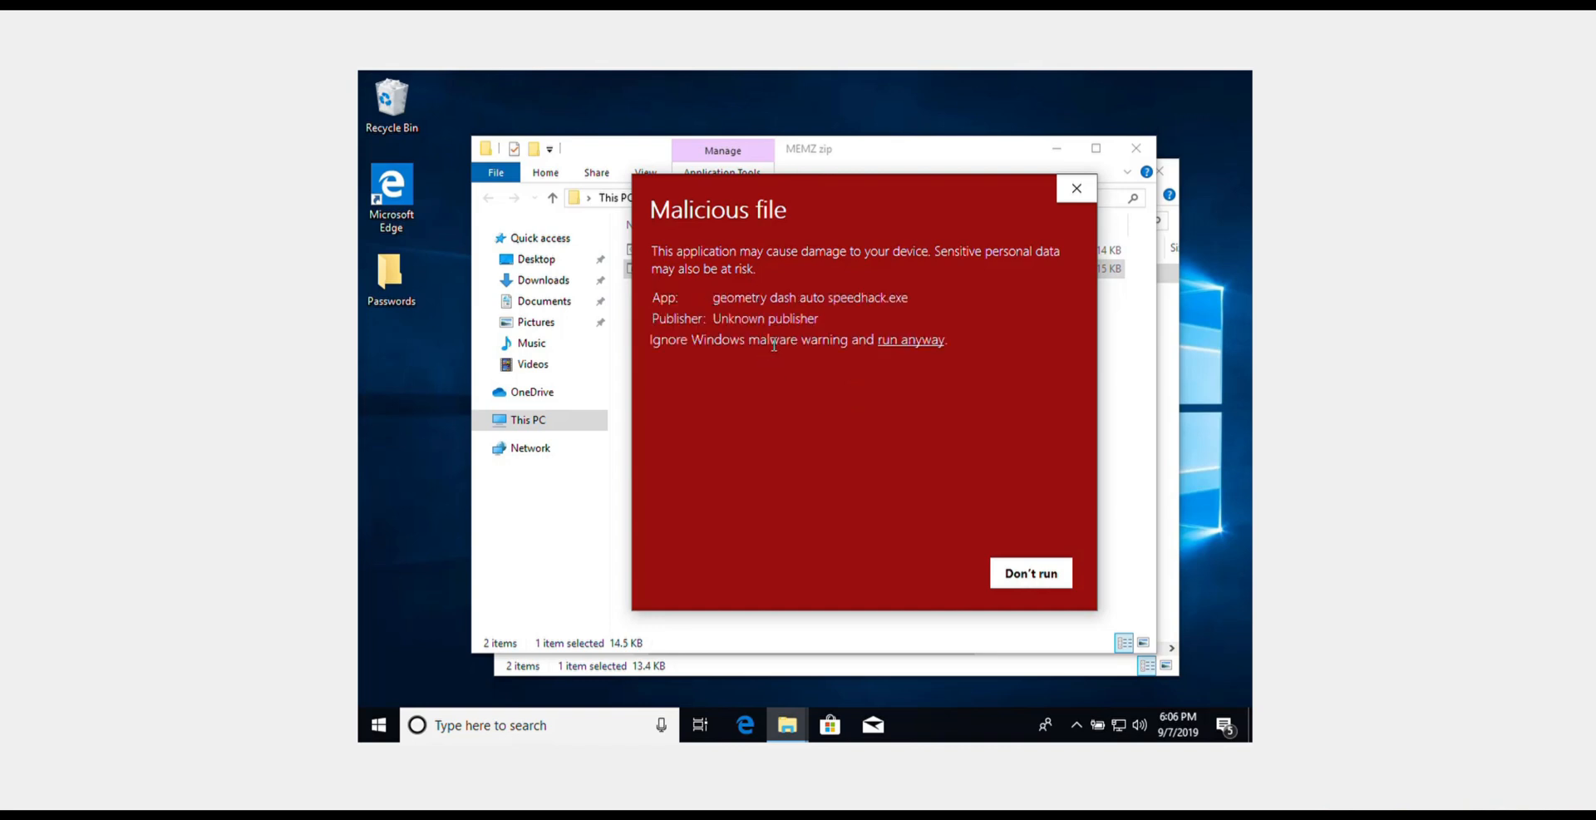
mouse_move(908, 341)
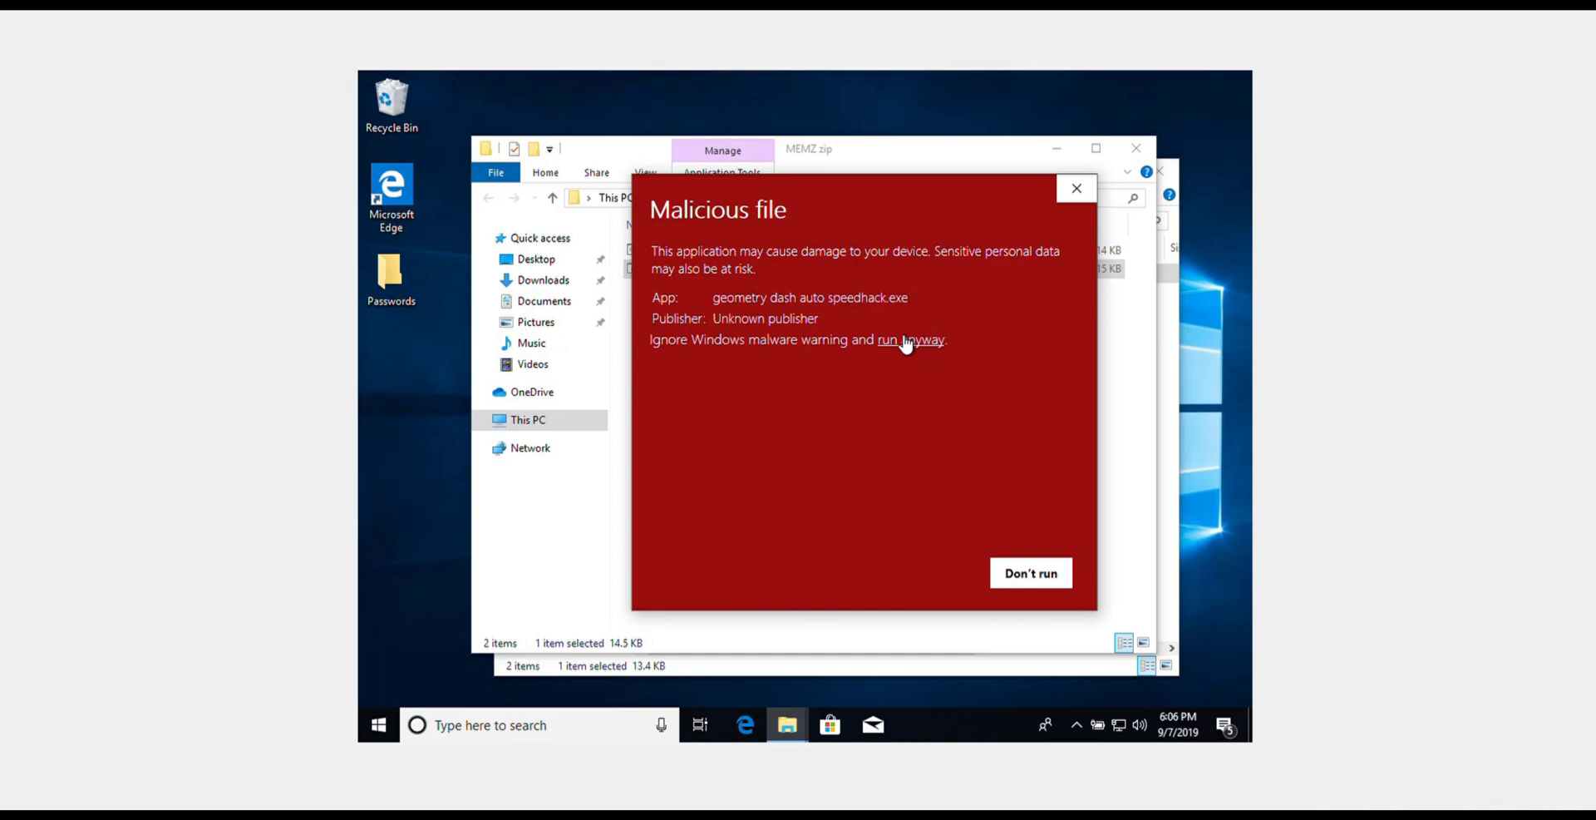
click(910, 339)
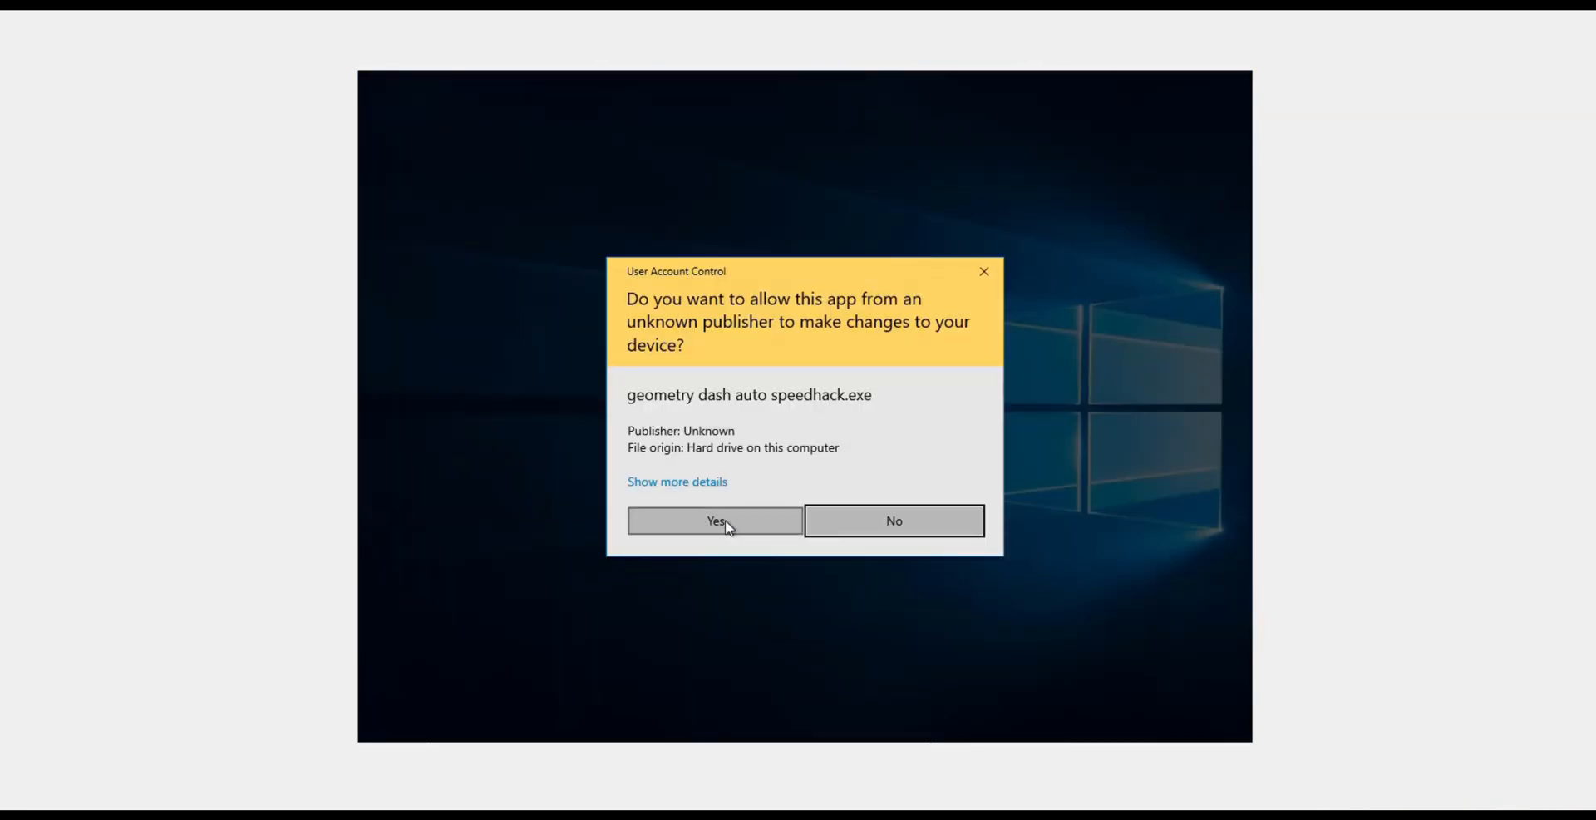
click(713, 520)
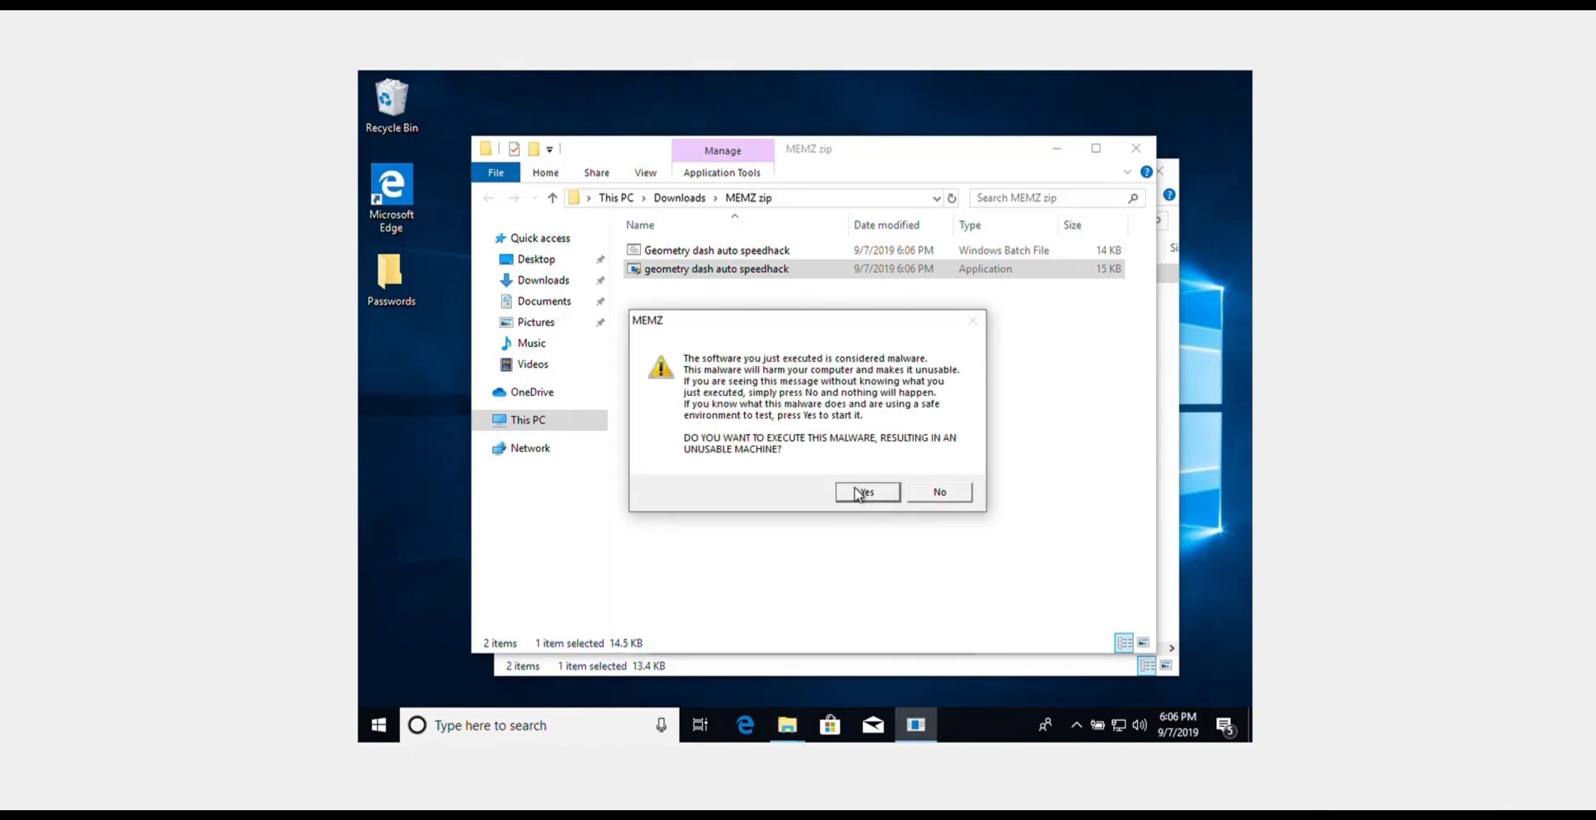
click(866, 492)
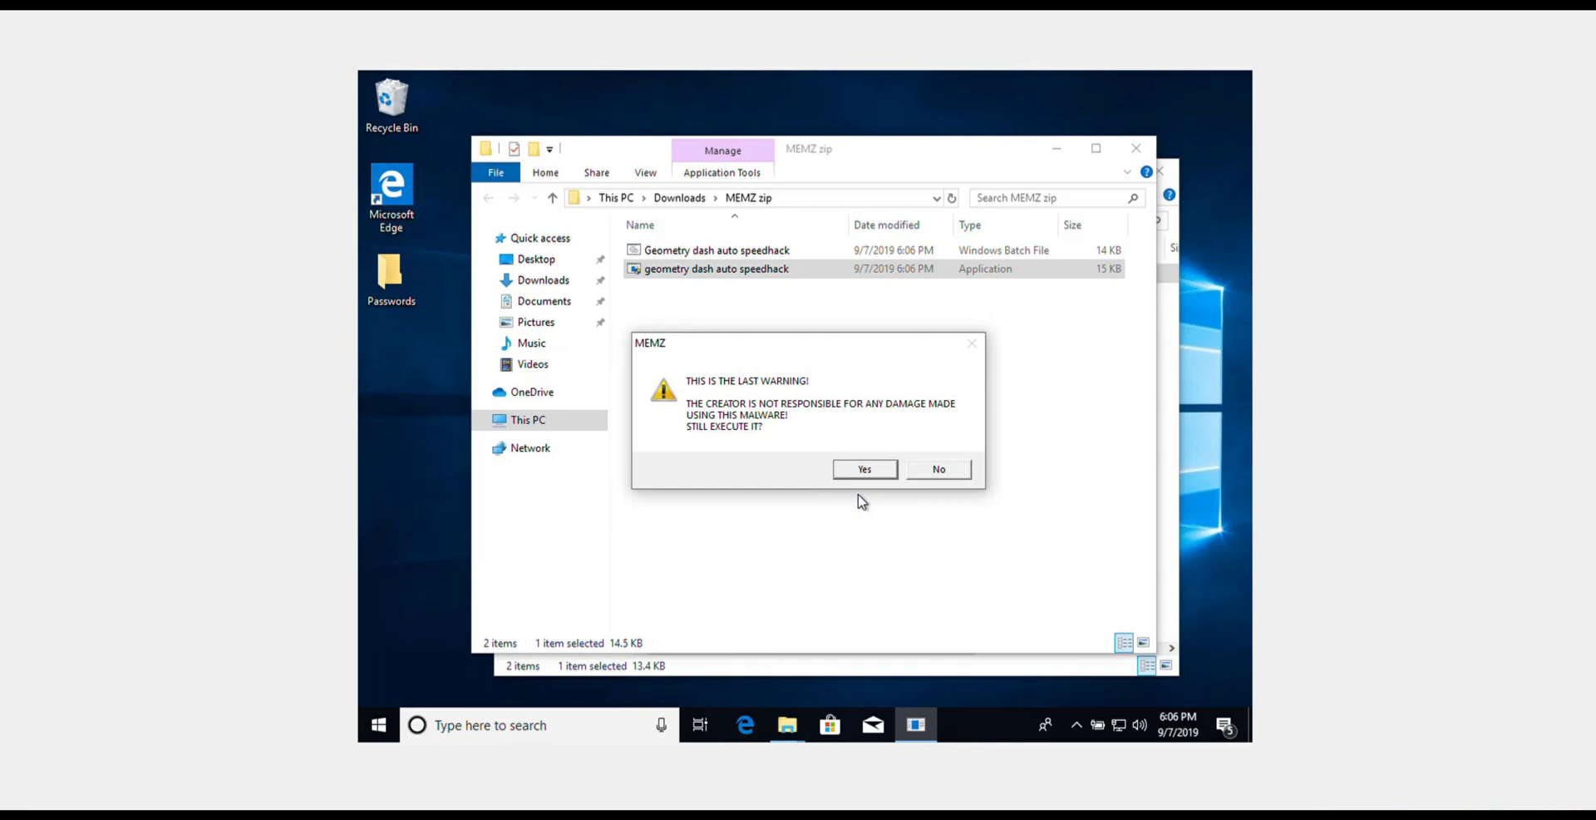
click(862, 468)
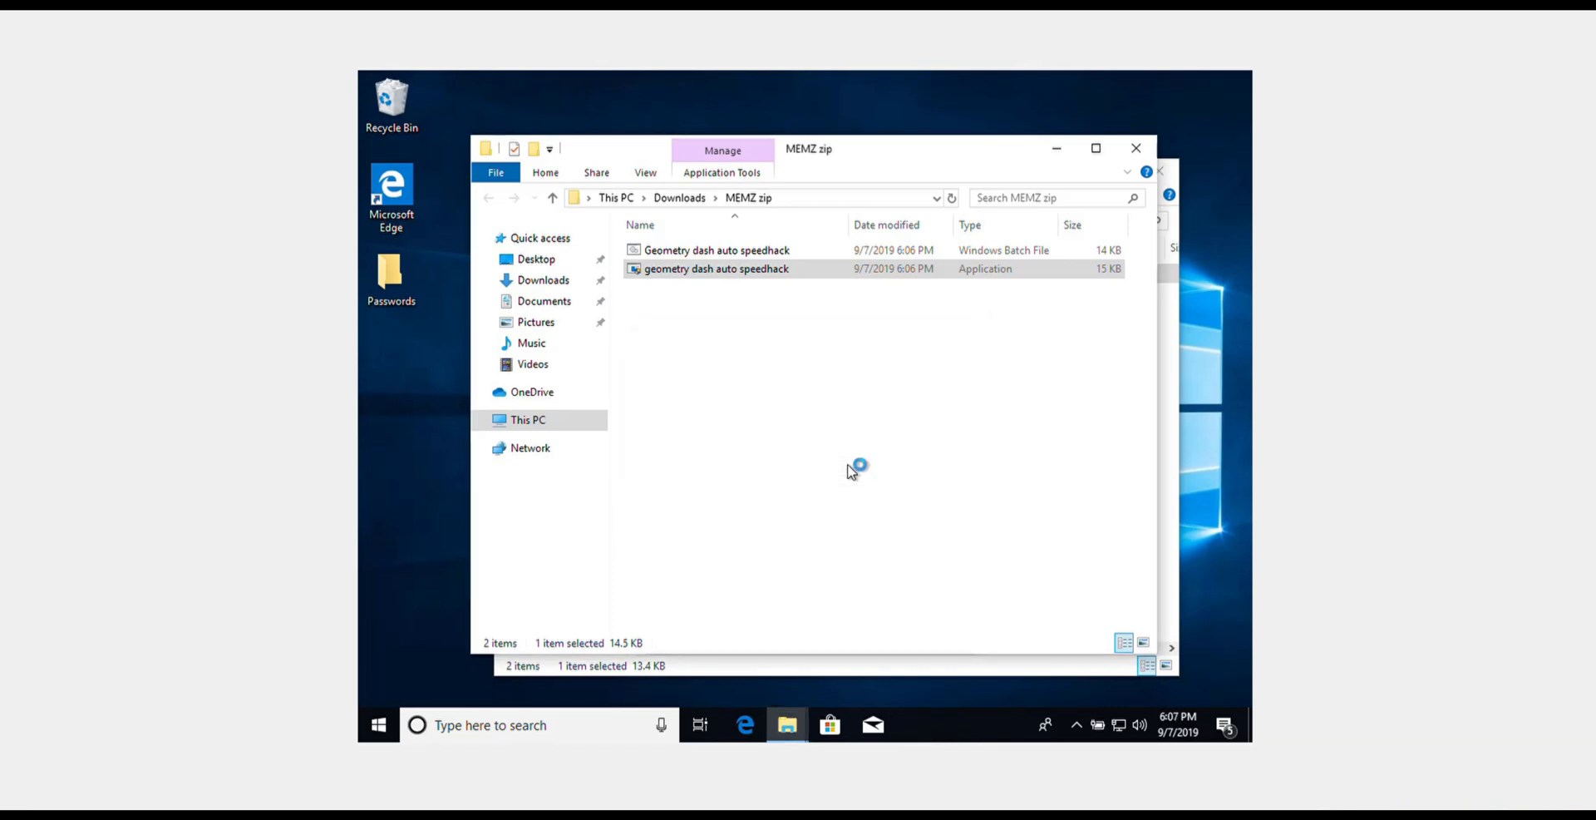
- Double-click the extracted speedhack application again as MEMZ opens its note.txt ransom message
double_click(717, 268)
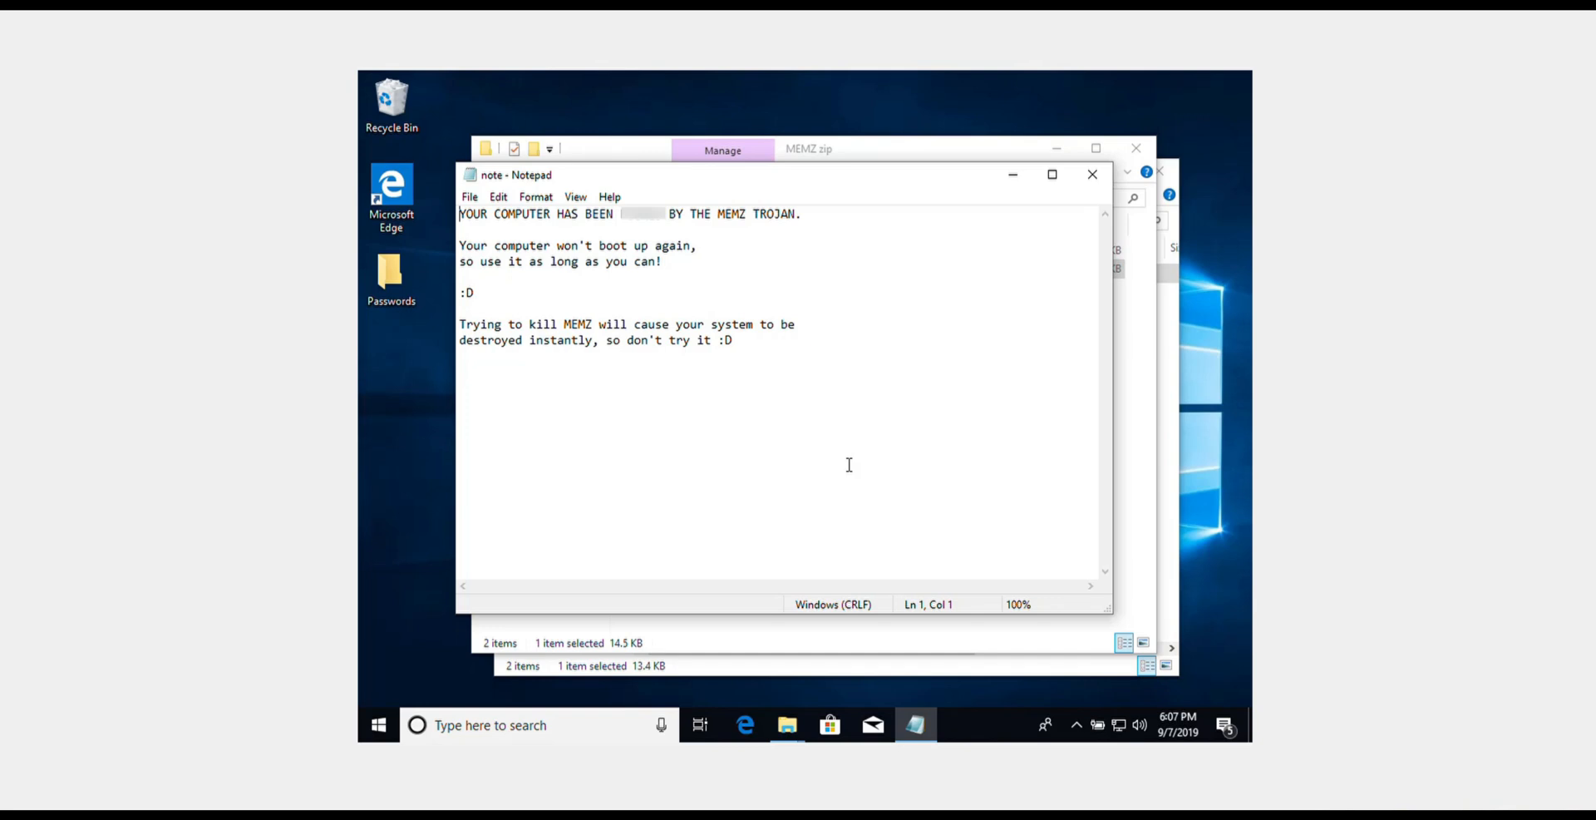
mouse_move(844, 239)
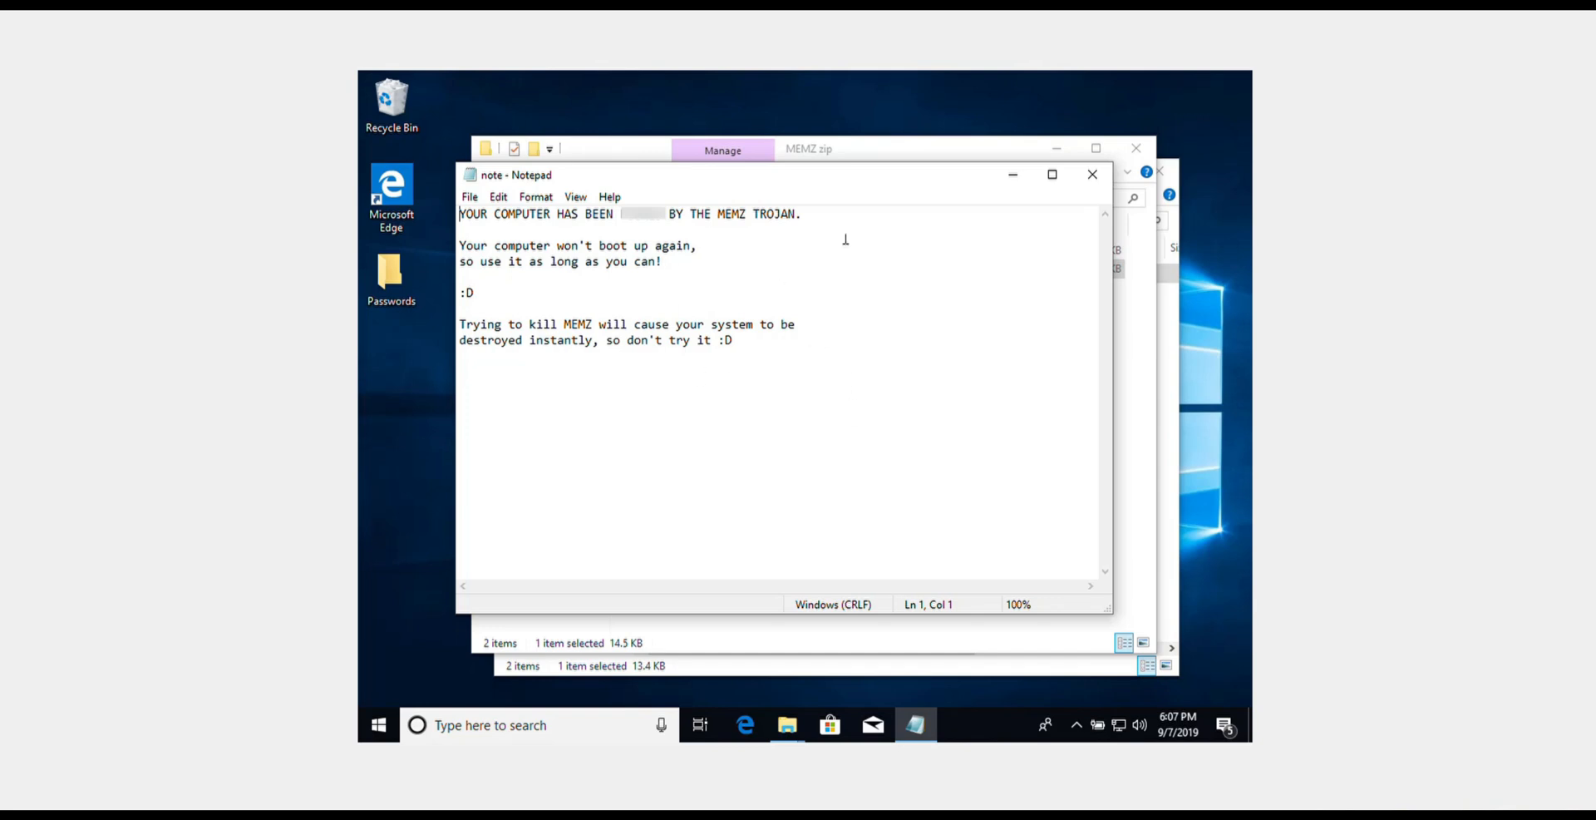
mouse_move(768, 239)
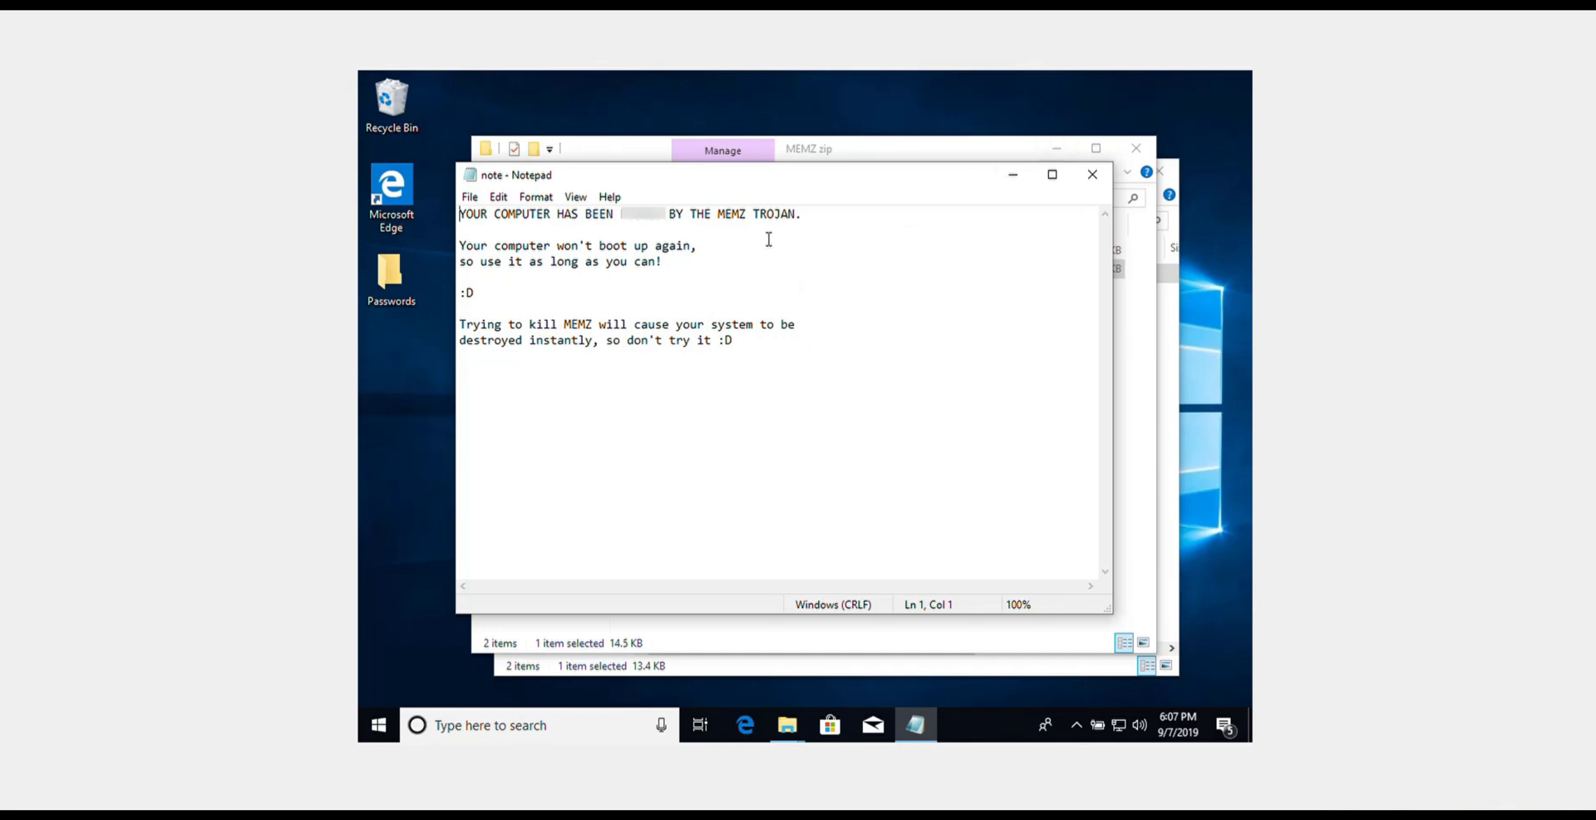
mouse_move(841, 200)
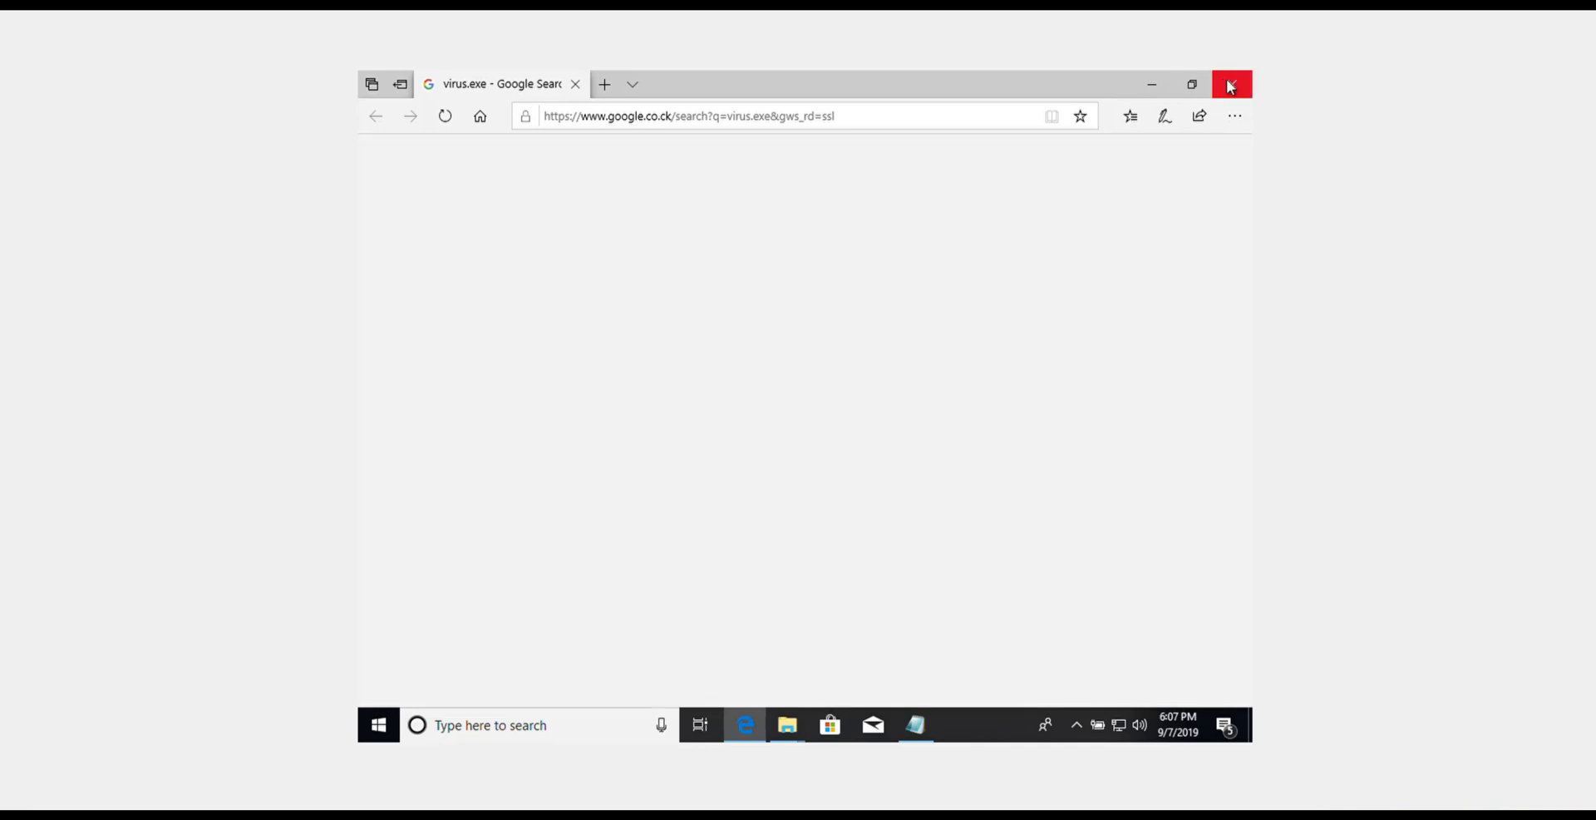
- Close the auto-opened Edge virus search windows and minimize the zip archive window
click(1230, 85)
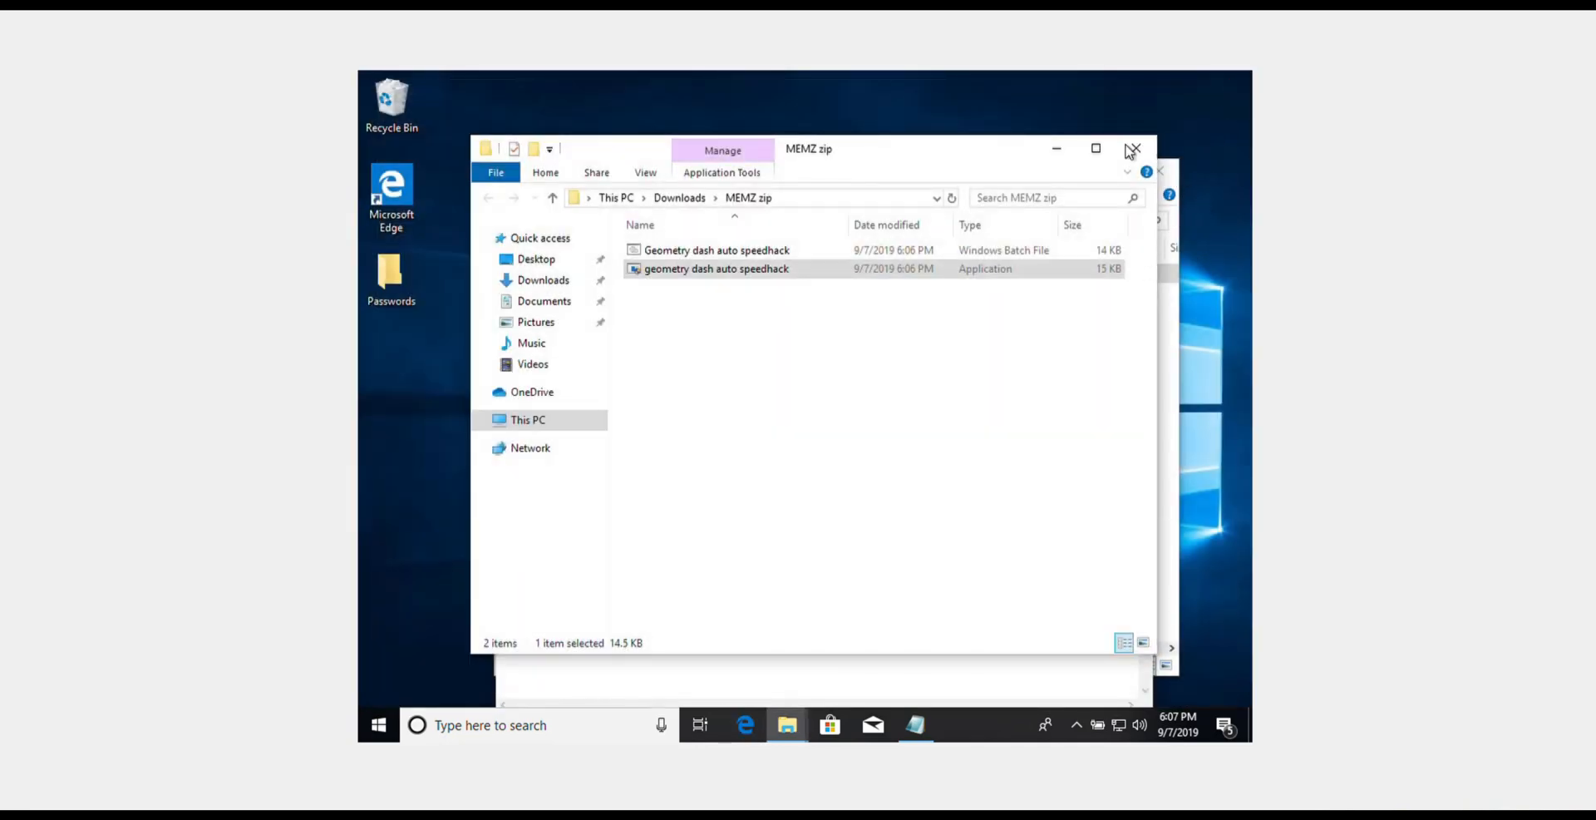
double_click(715, 268)
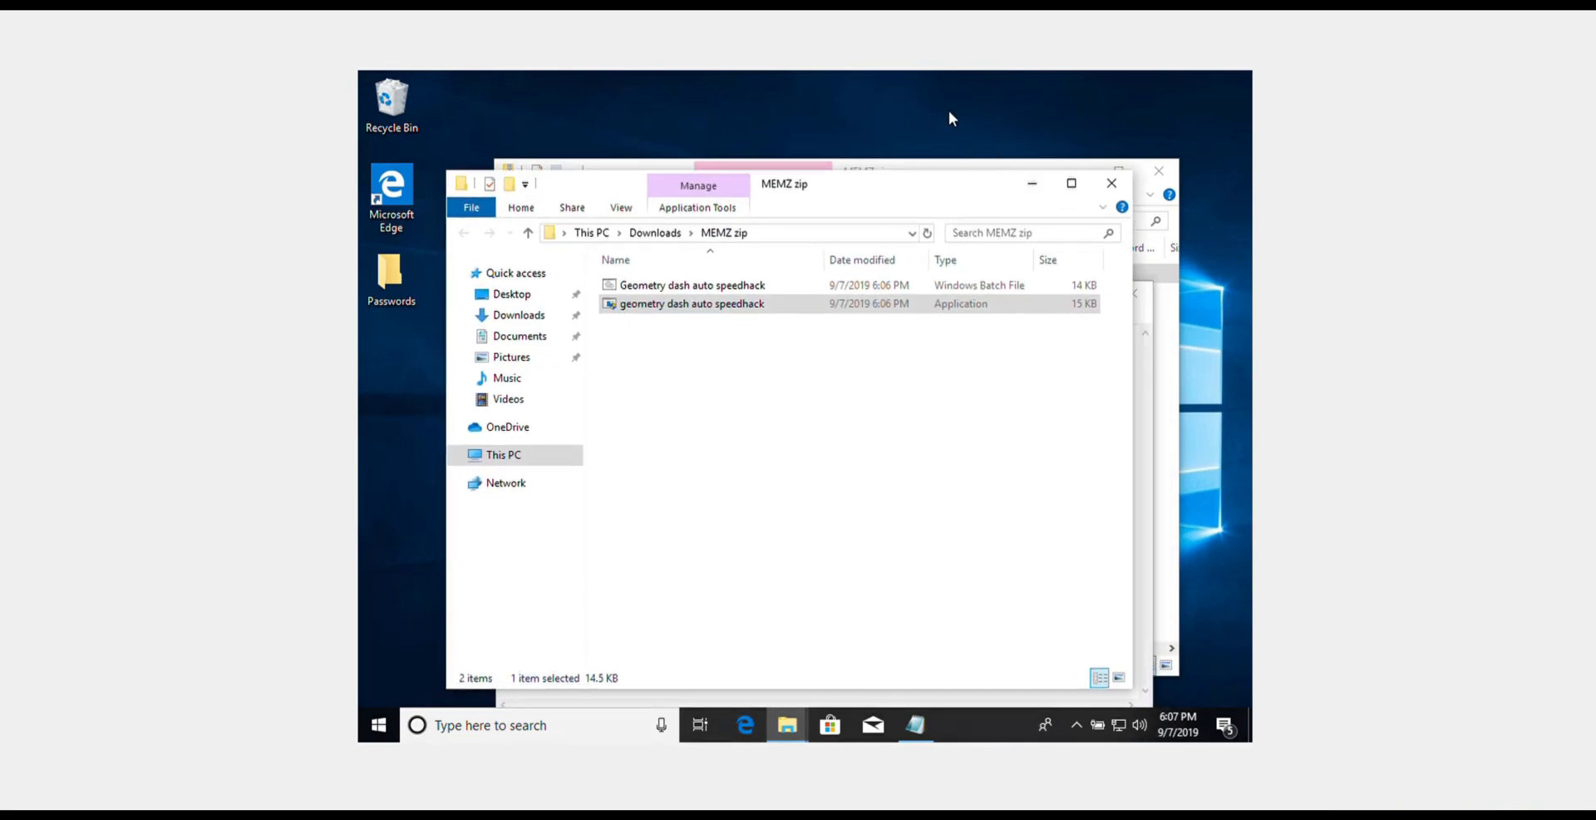
mouse_move(811, 83)
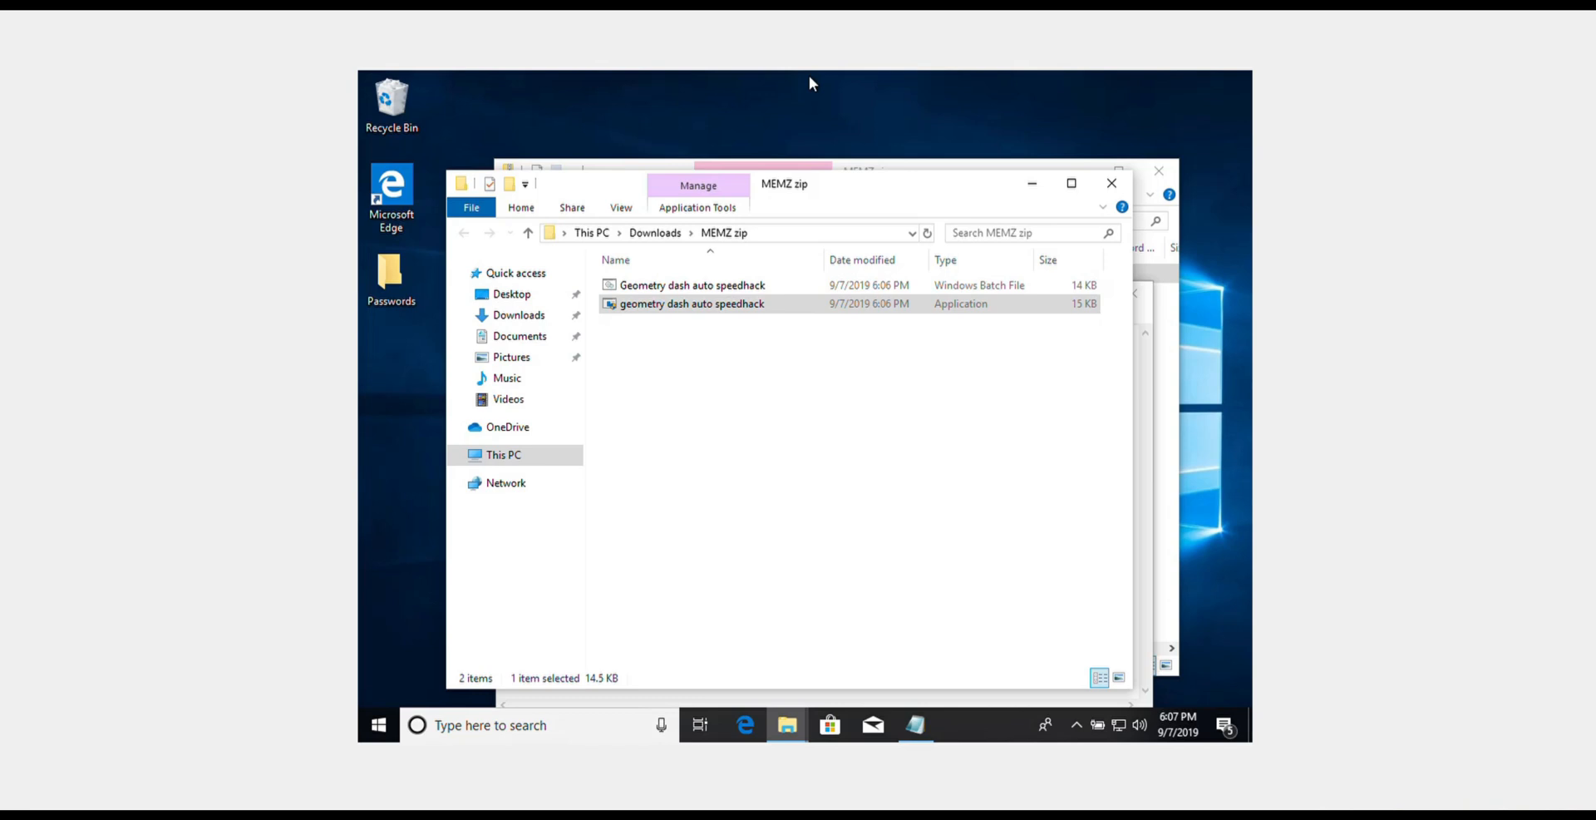
mouse_move(702, 174)
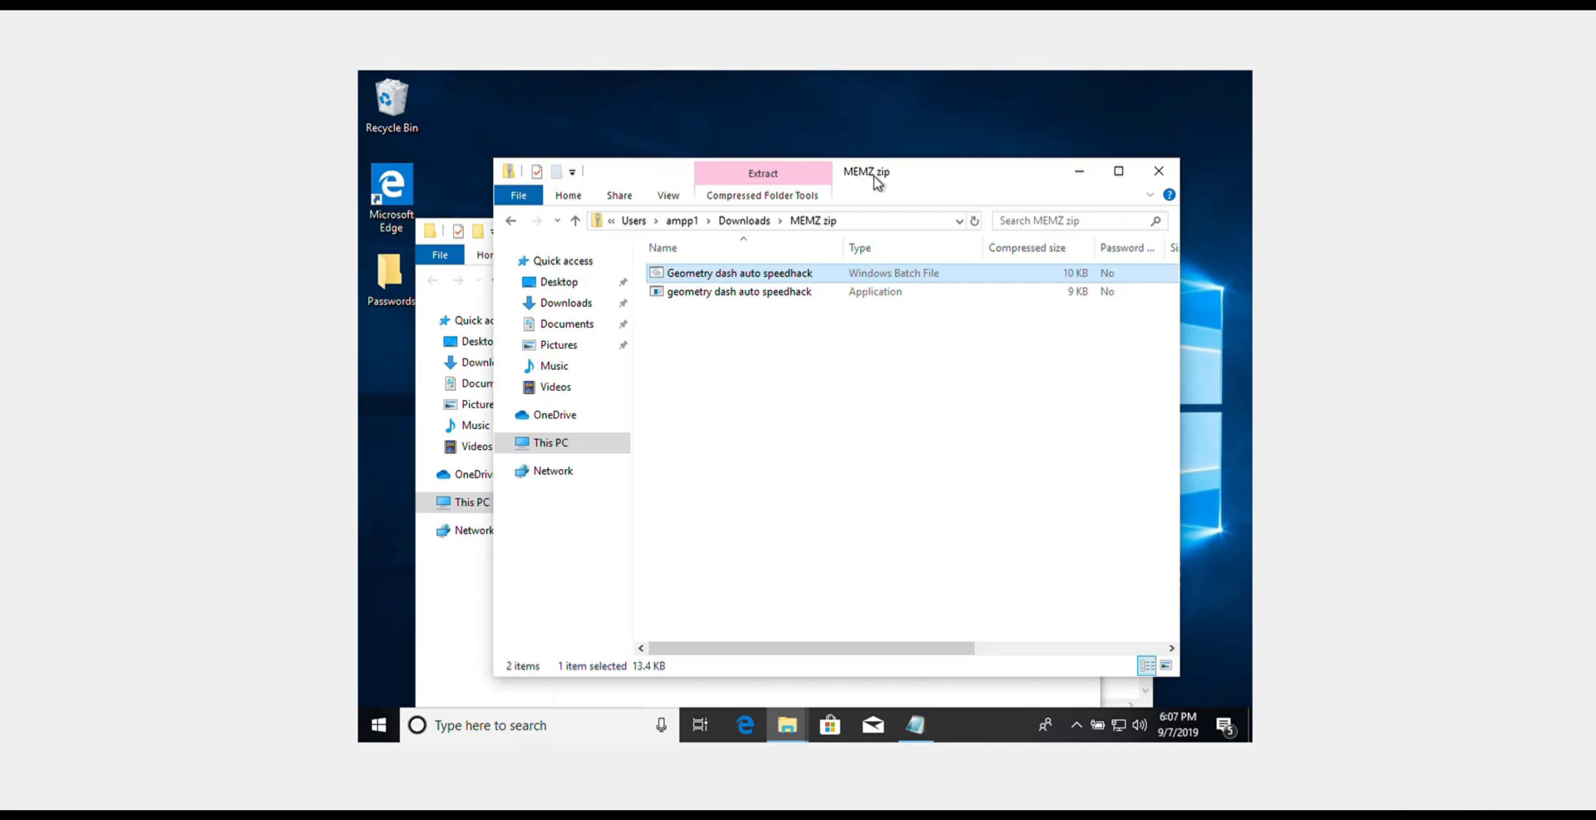
mouse_move(1079, 172)
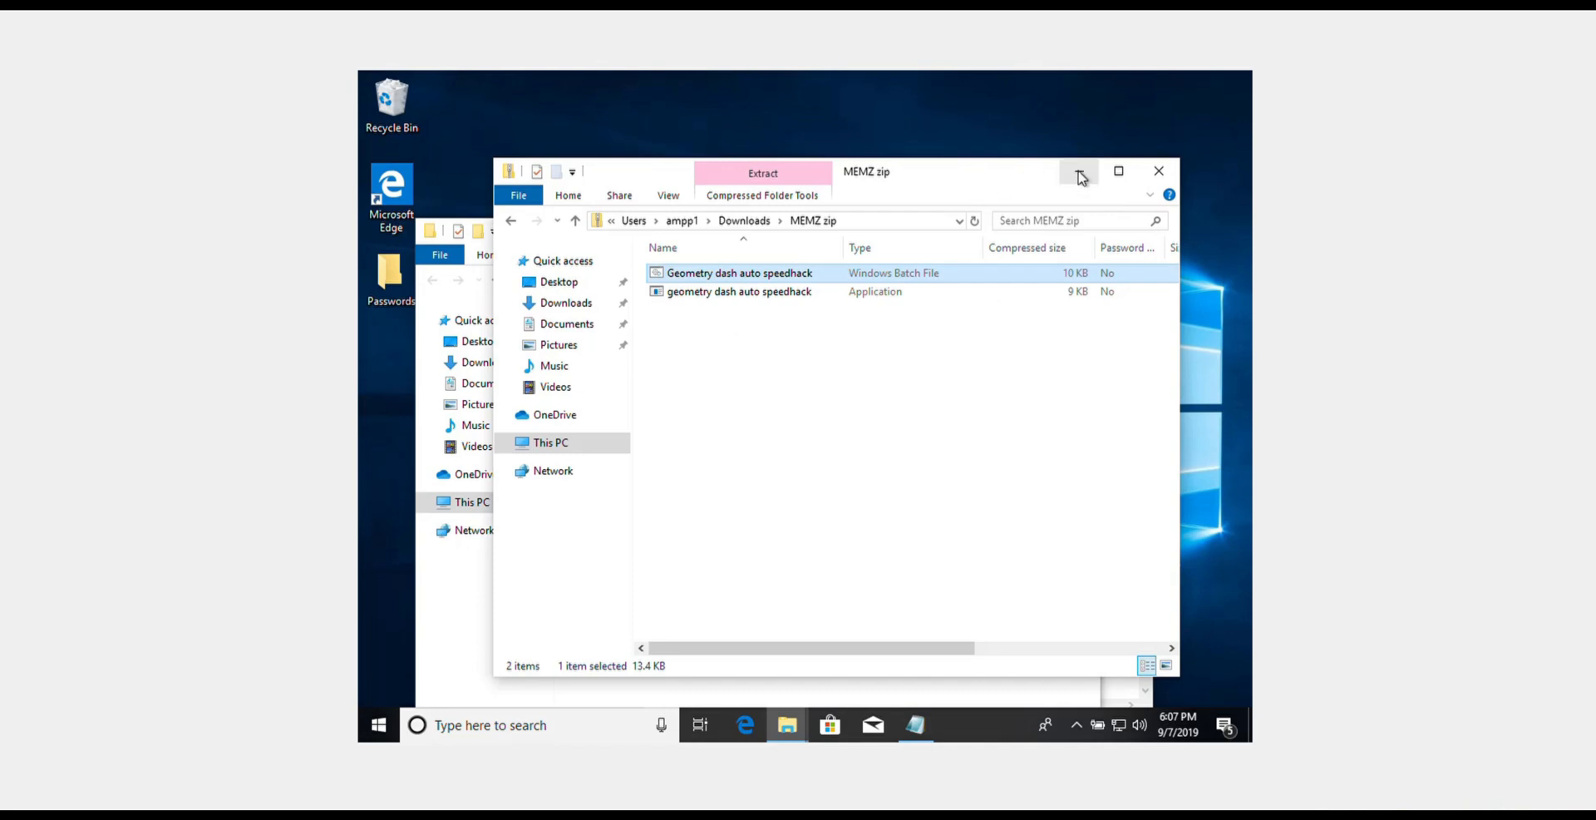
click(762, 172)
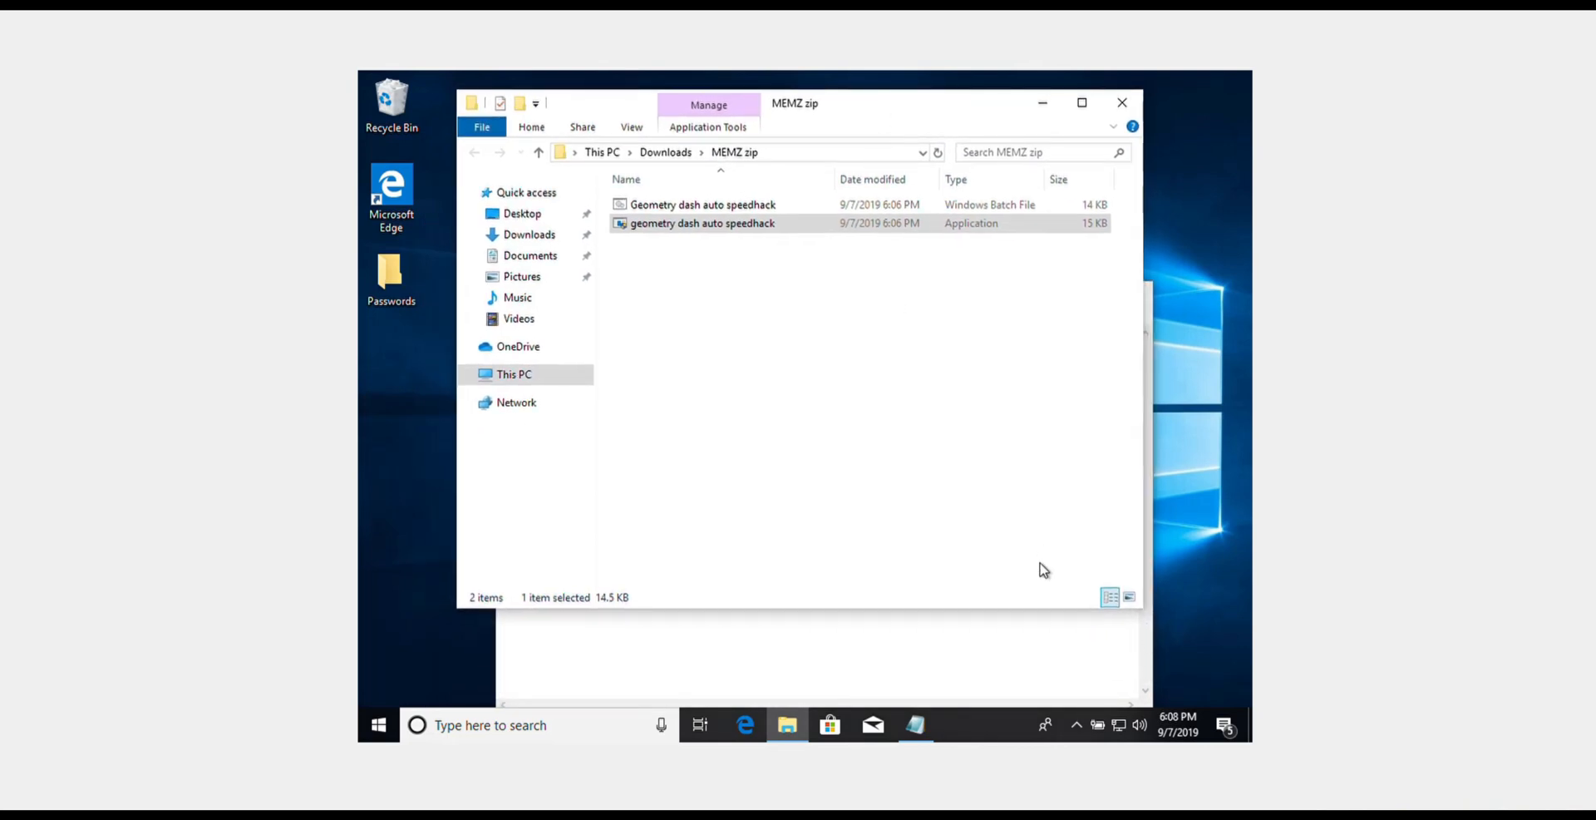
click(747, 725)
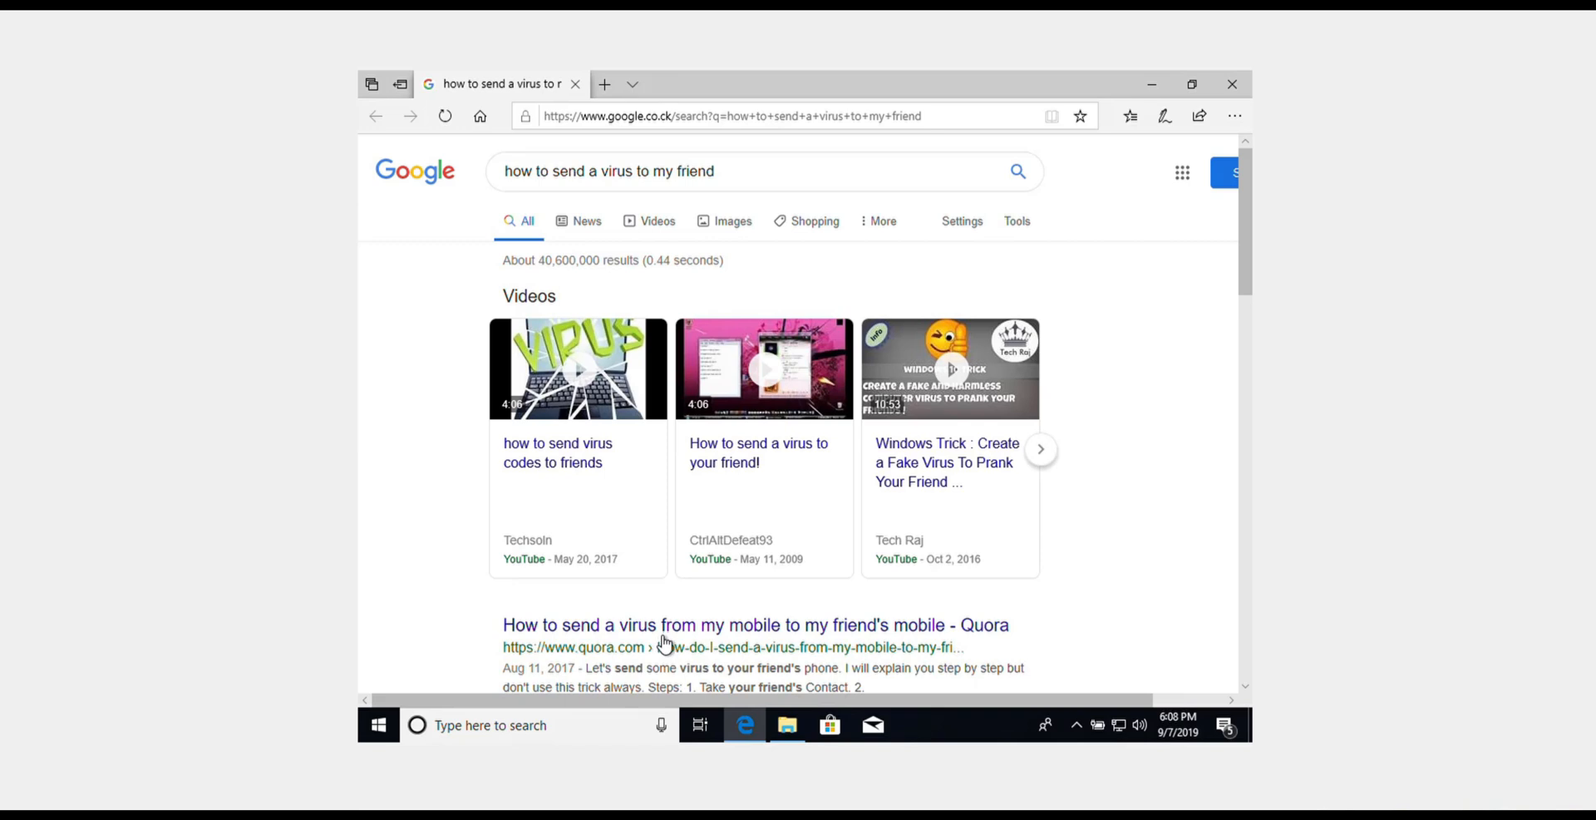
mouse_move(685, 171)
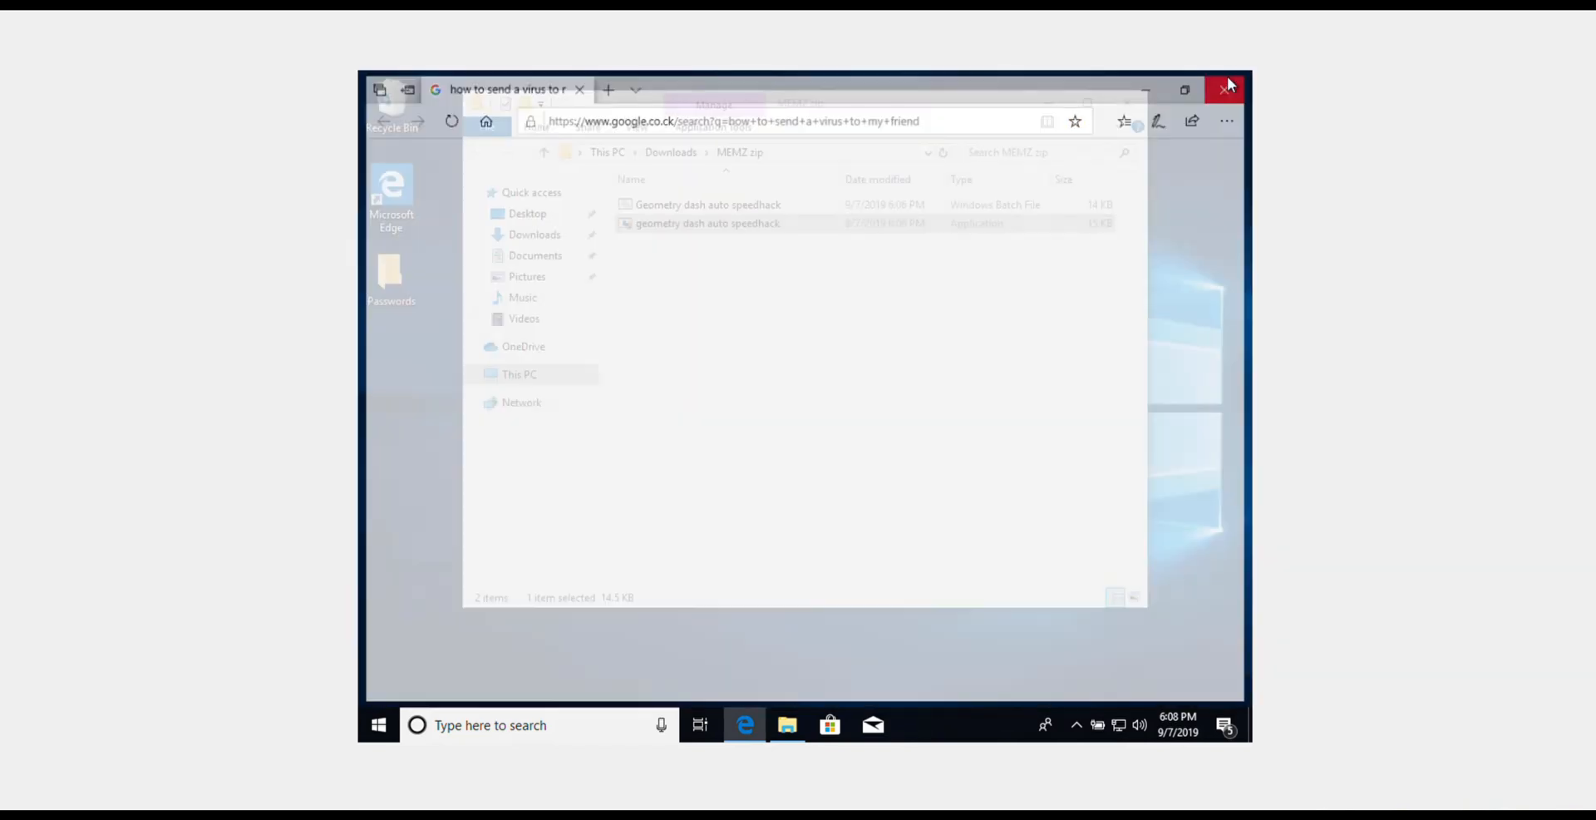
click(1229, 89)
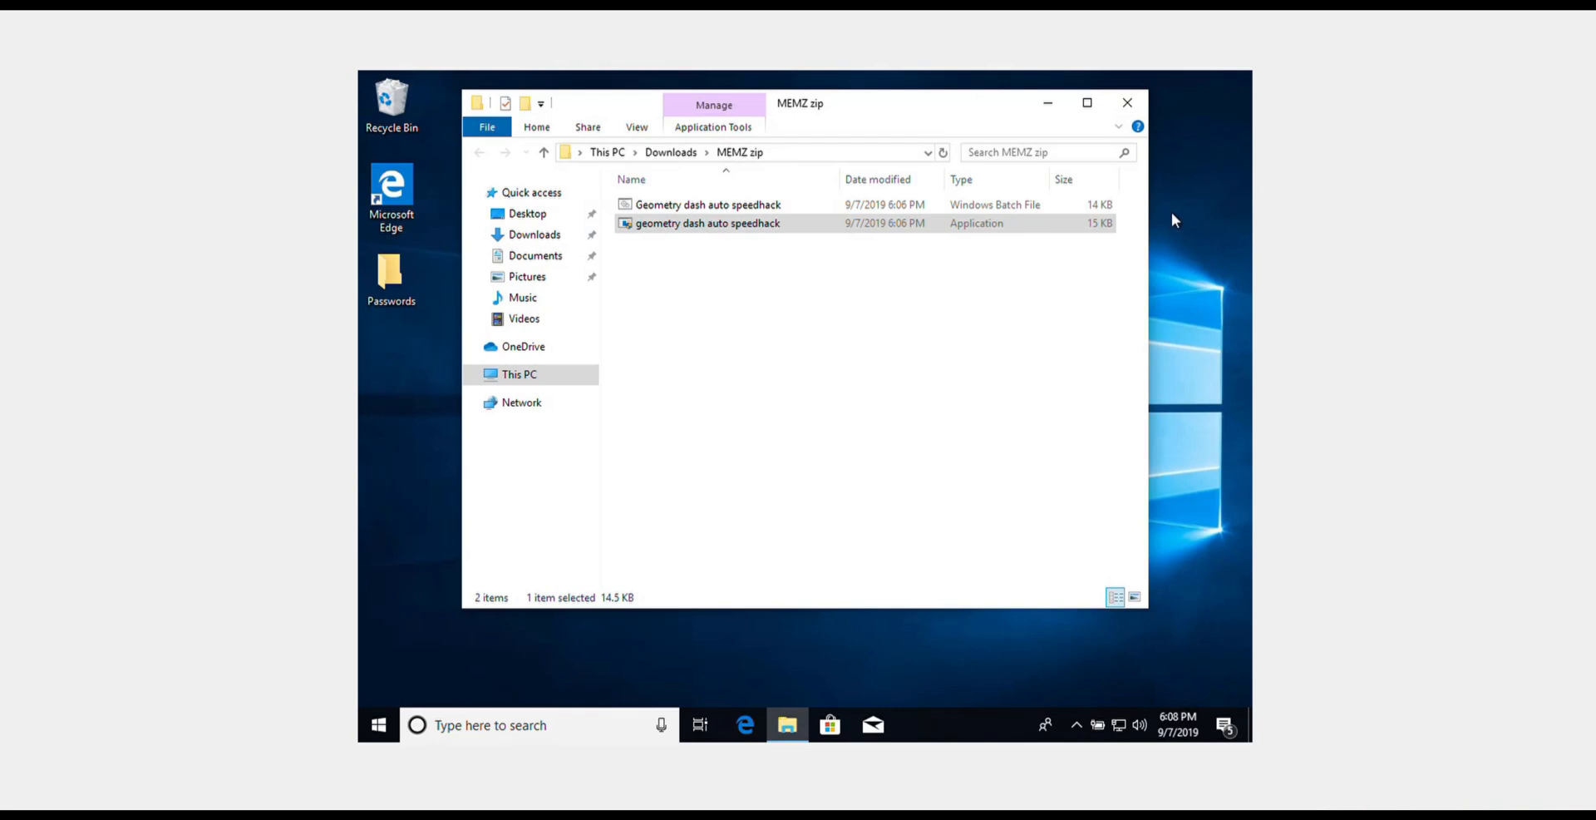
mouse_move(1168, 217)
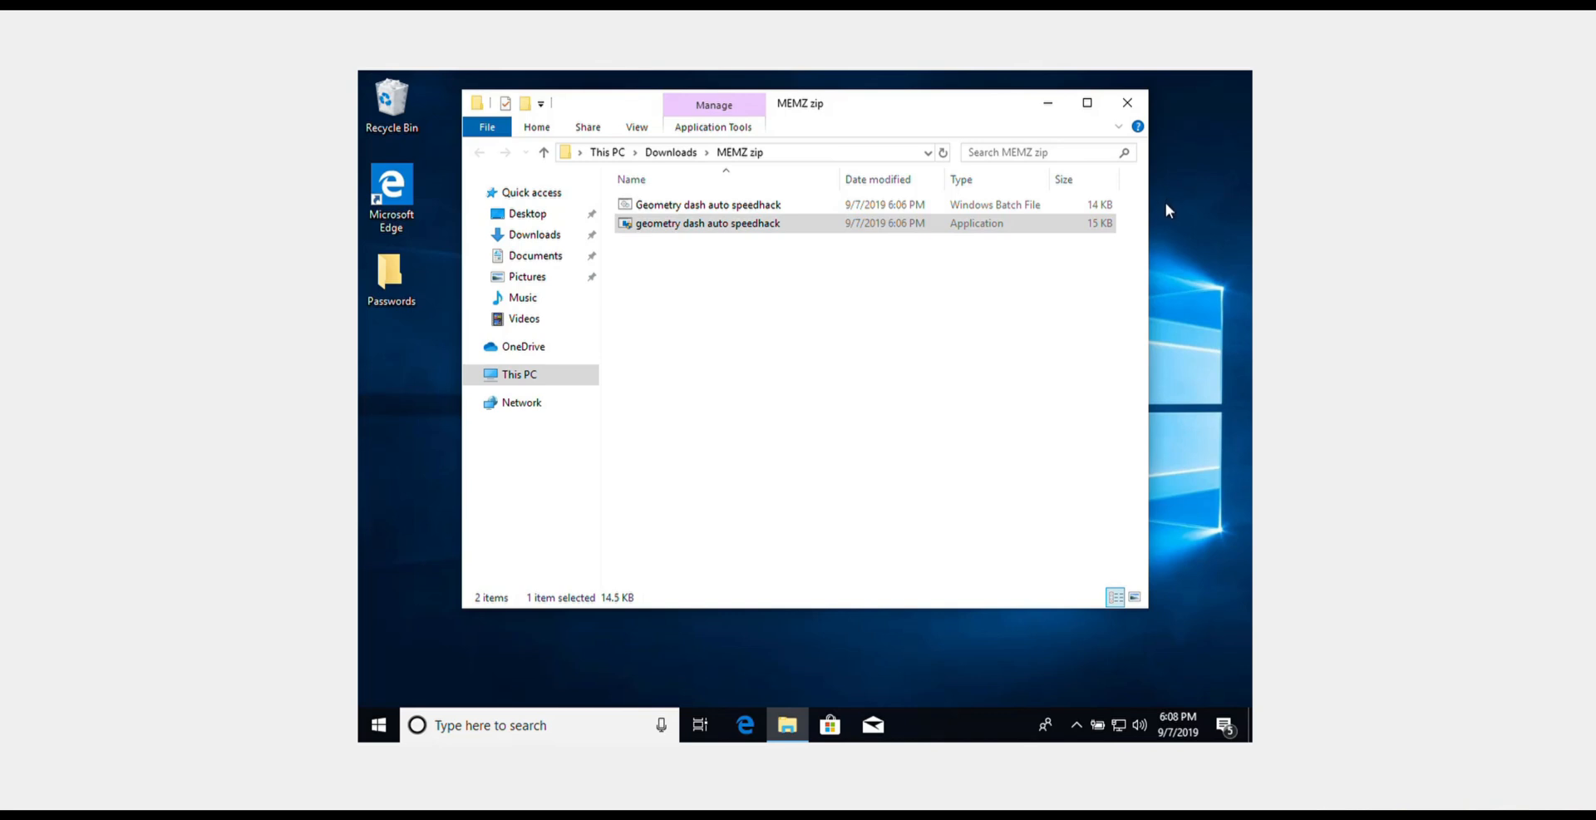
mouse_move(1138, 302)
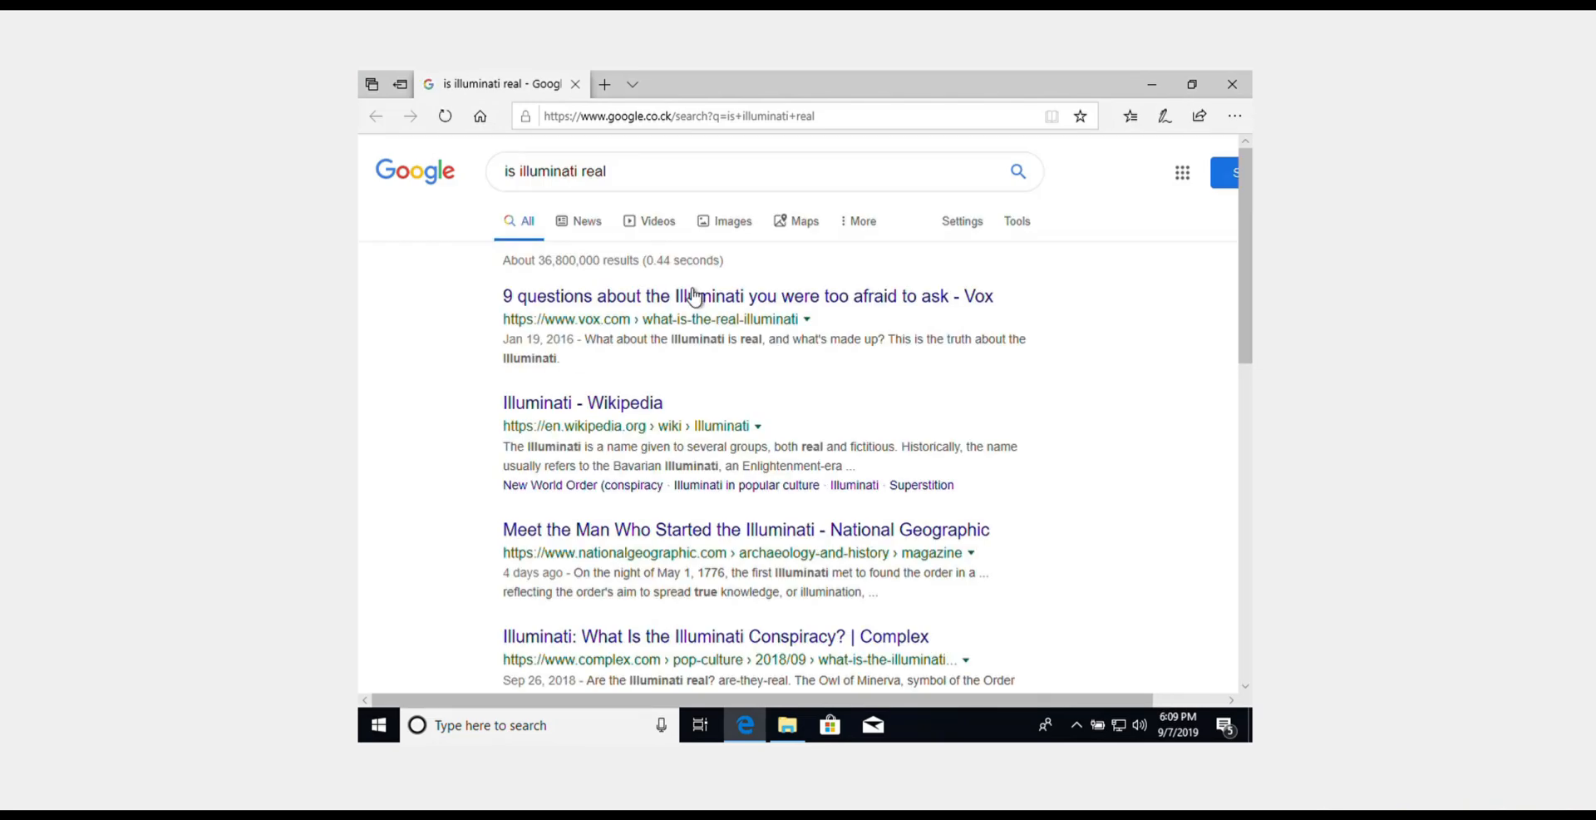
mouse_move(1232, 83)
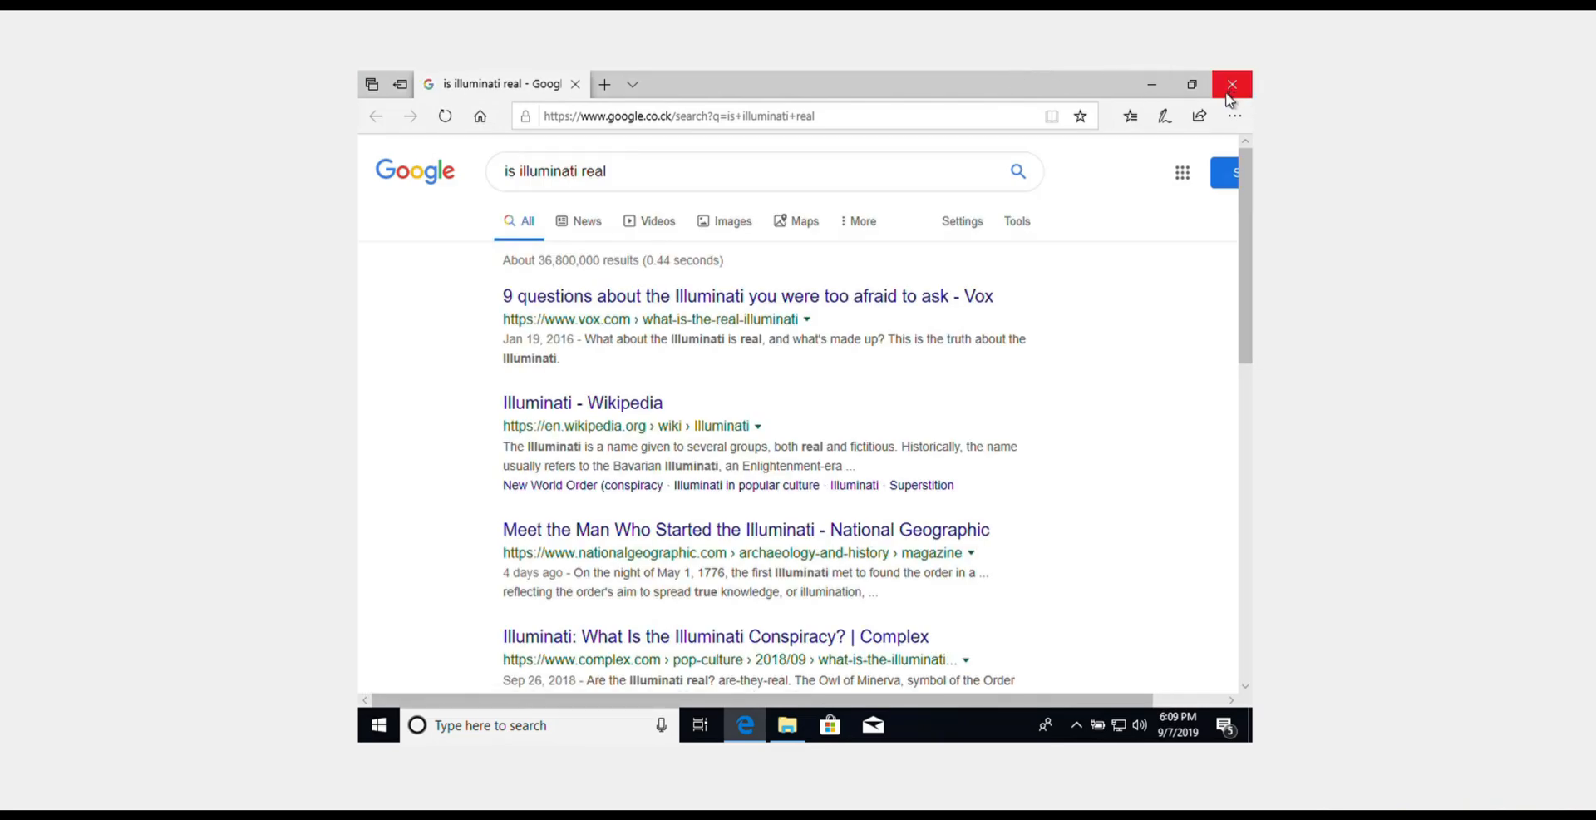
- Close the 'is illuminati real' search window and return via the taskbar to the Vice malware article
click(1232, 83)
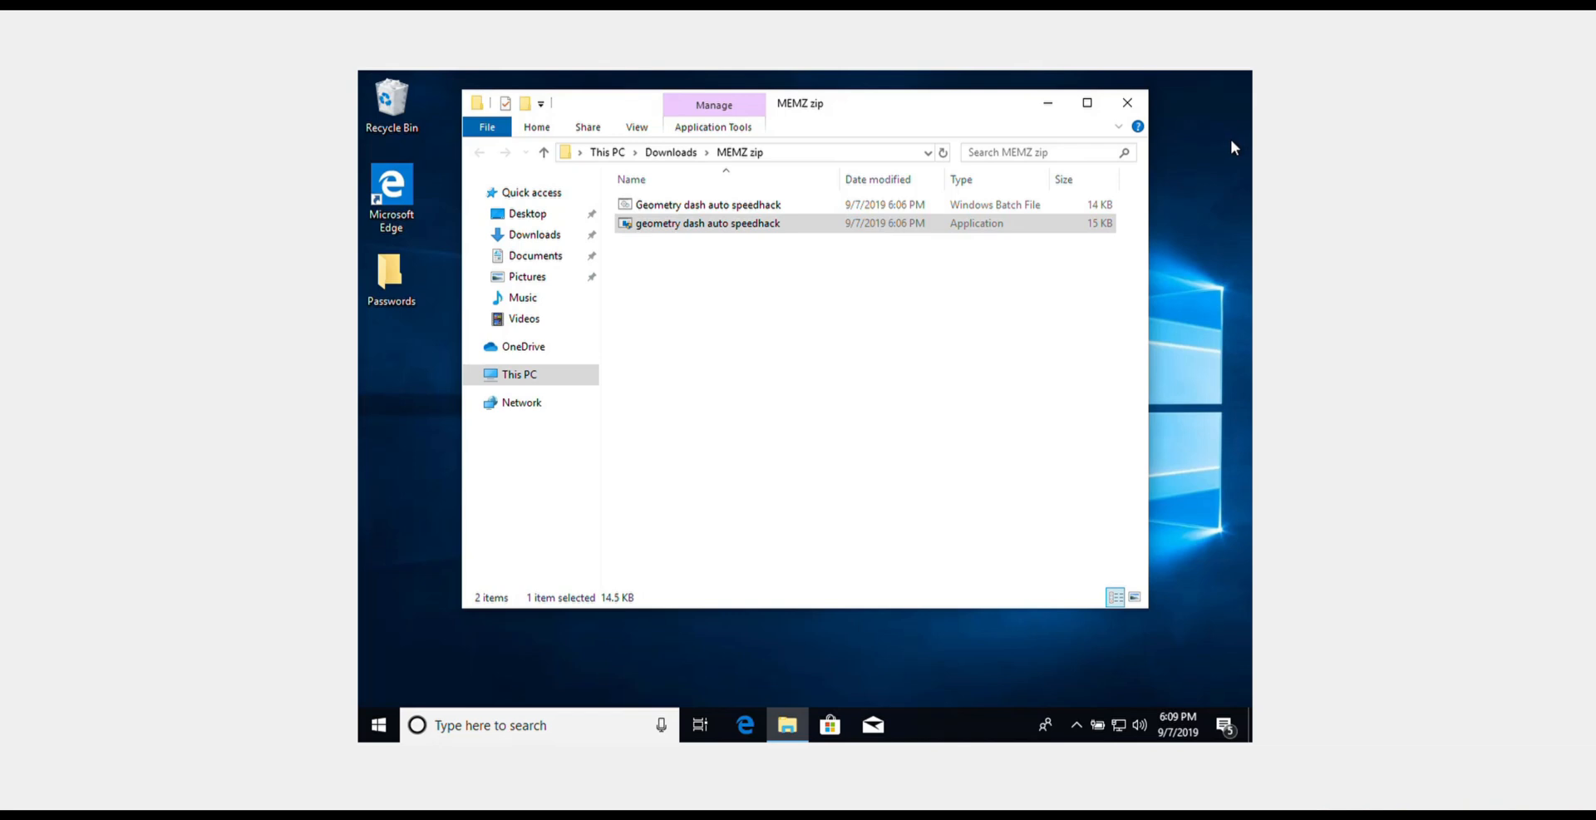
click(746, 725)
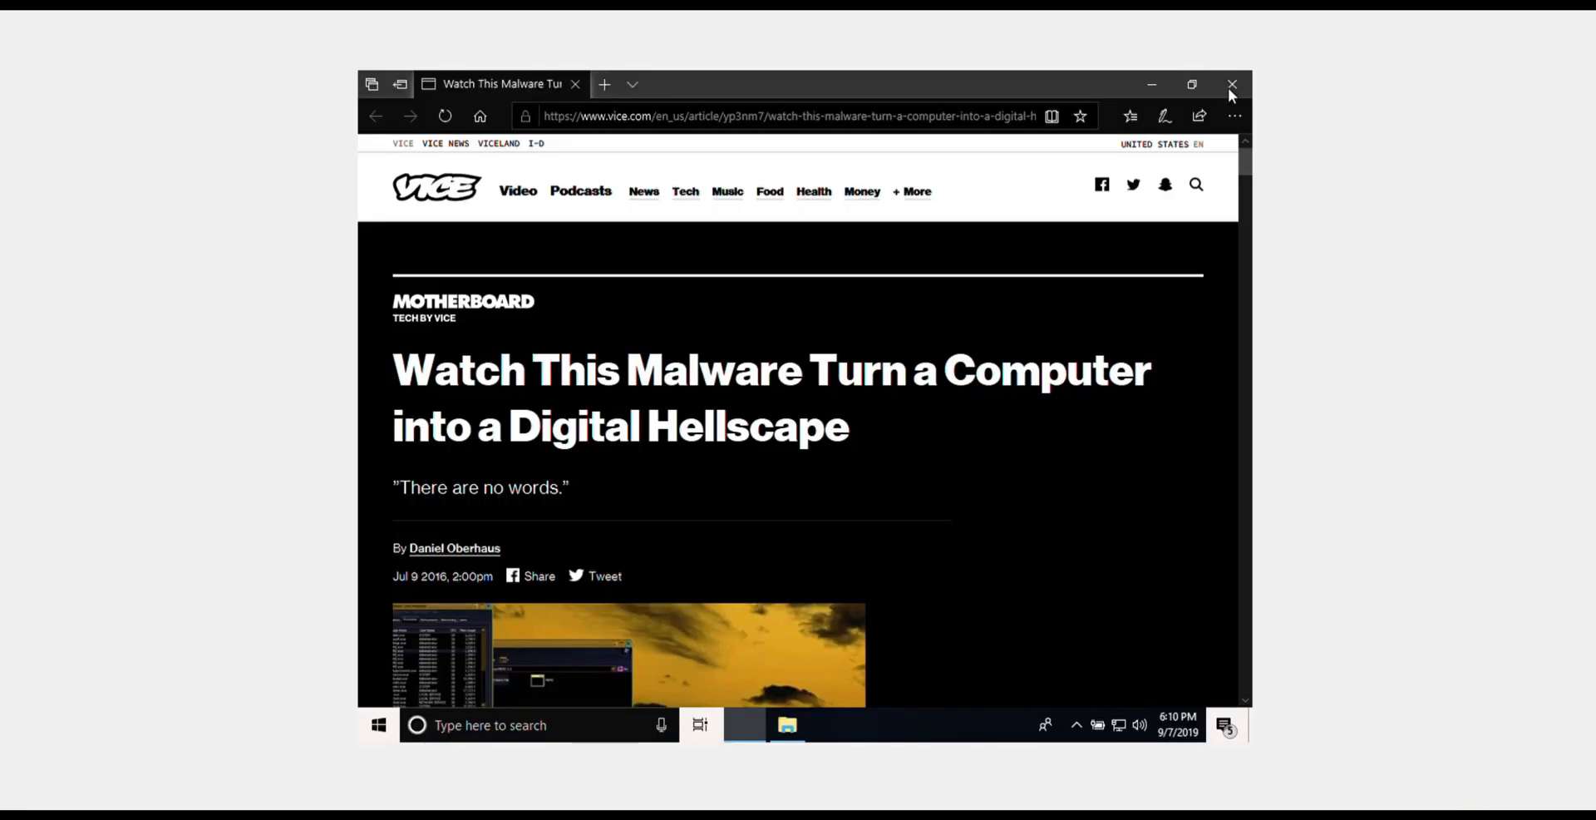
mouse_move(1224, 98)
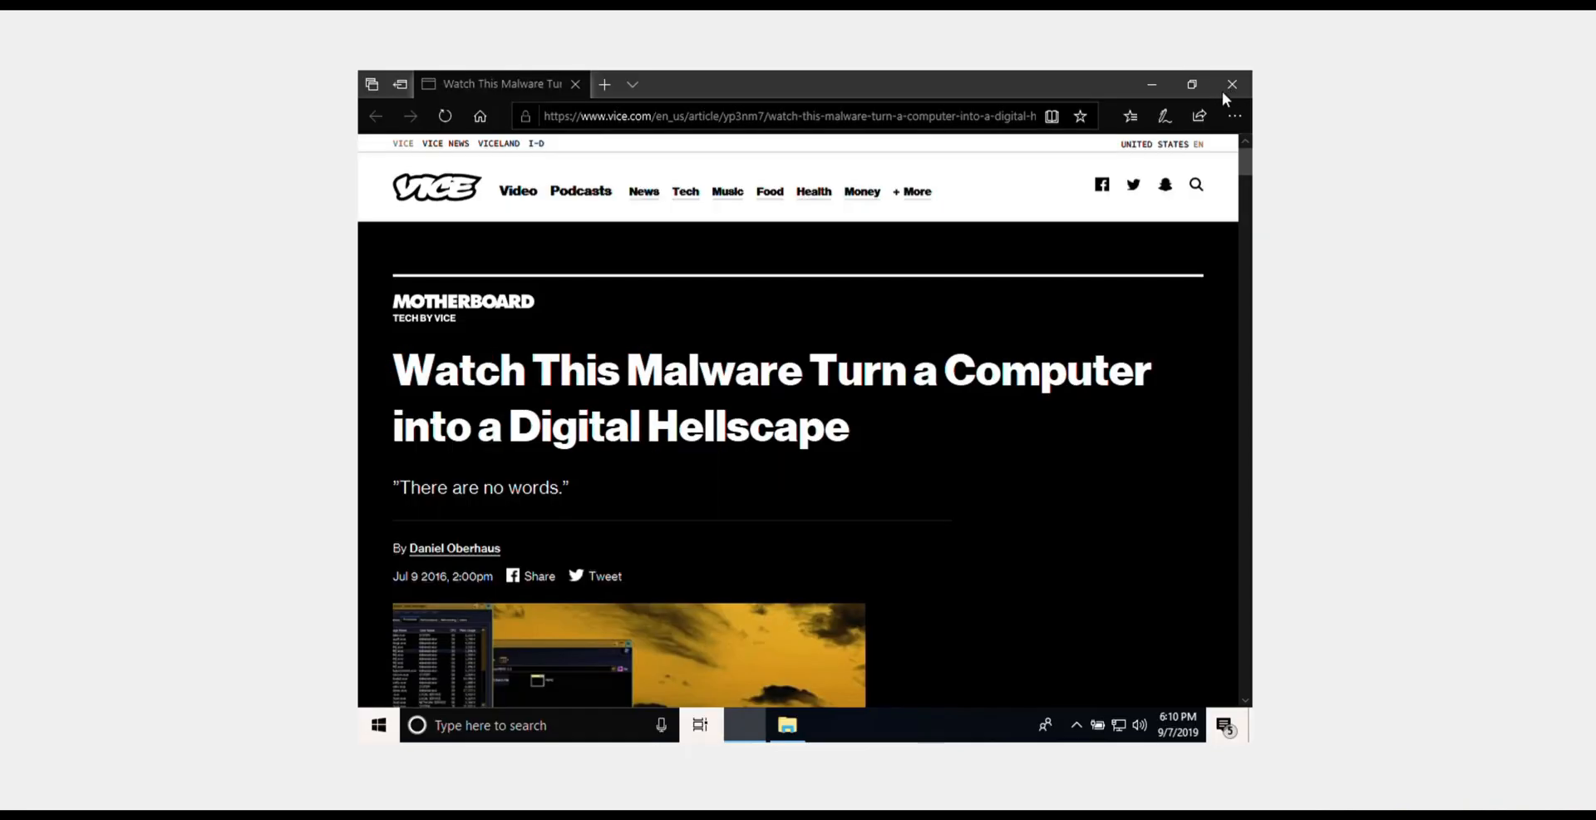
- Close the malware article, dismiss the 'Still using this computer?' boxes, and close the 'g3t r3kt' search
click(1232, 85)
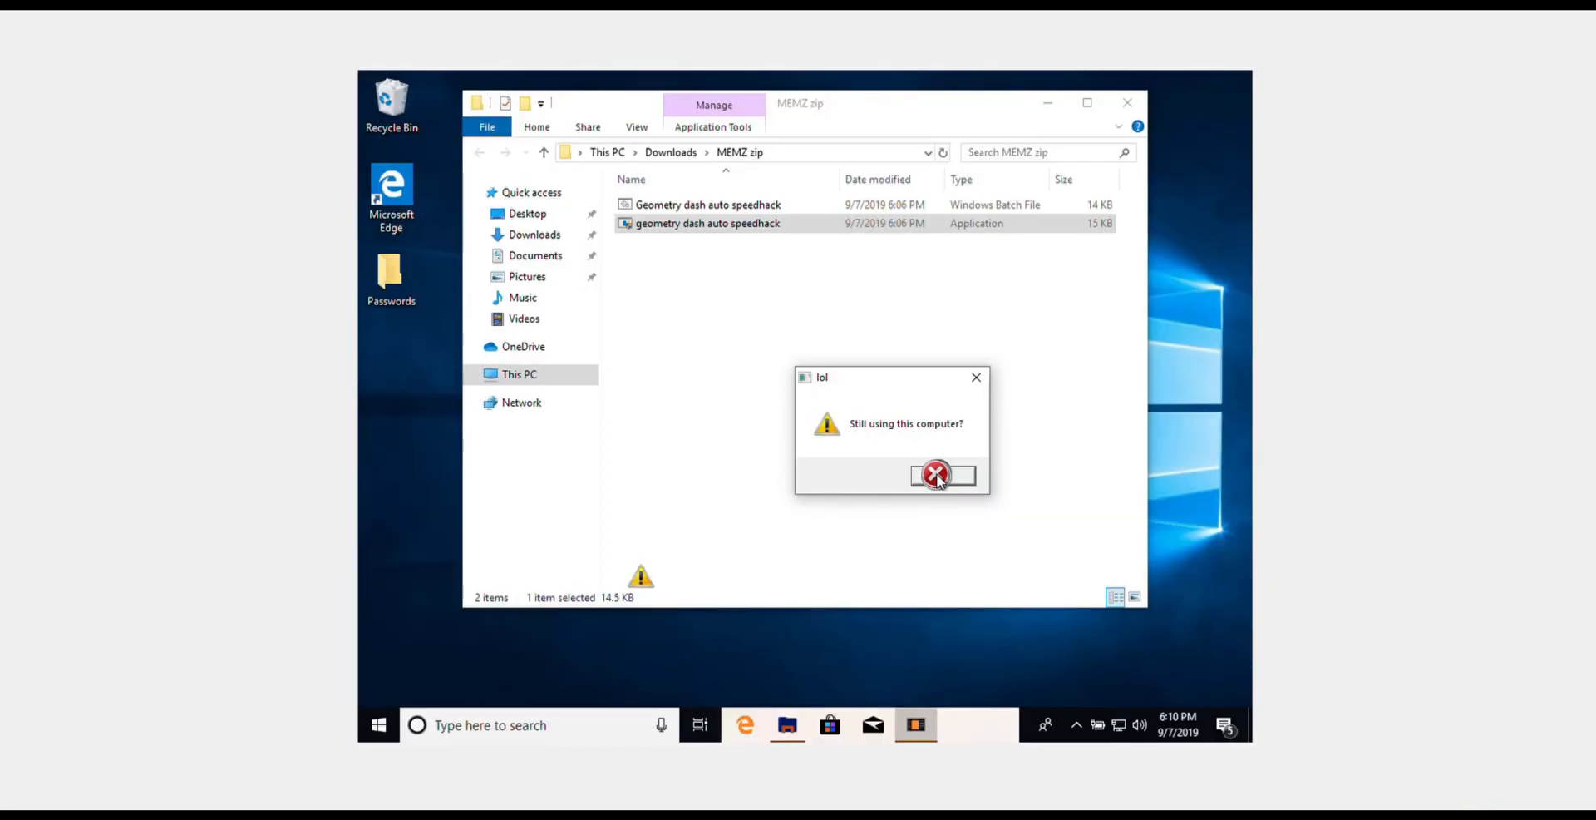
click(940, 475)
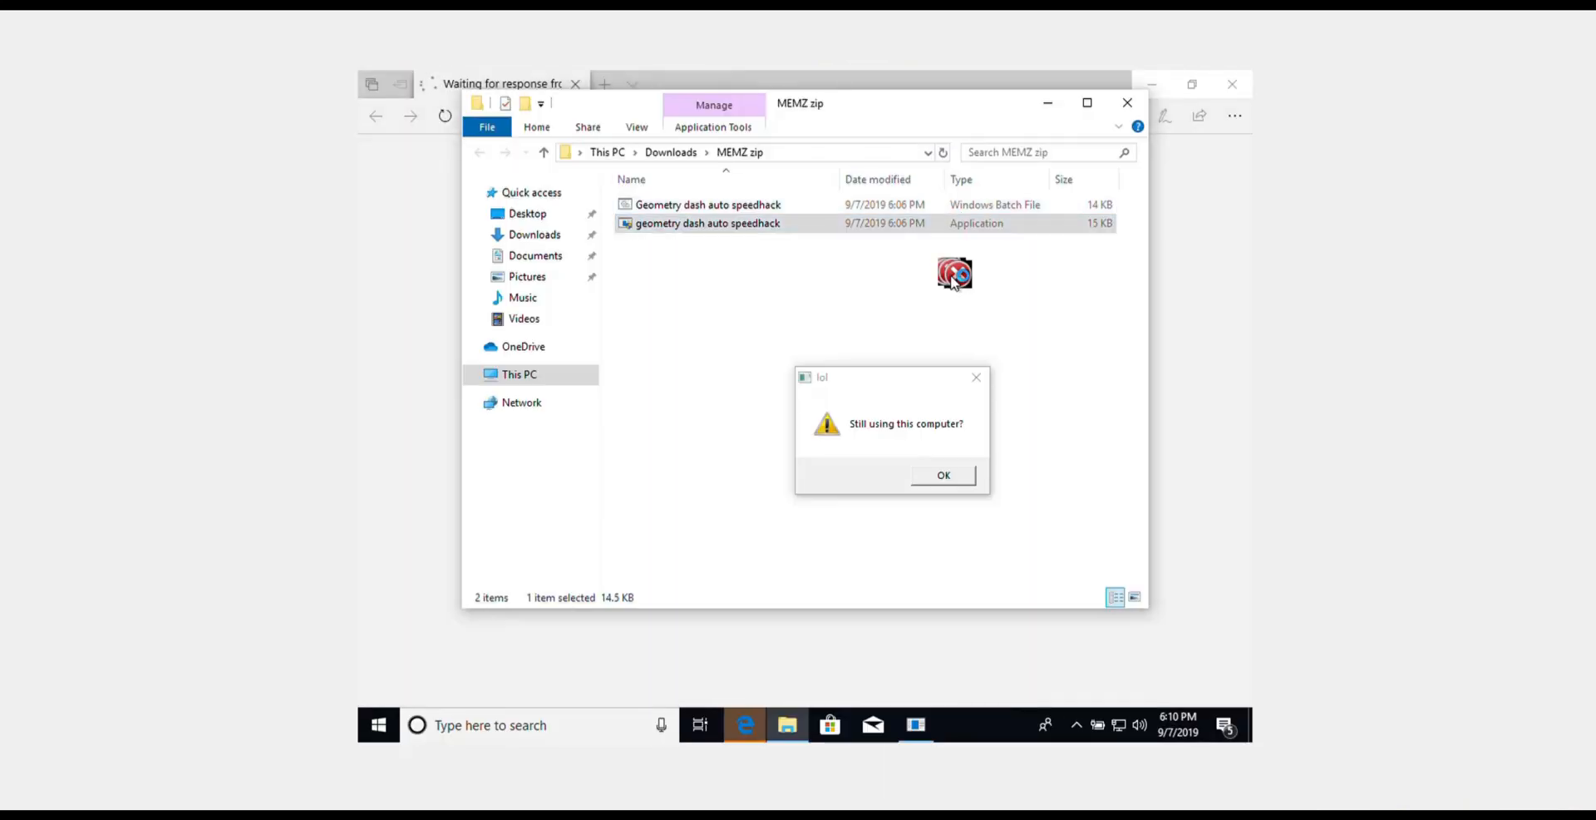
click(942, 475)
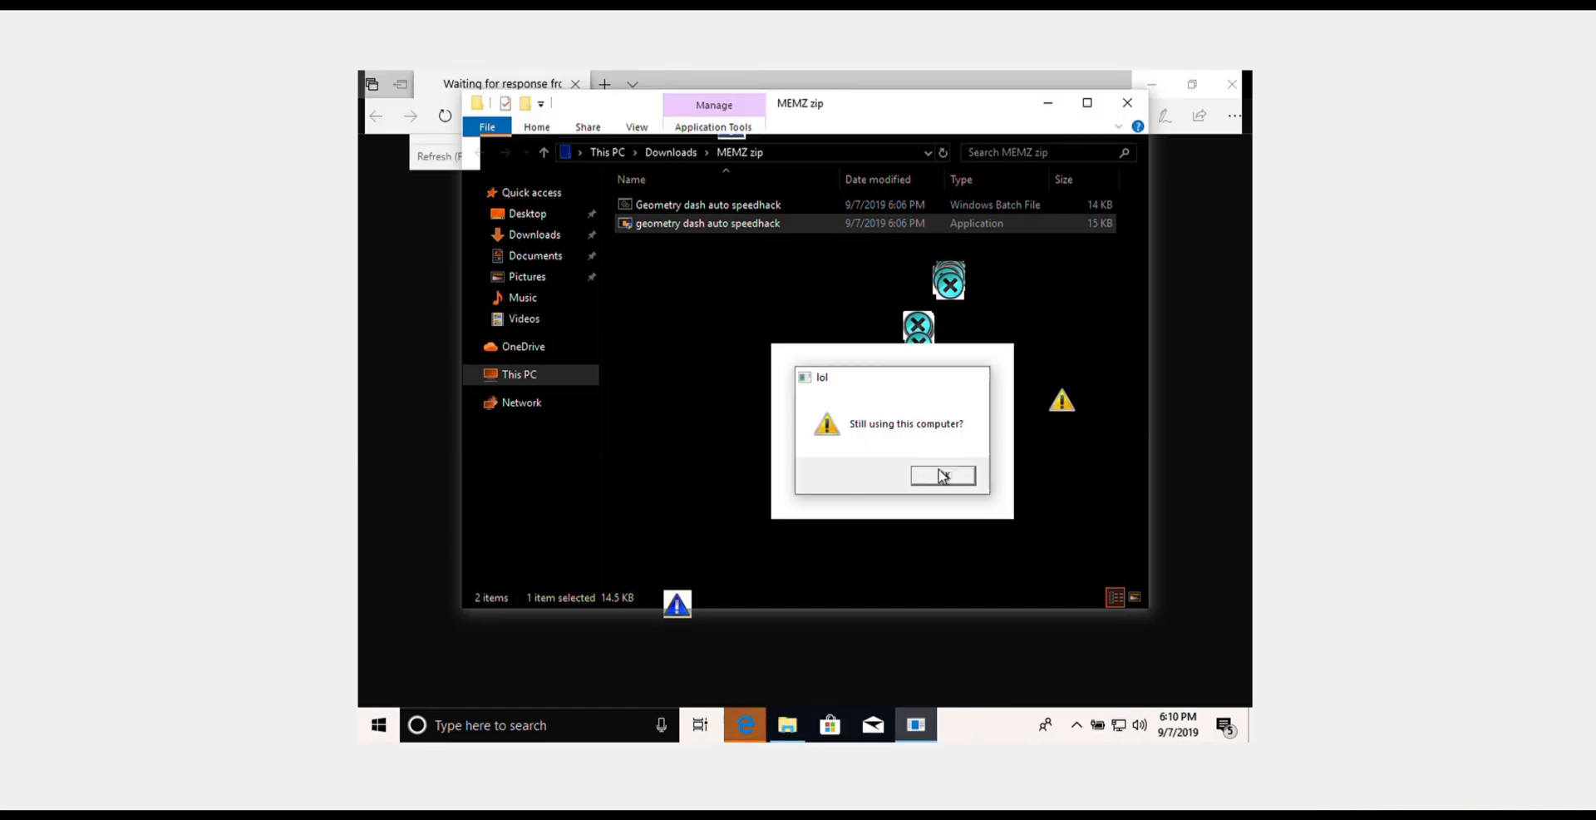
click(942, 475)
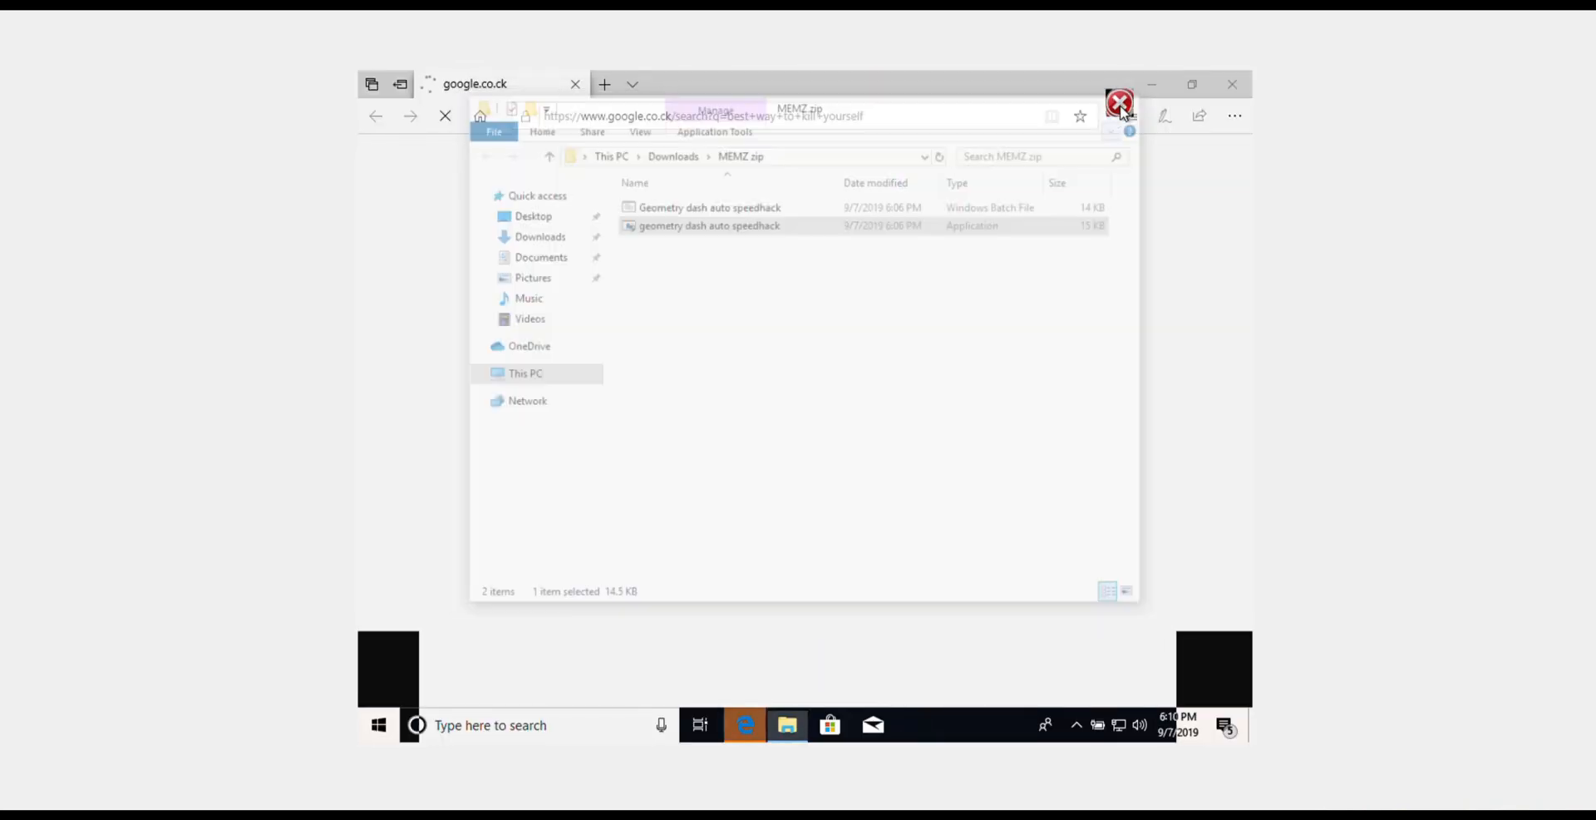
click(1119, 103)
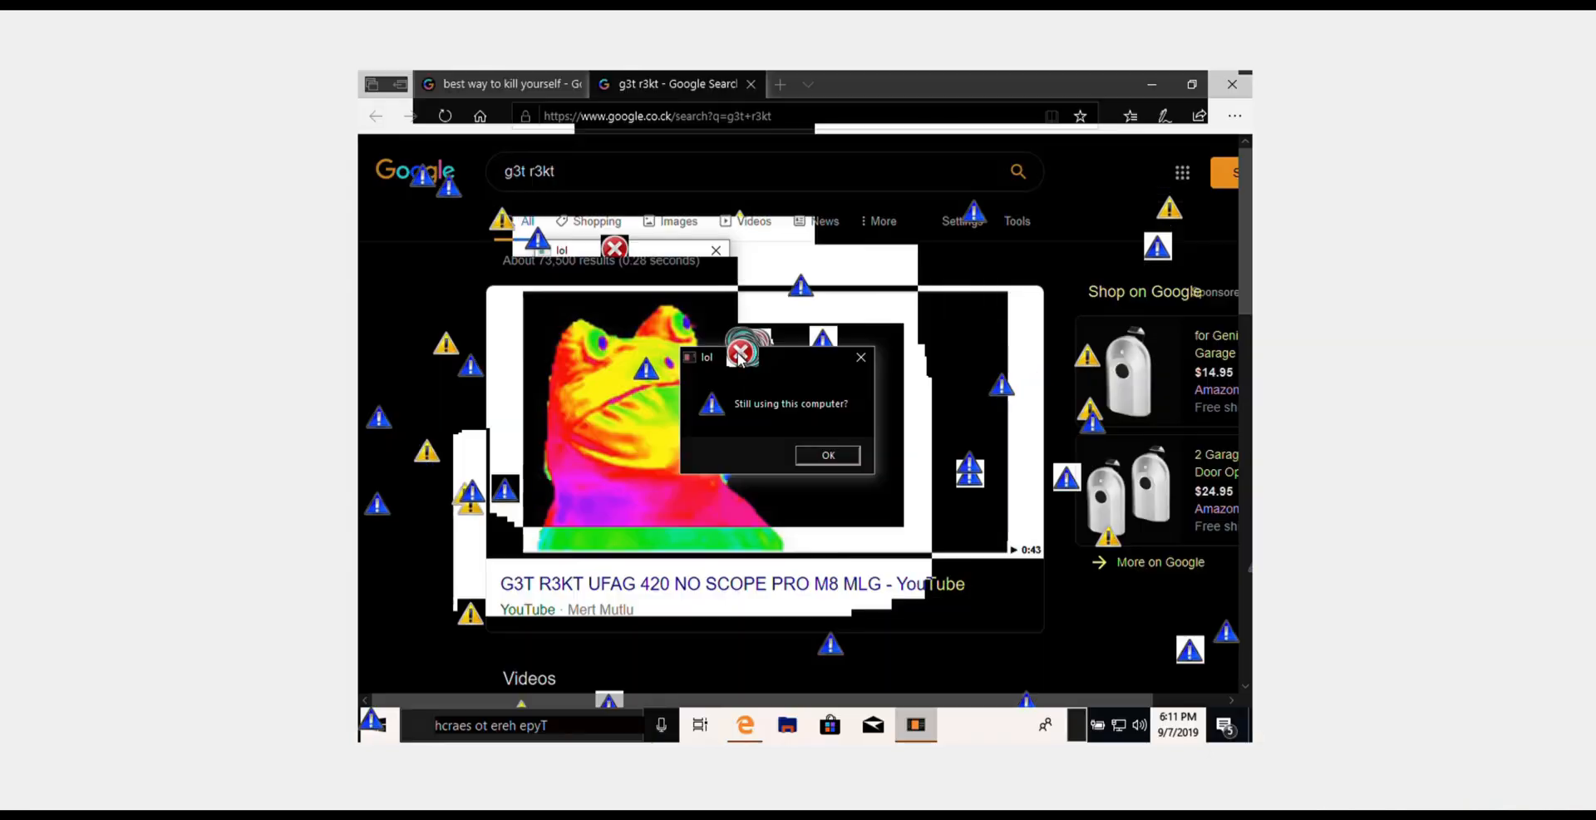
- Close the earlier search tab and dismiss the lol message boxes, including the reversed-text one
click(828, 454)
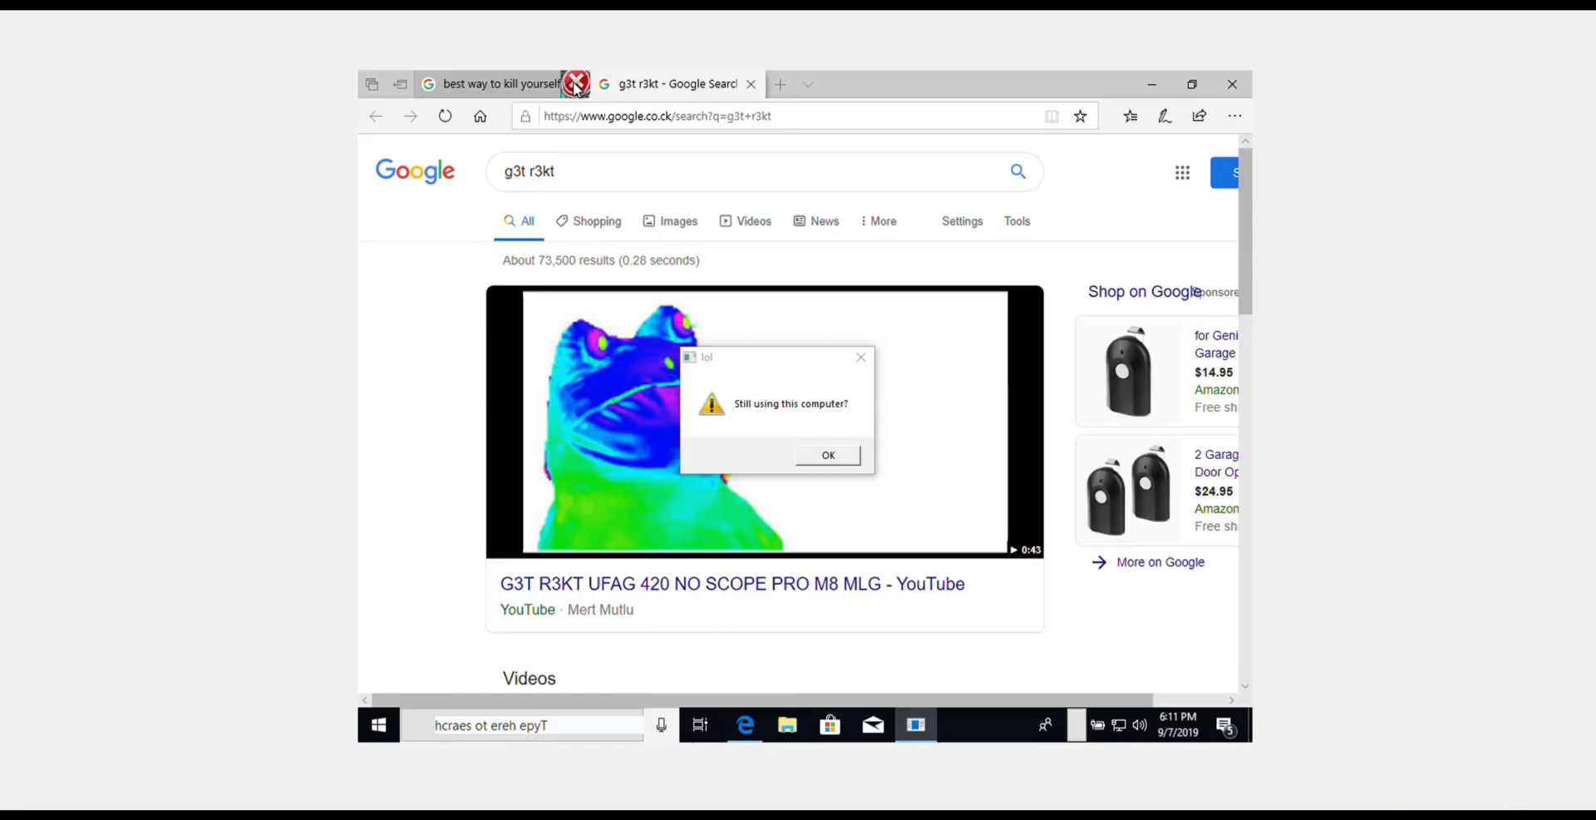
click(828, 454)
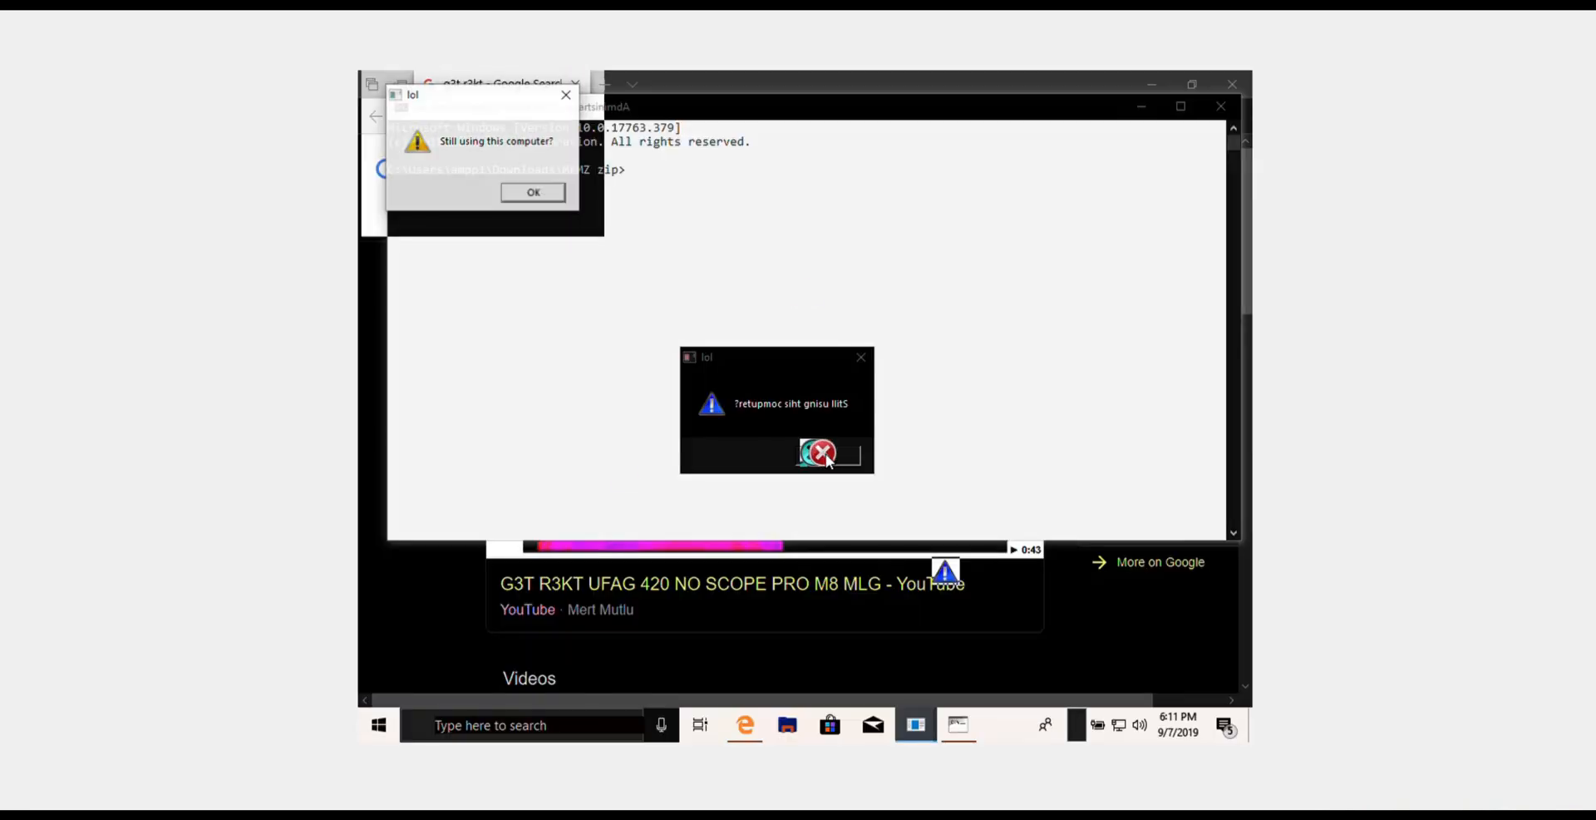
click(826, 453)
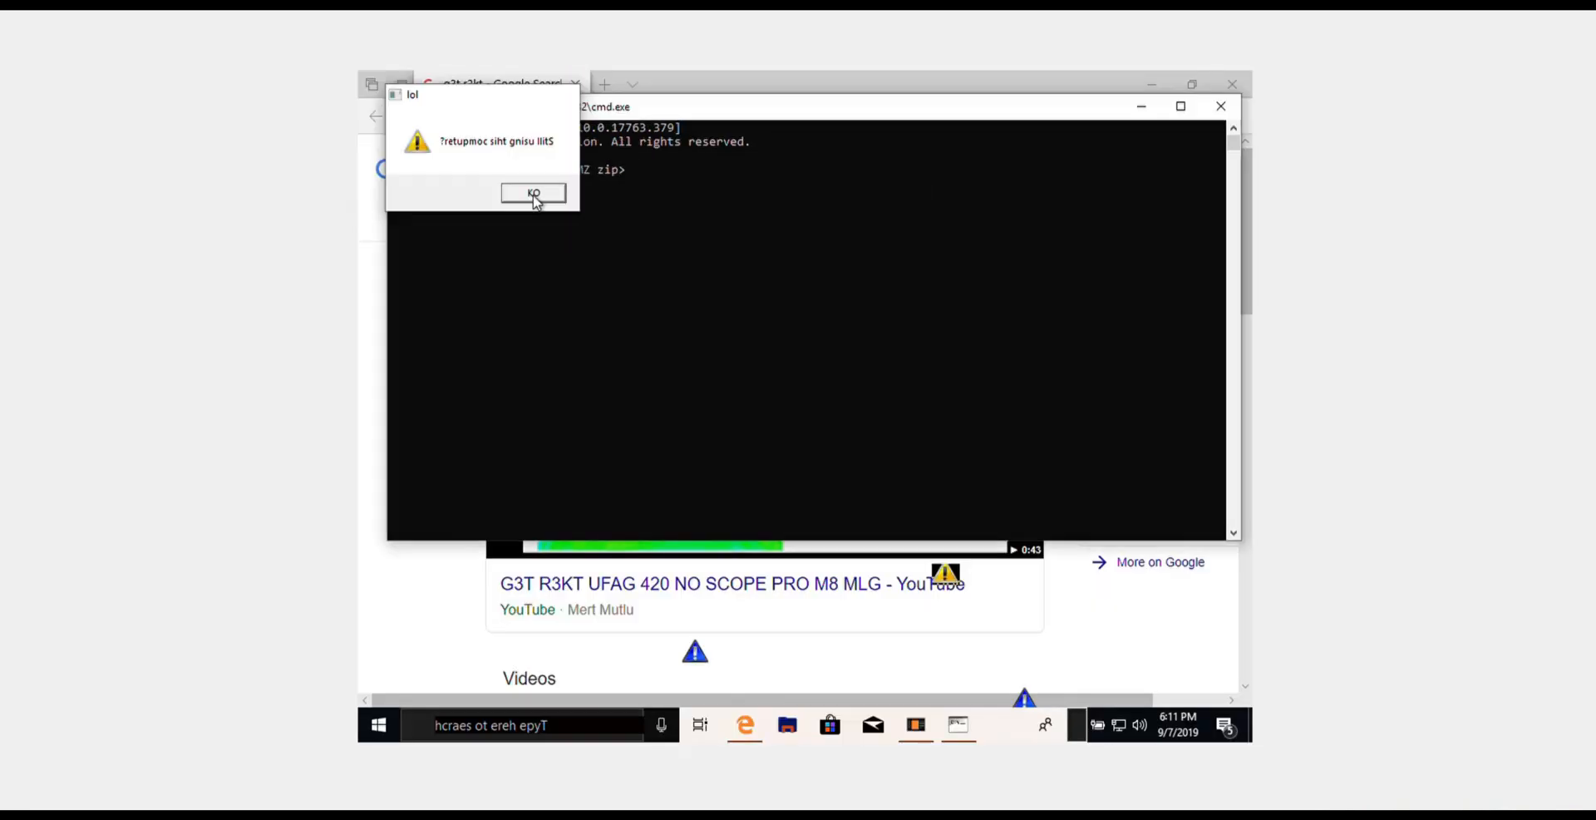
click(532, 194)
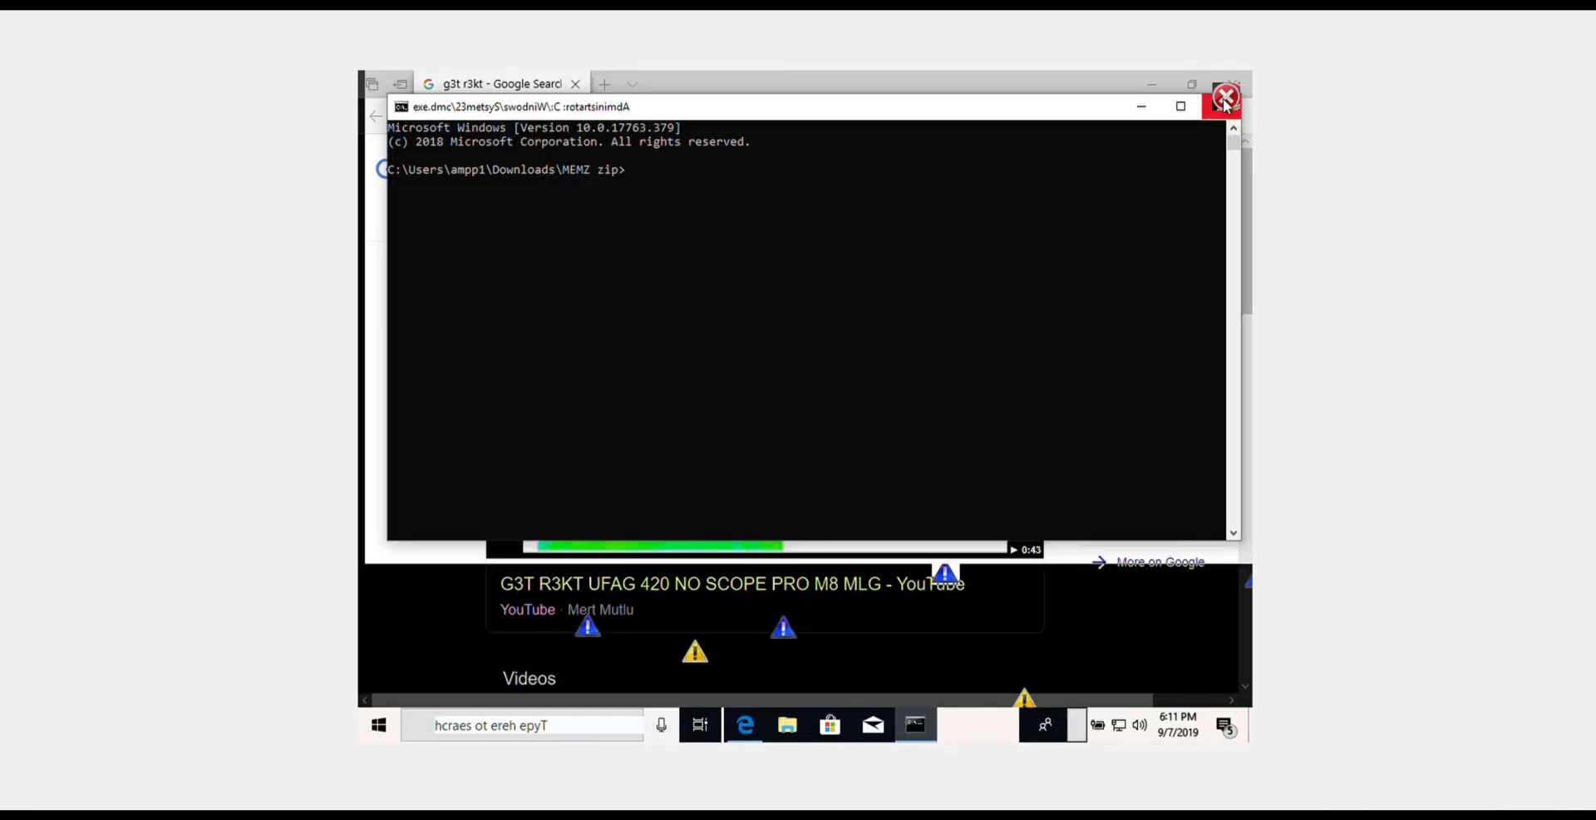
- Close the command prompt window and the 'half life 3' search tab
click(1226, 105)
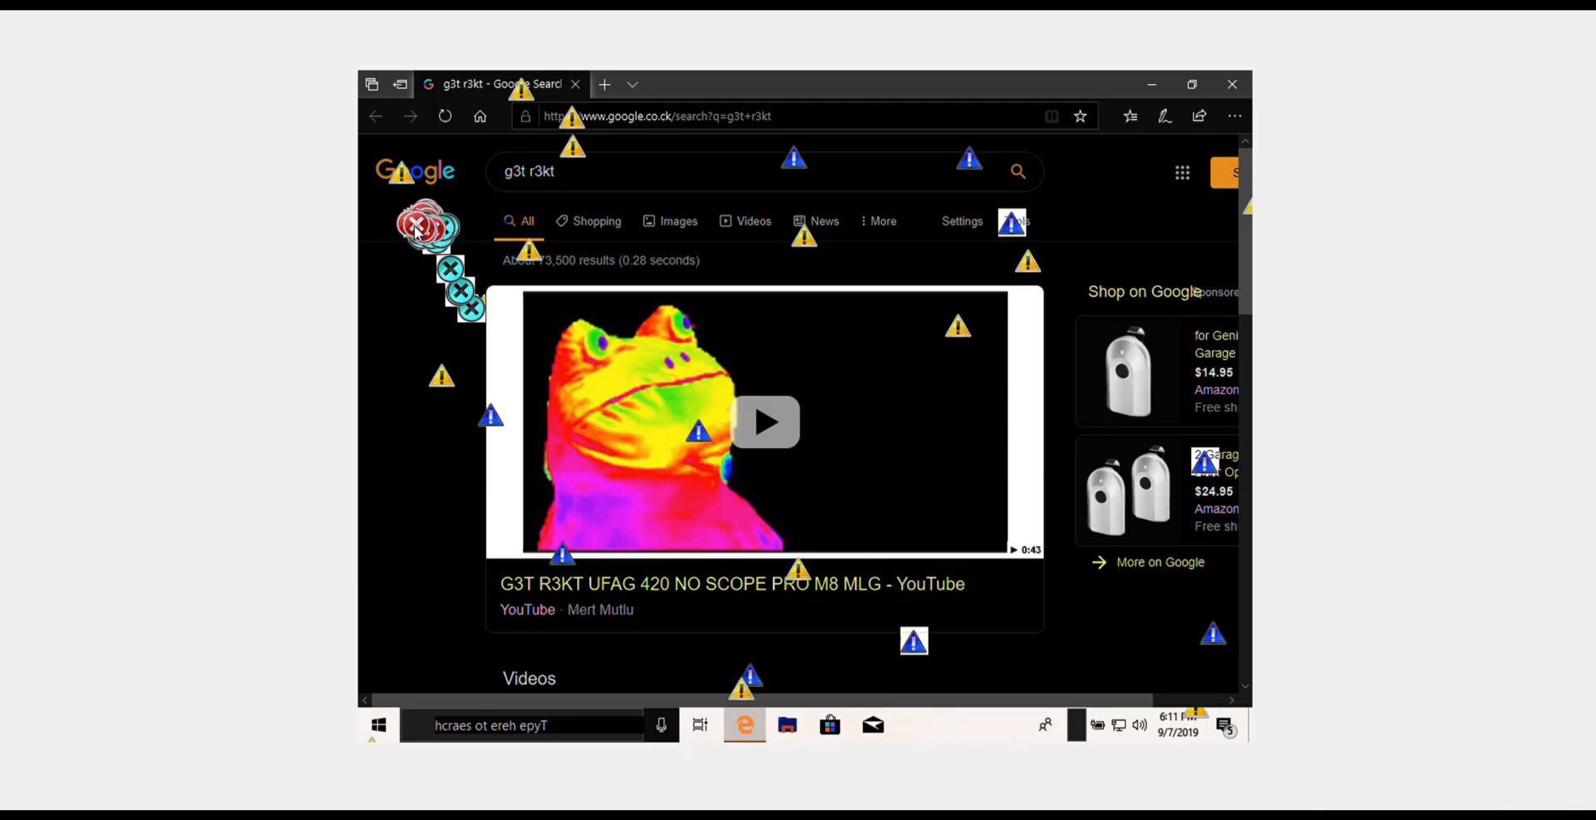
click(780, 83)
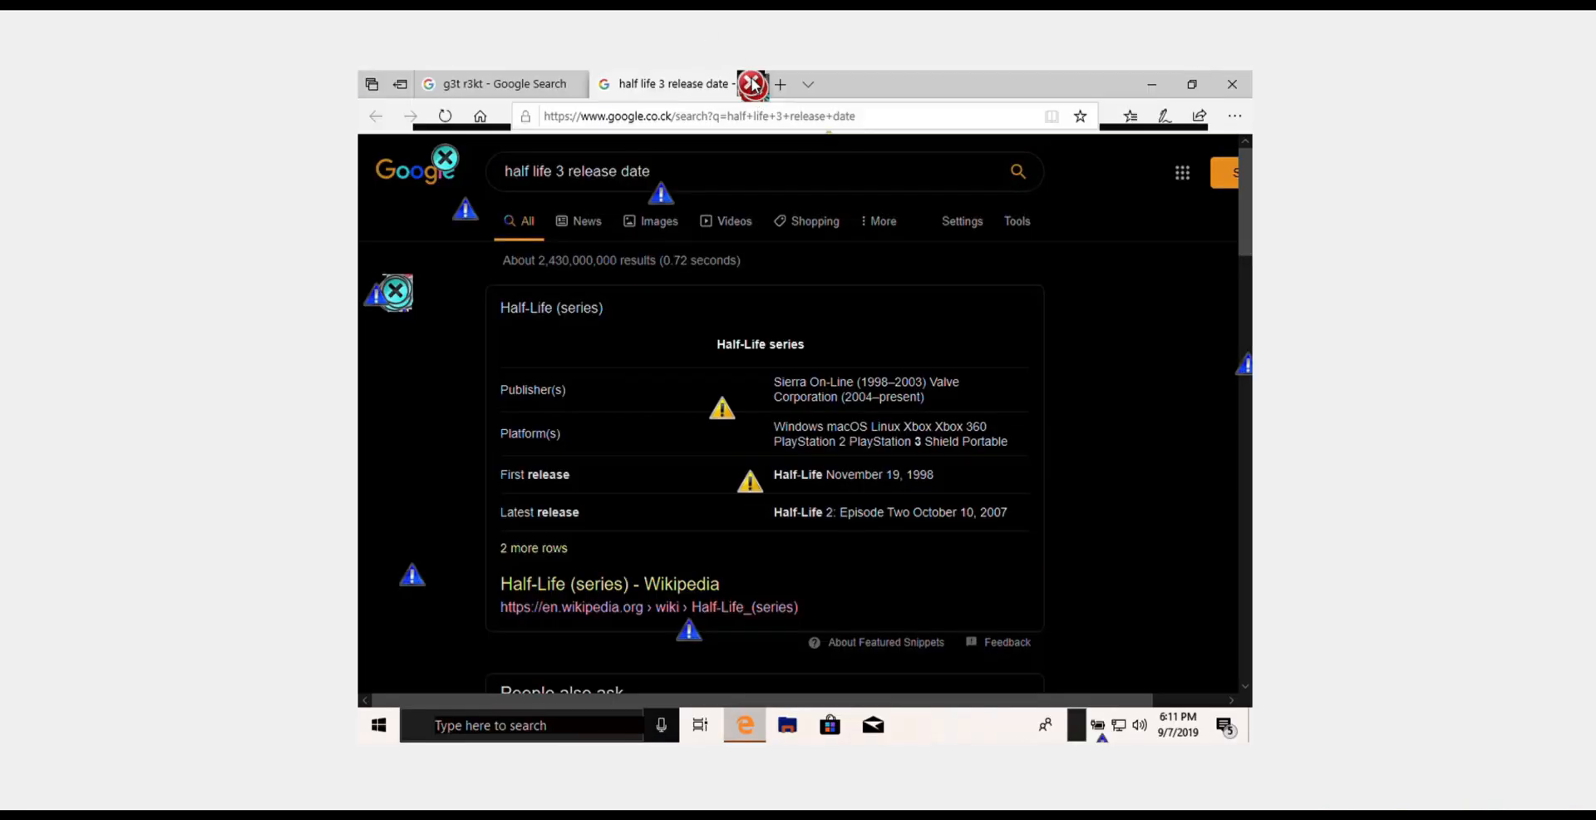
click(752, 83)
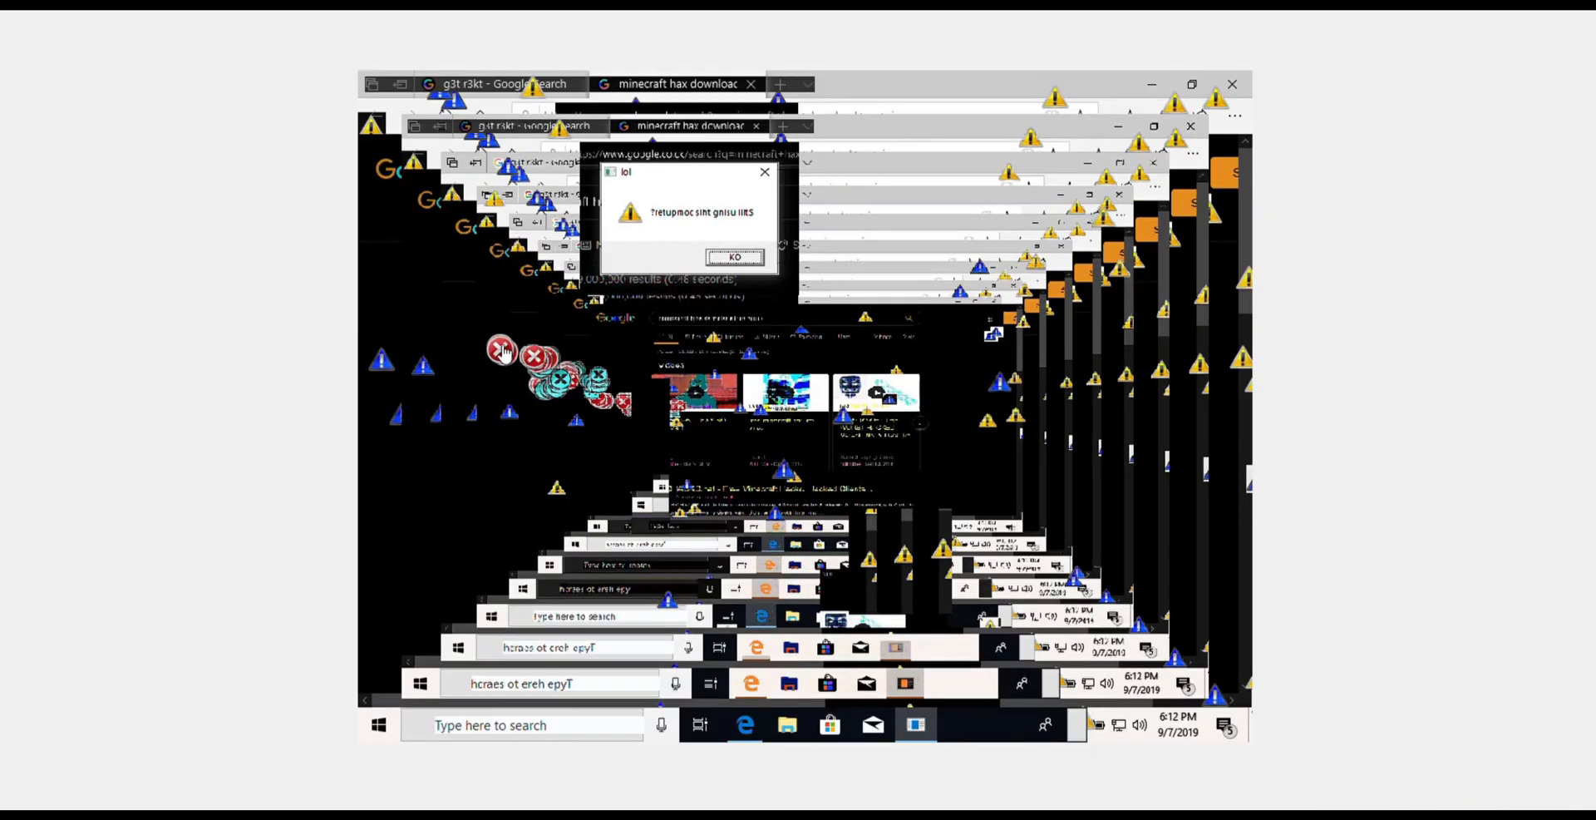
- Close the extra auto-opened tabs, including the 'how to get money' search
click(734, 257)
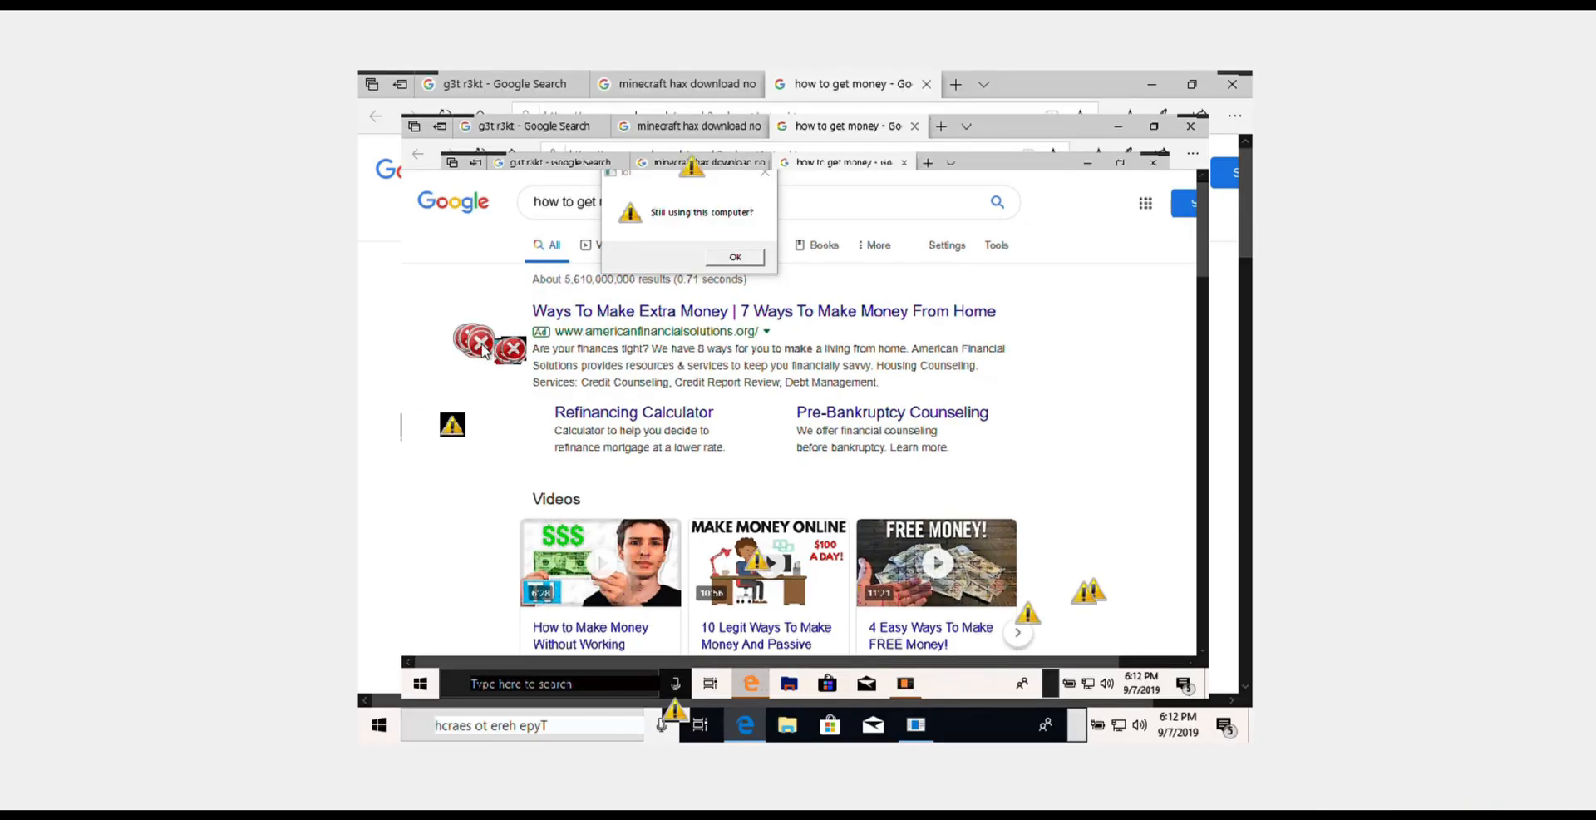
click(734, 257)
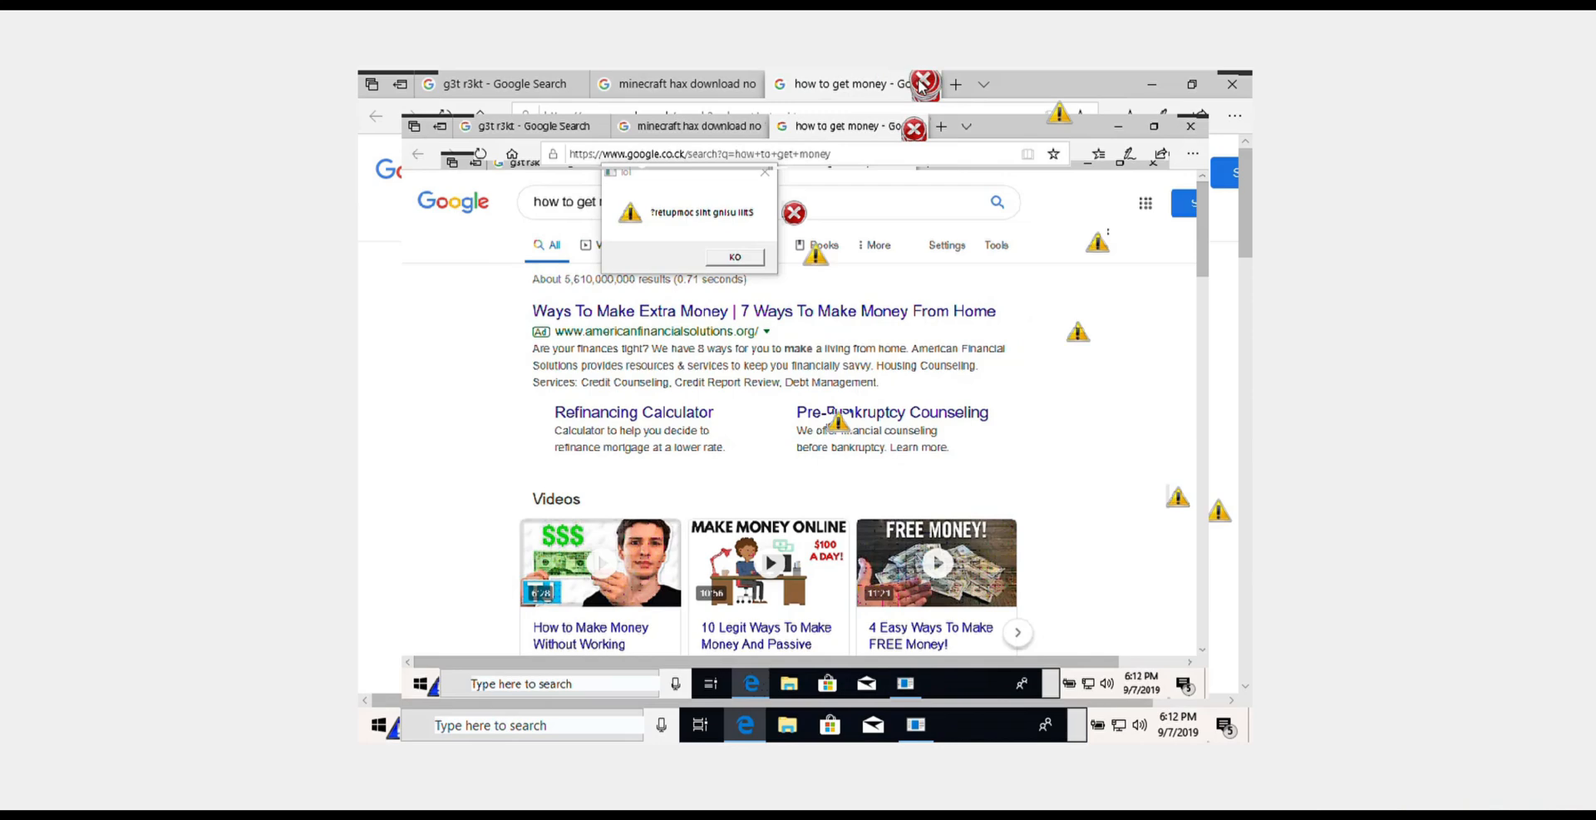
click(924, 83)
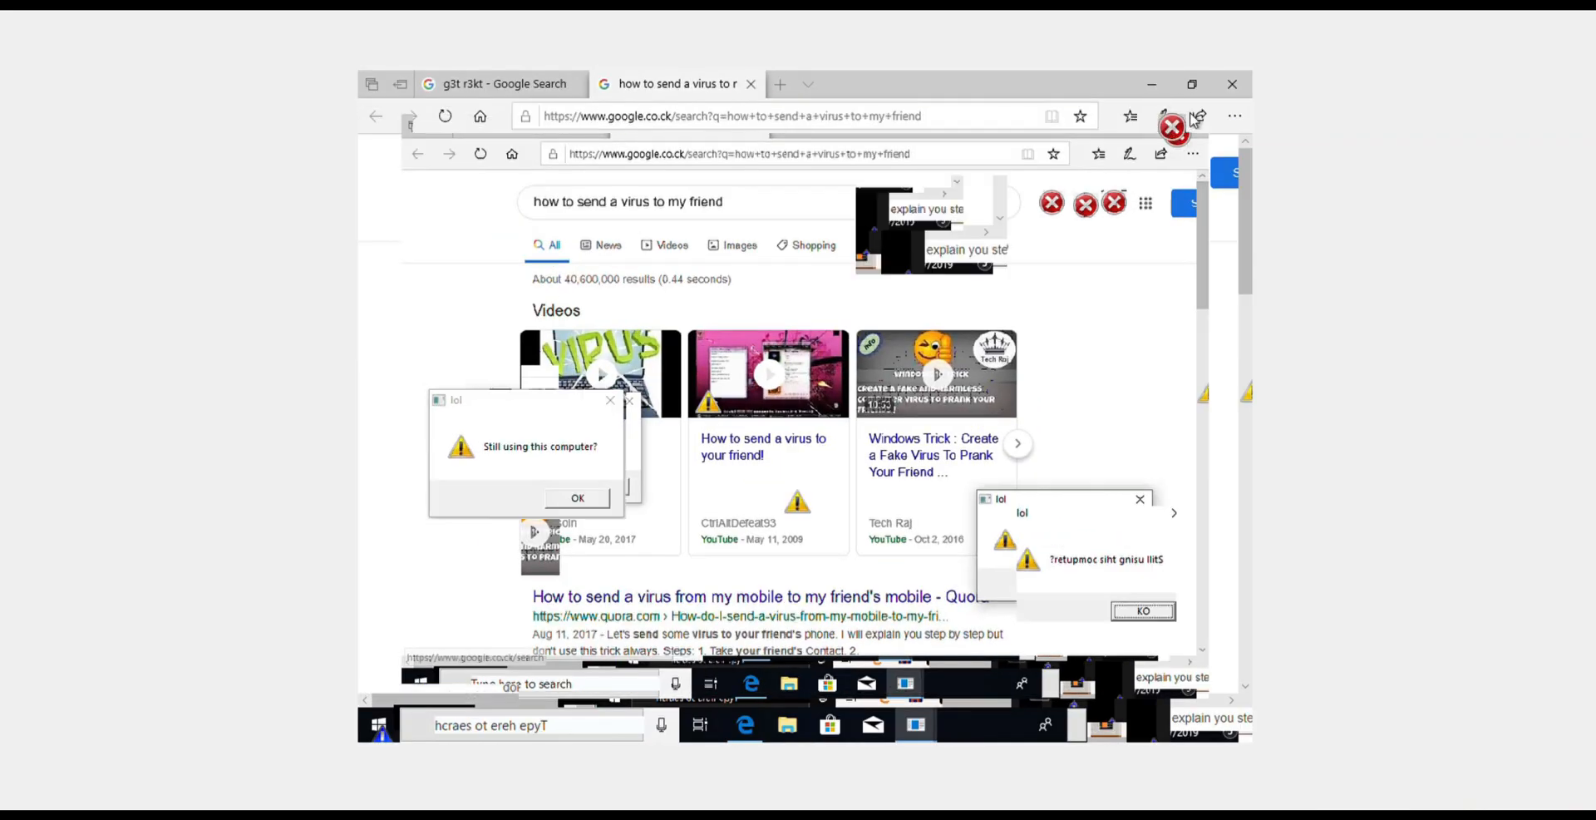
- Close the Edge window, bringing up the 'Do you want to close all tabs?' prompt
click(779, 83)
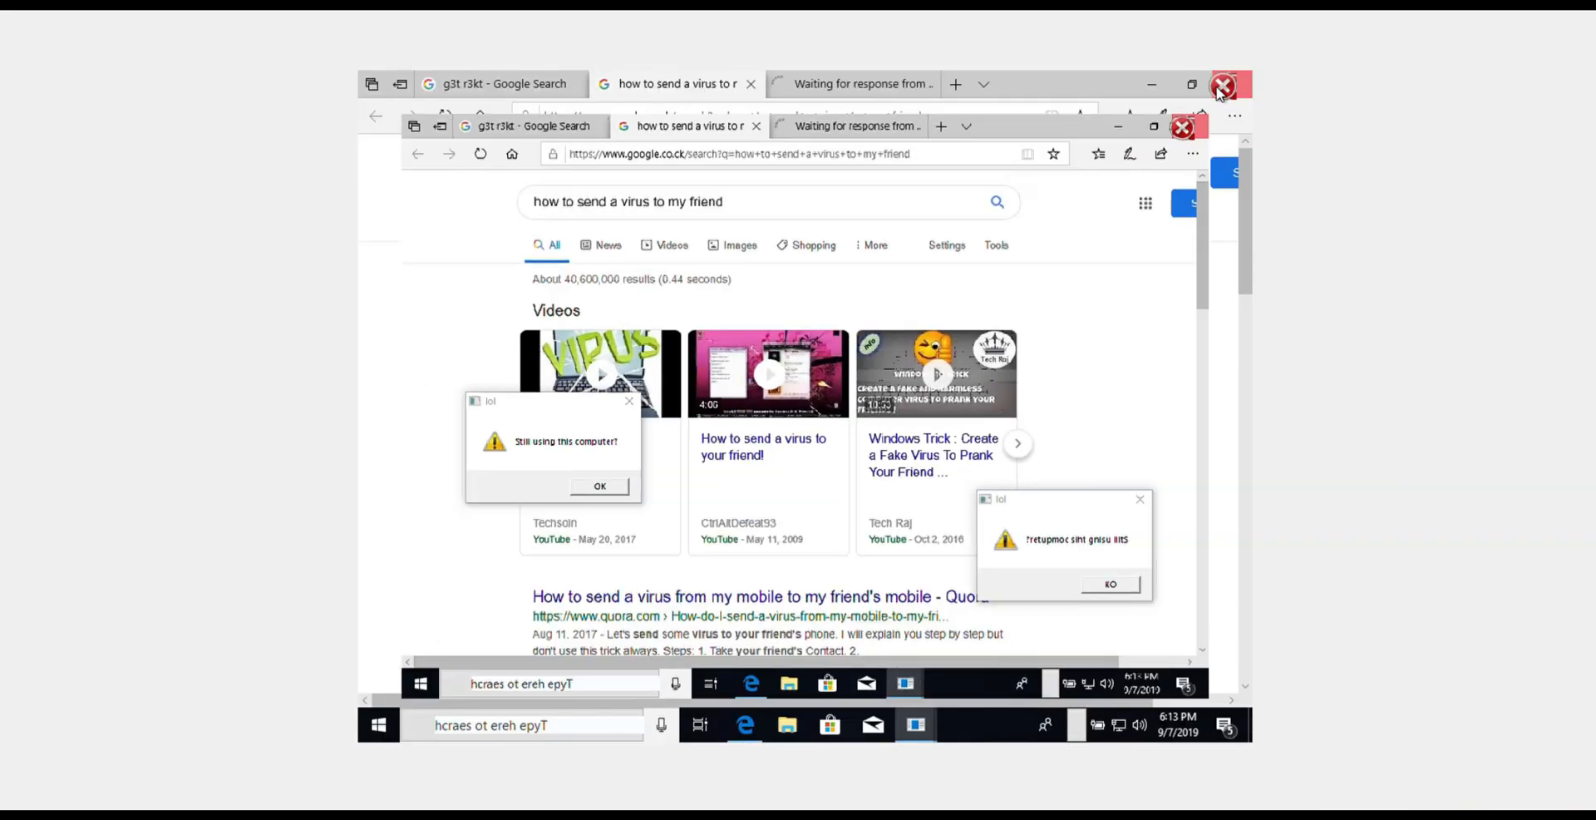
click(1223, 86)
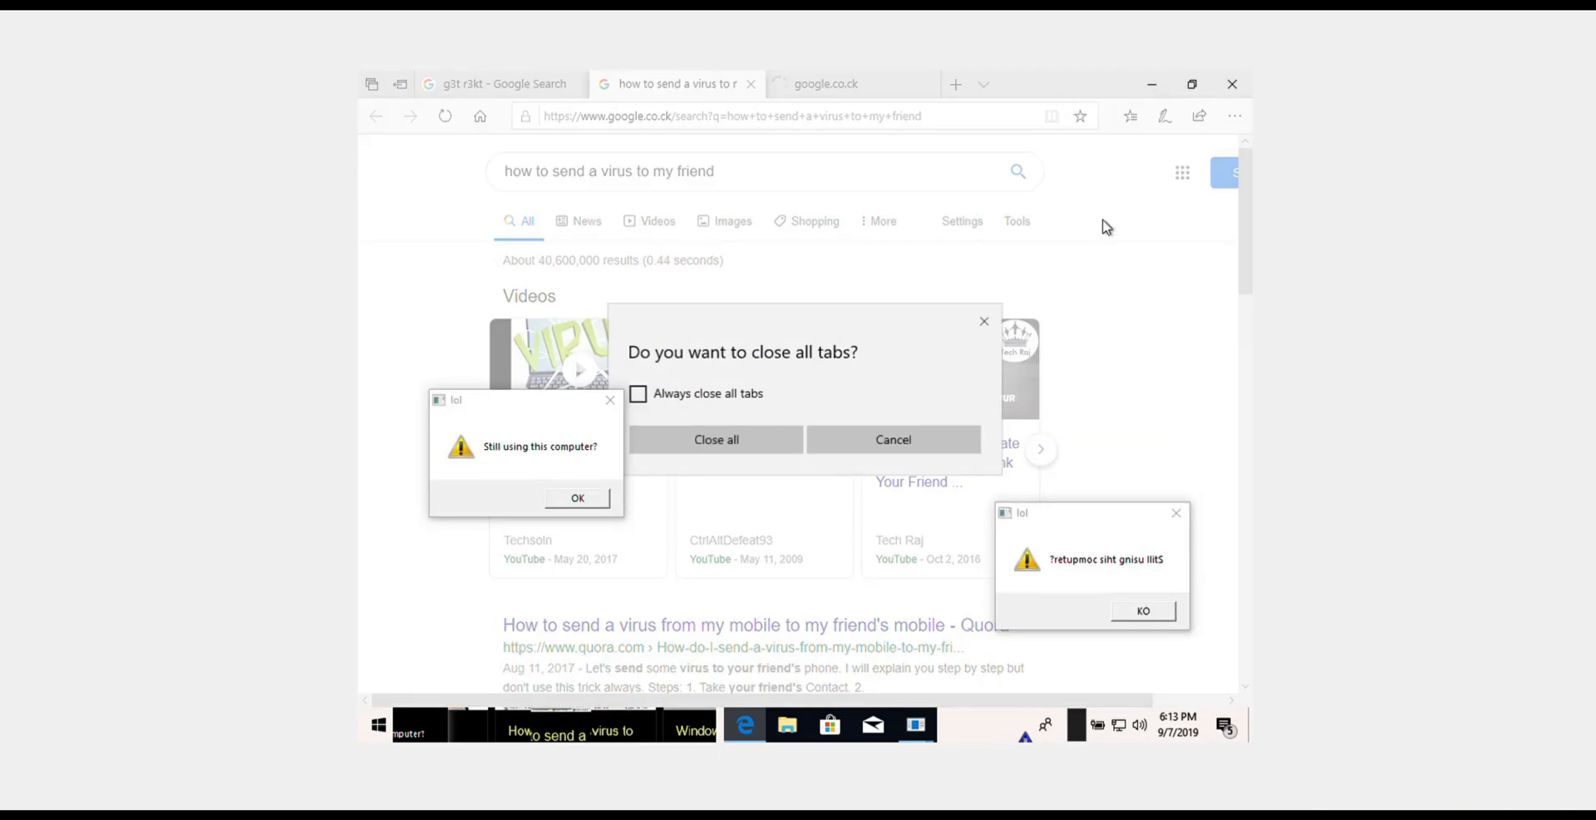
click(892, 438)
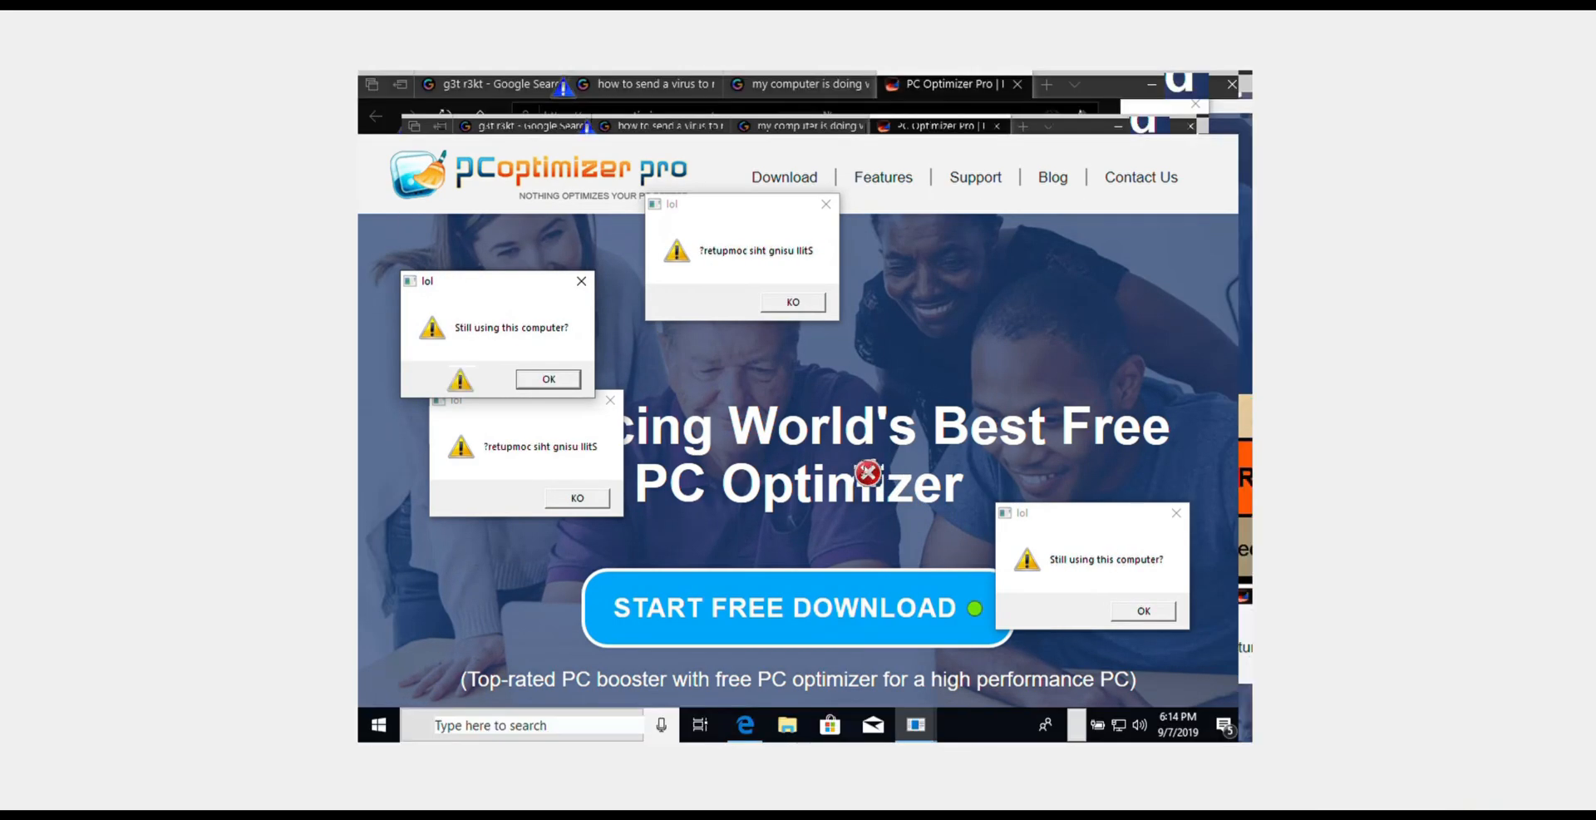
- Click on the PC Optimizer Pro page that MEMZ opened in a new tab
click(445, 115)
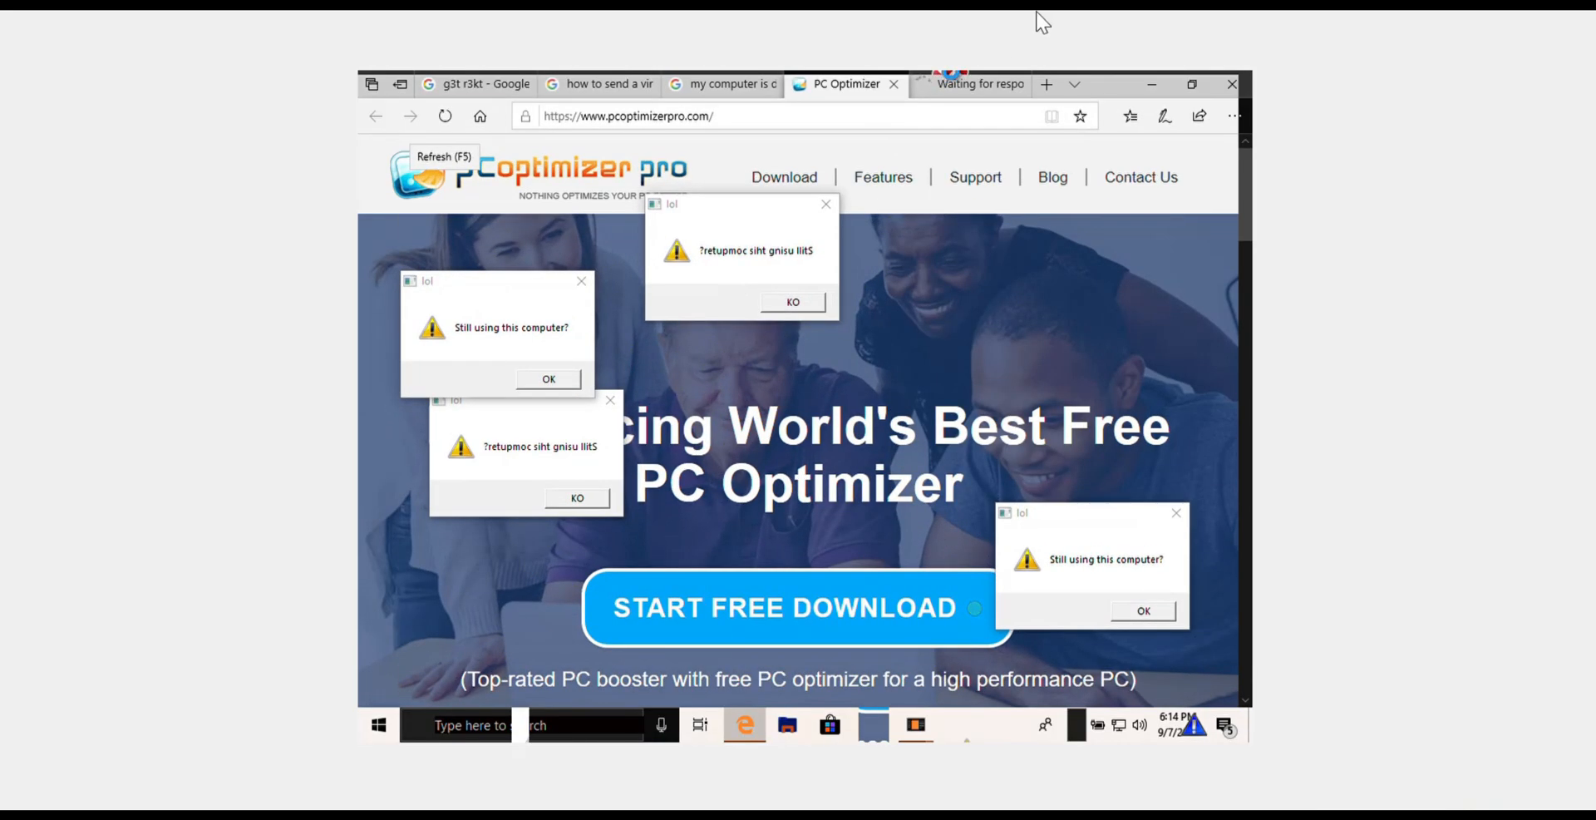